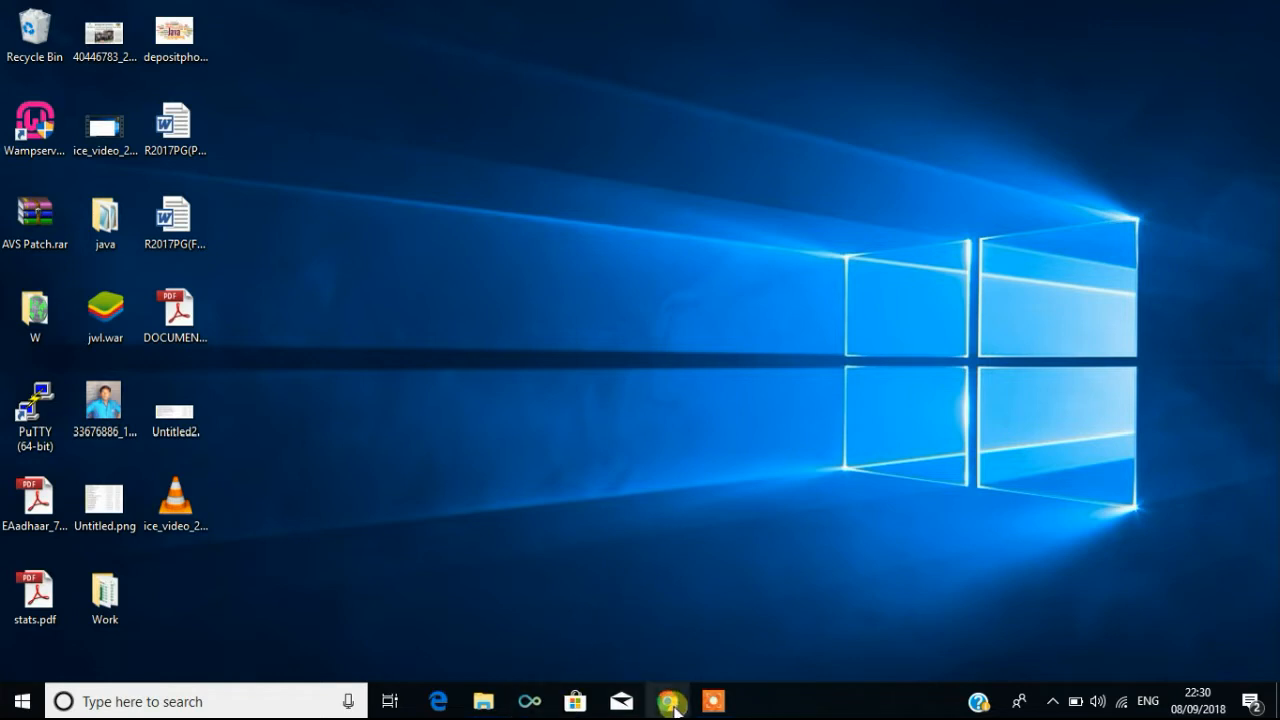
# Search Google for jdk1.8 in Chrome and open Oracle's Java SE Development Kit 8 downloads page
pyautogui.click(668, 700)
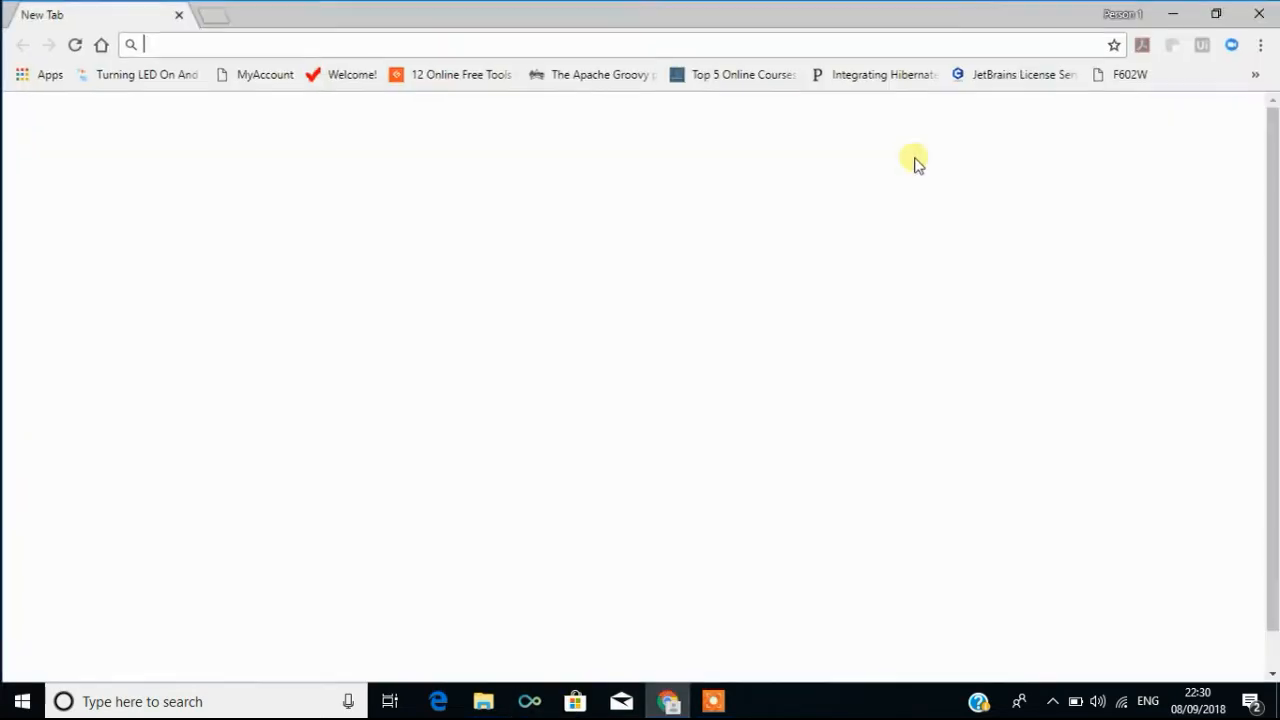
pyautogui.write('jwl.org')
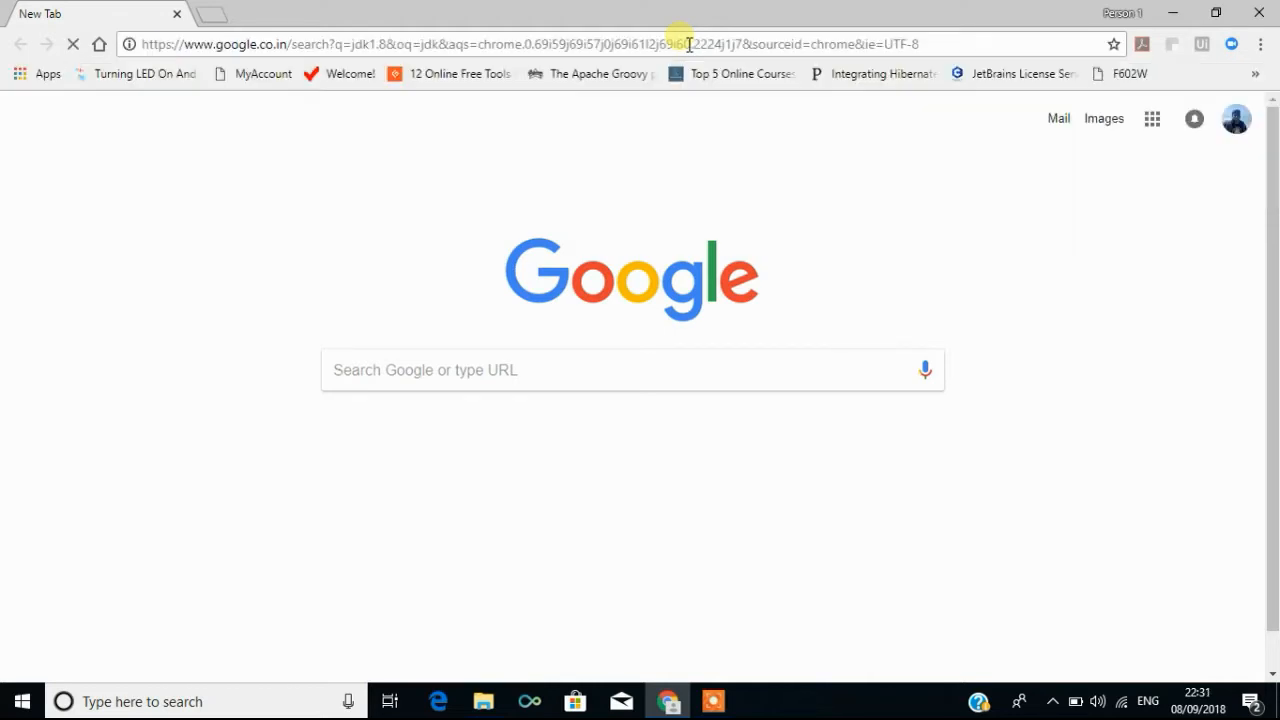
pyautogui.press('Return')
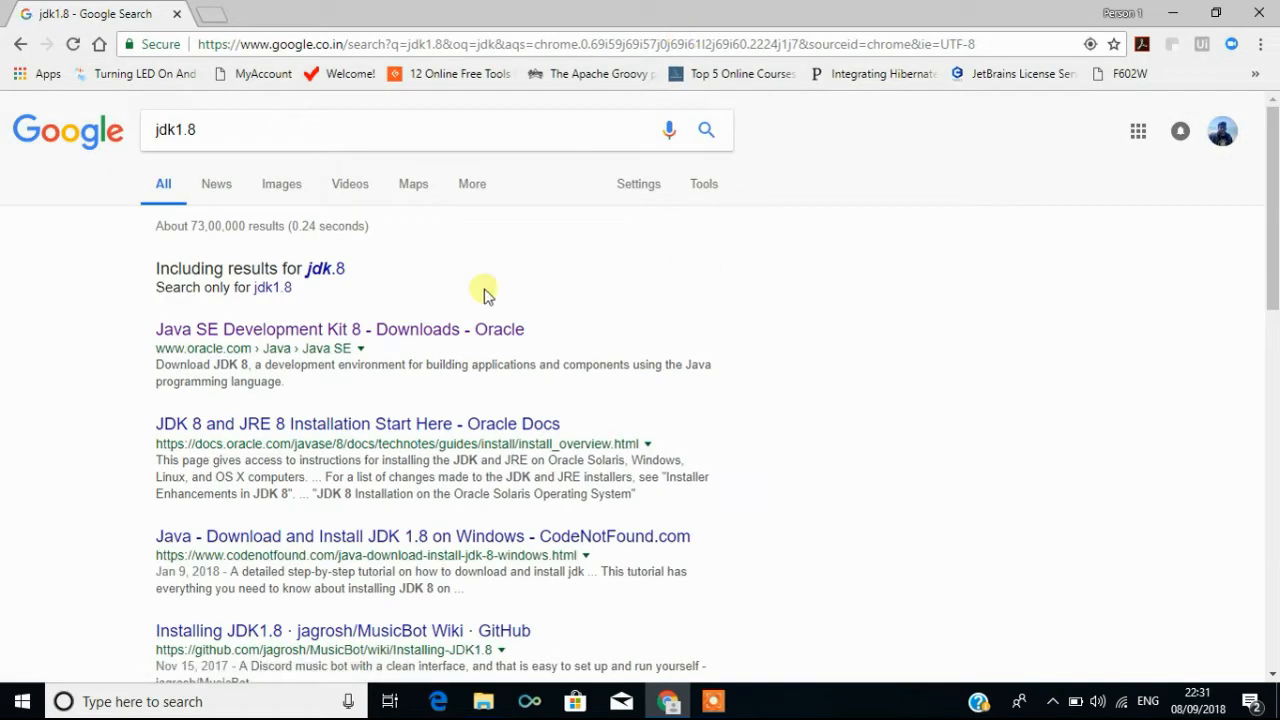
pyautogui.moveTo(417, 335)
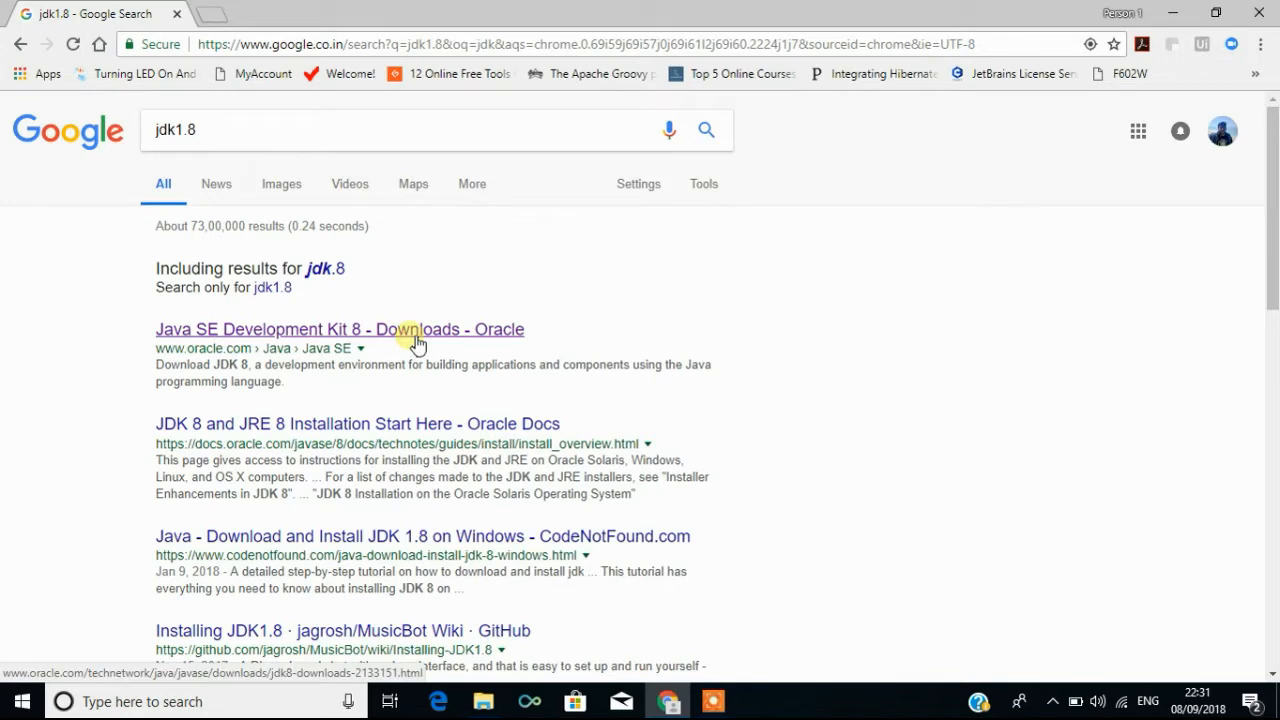
pyautogui.click(339, 329)
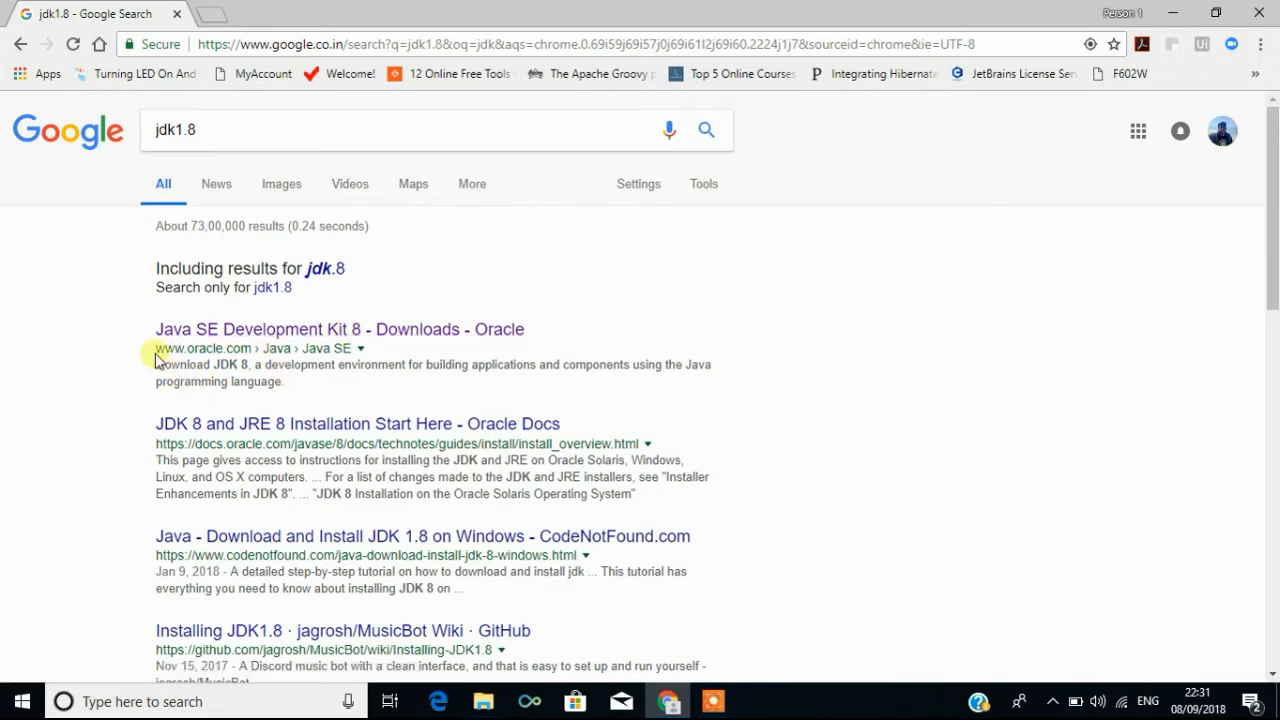
pyautogui.doubleClick(205, 348)
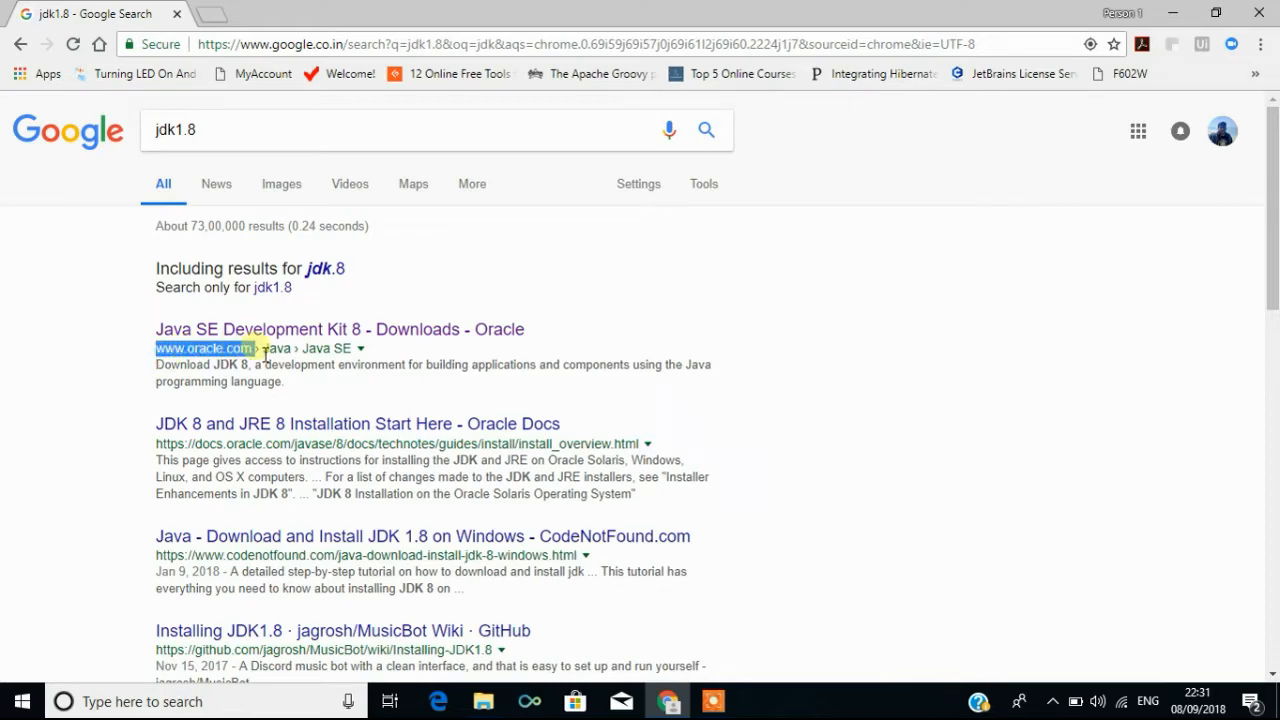
pyautogui.click(339, 329)
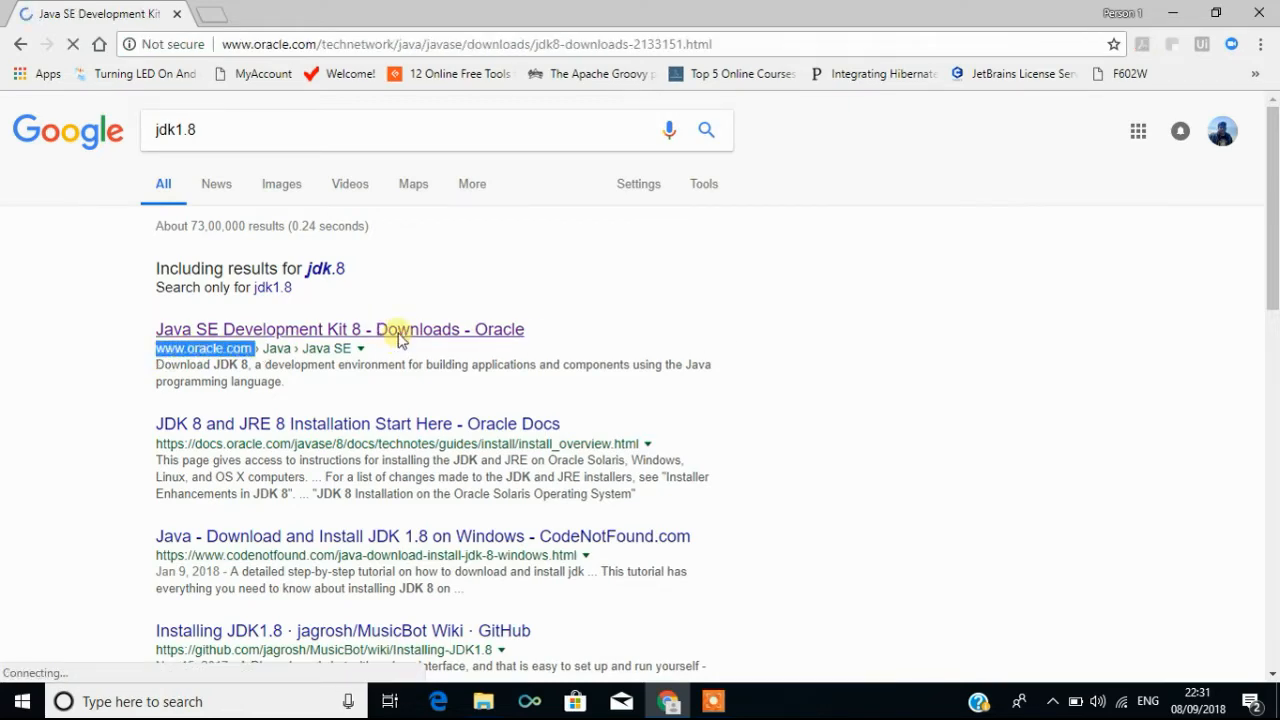
pyautogui.click(339, 329)
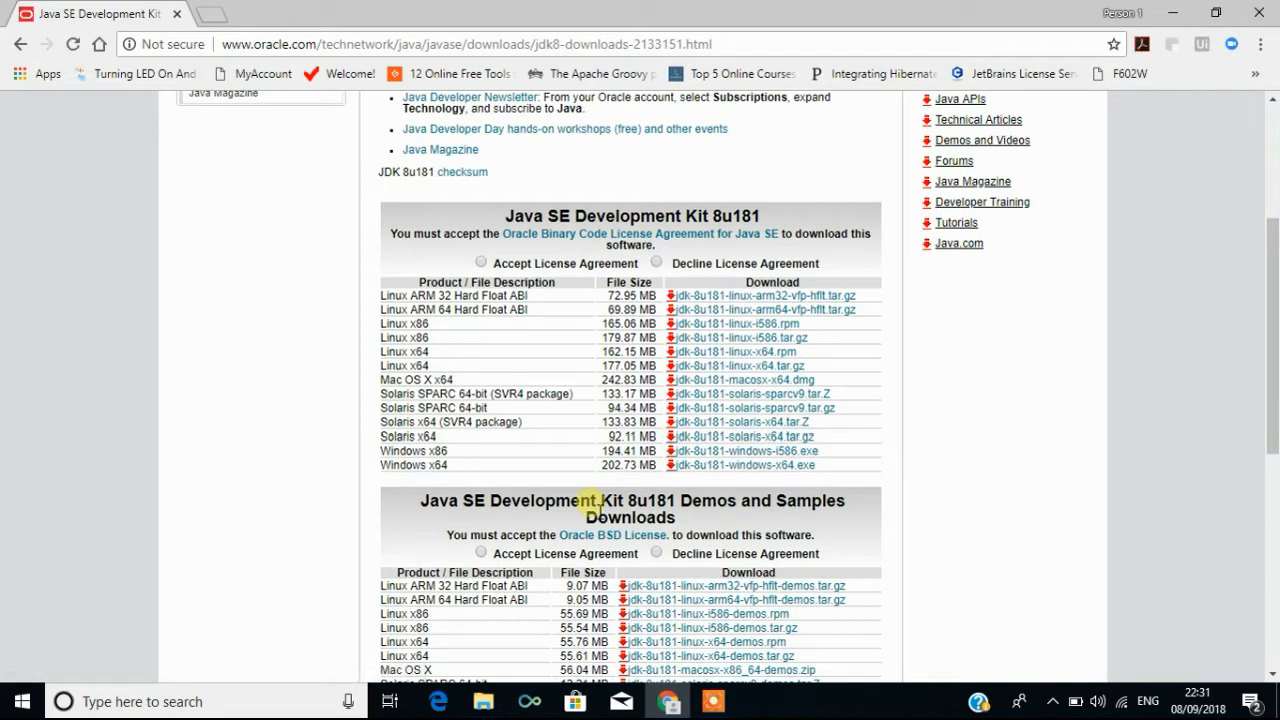
pyautogui.moveTo(768, 35)
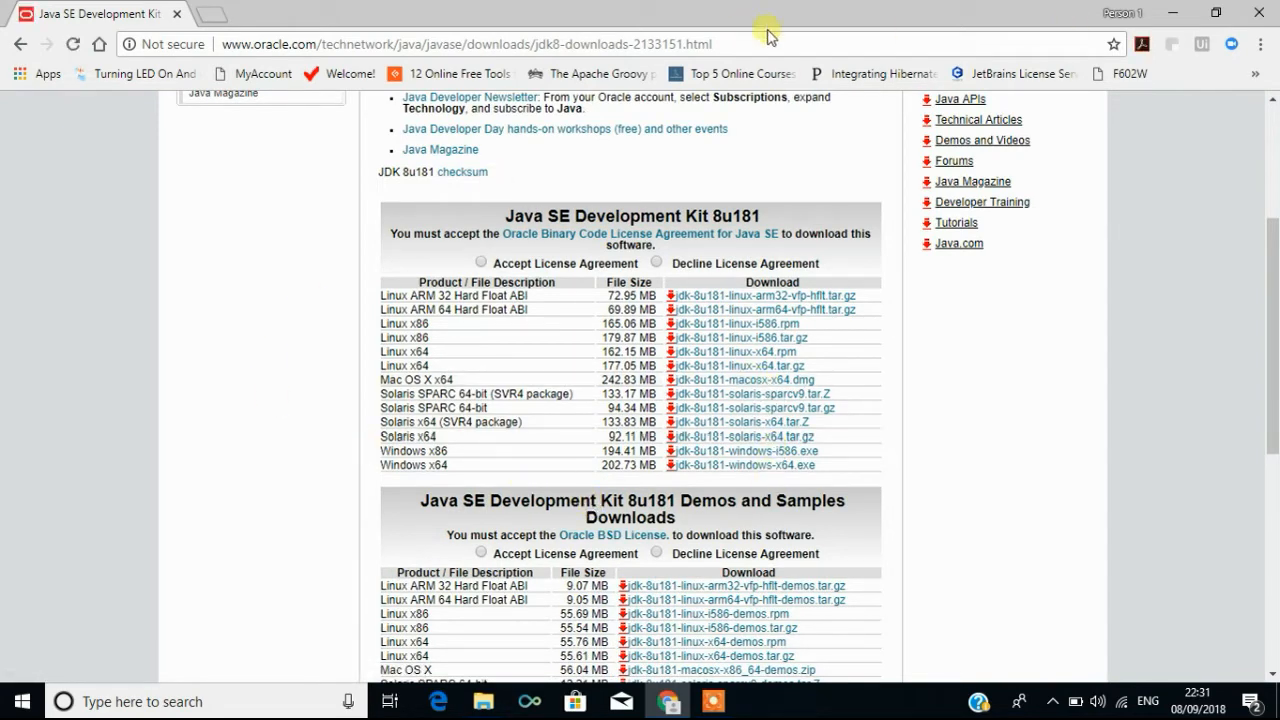
pyautogui.click(460, 43)
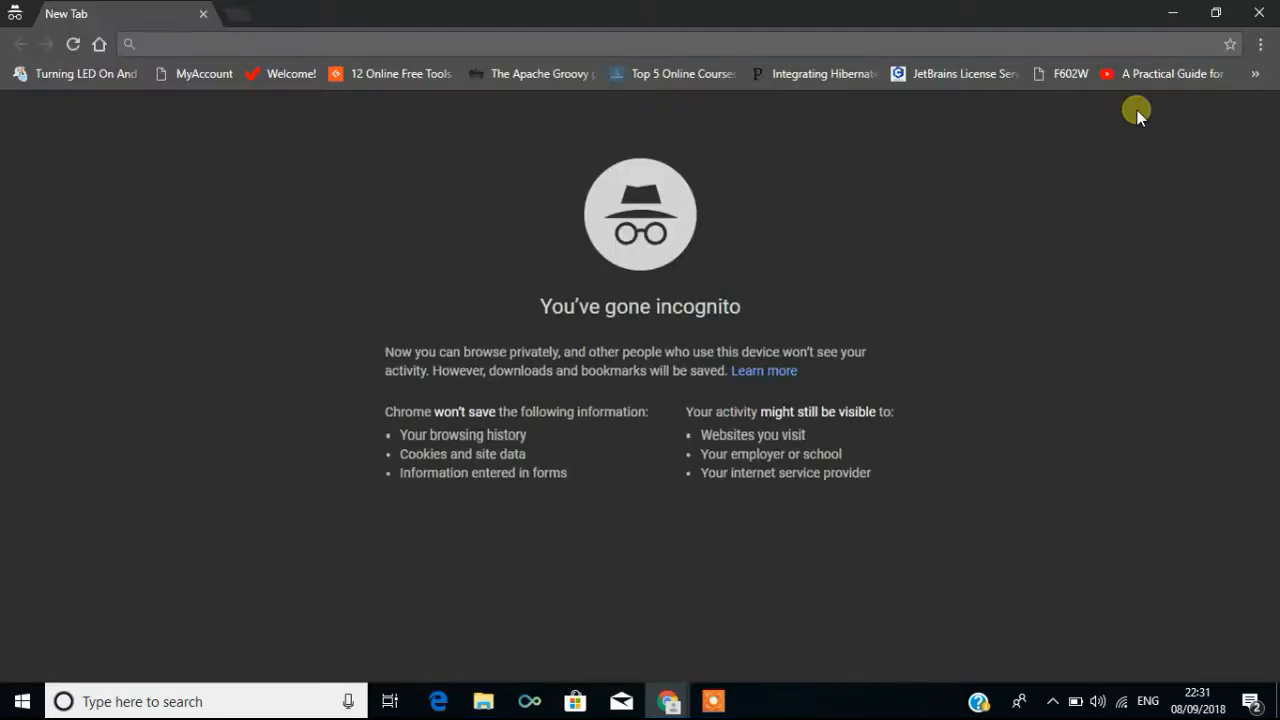
# Follow arulsuju.com's blog Java link to the jdk-8u171-windows-x64.exe Drive page, then return to Oracle
pyautogui.write('arulsuju.com')
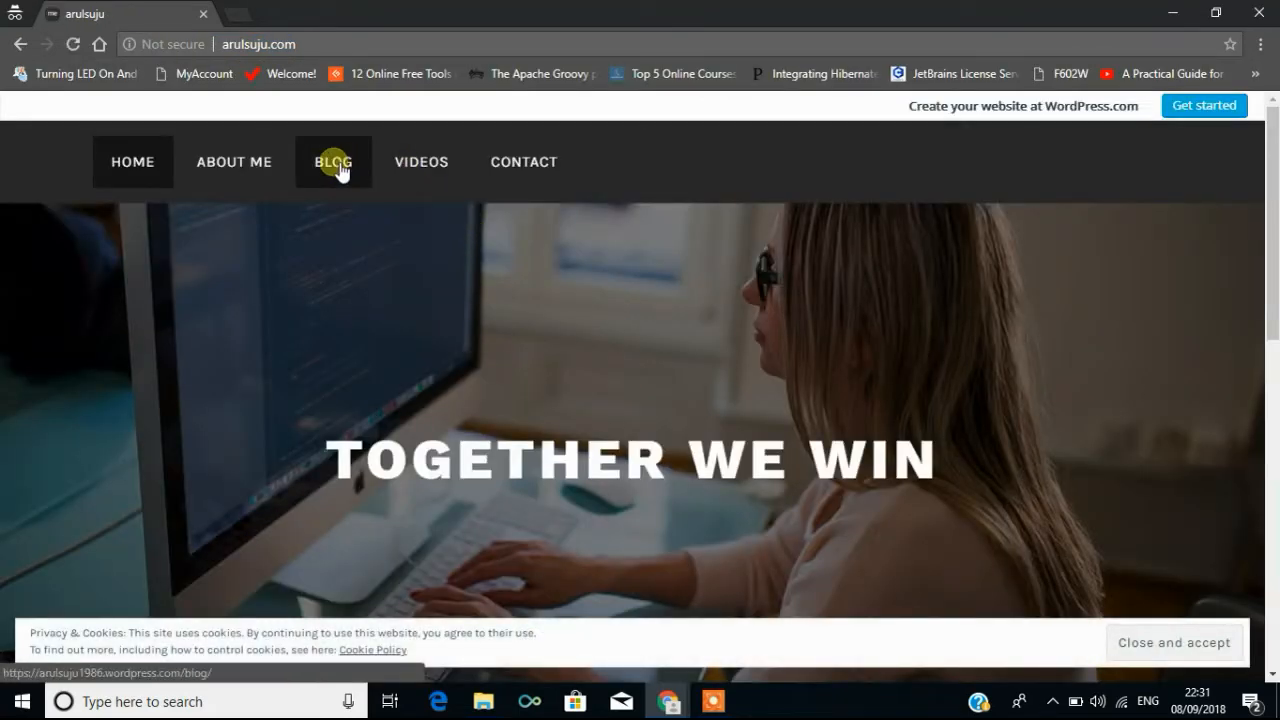
pyautogui.click(333, 161)
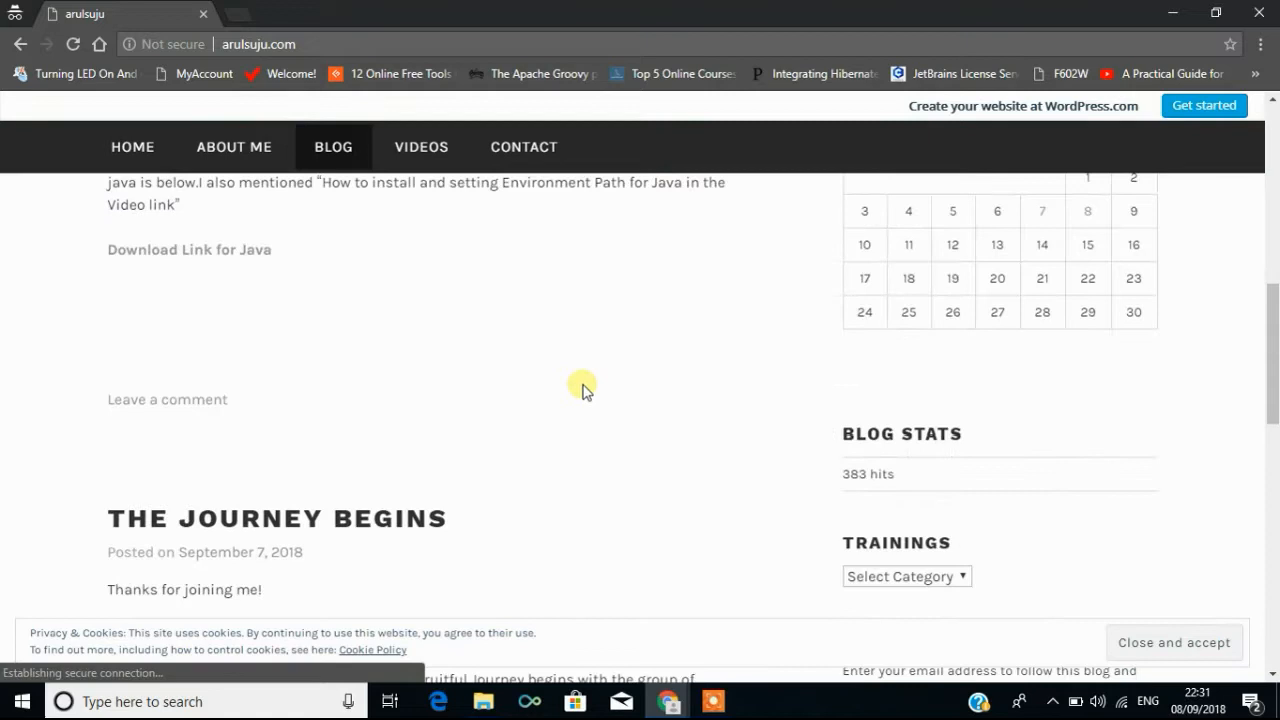
pyautogui.scroll(3)
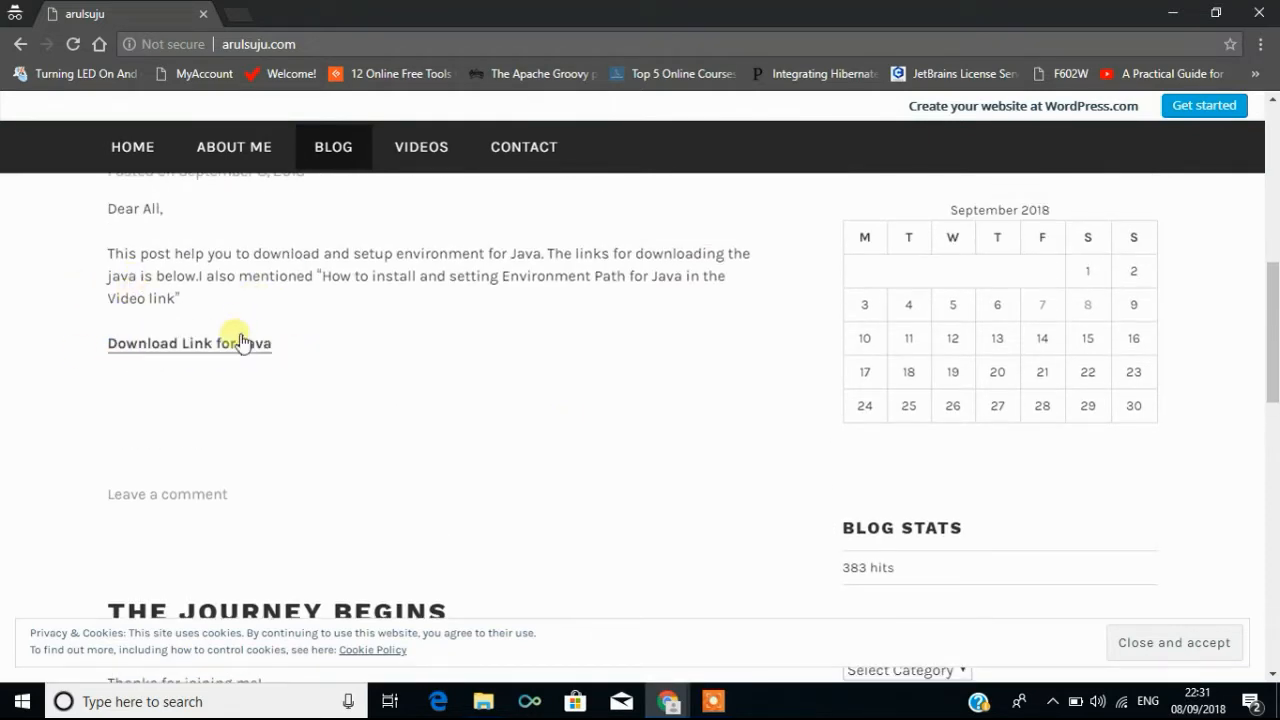
pyautogui.click(188, 343)
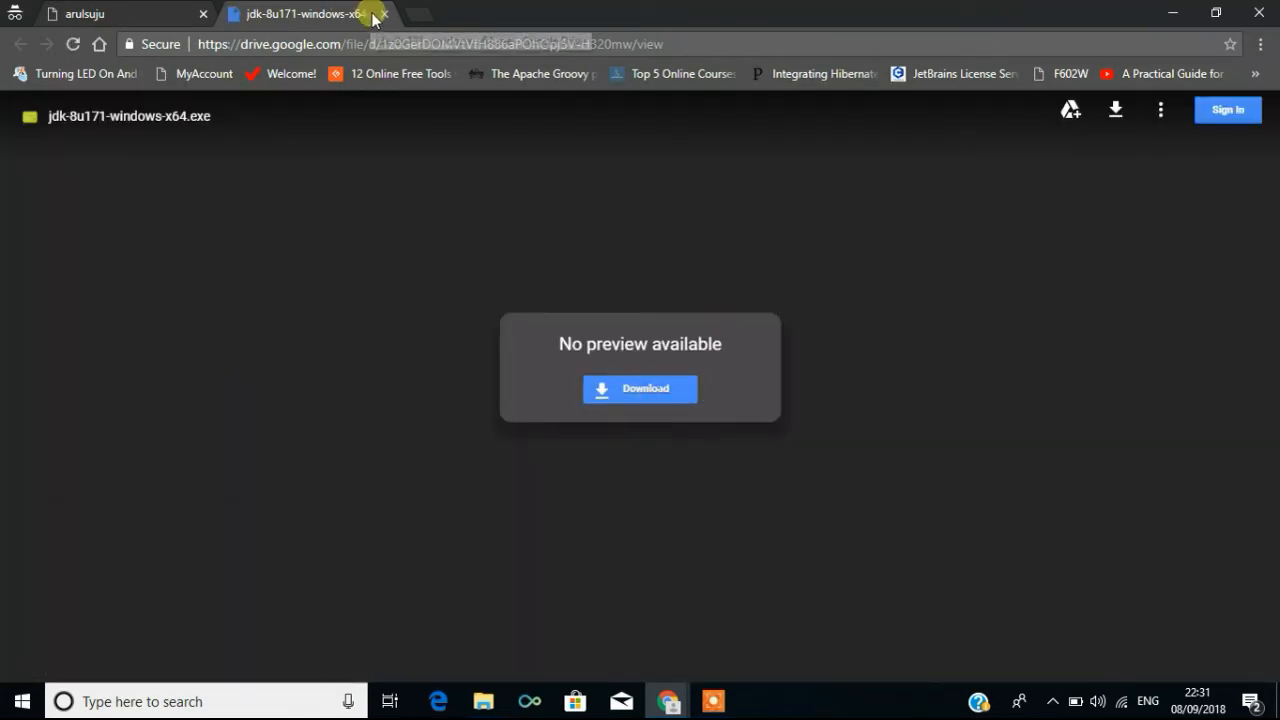
pyautogui.click(100, 13)
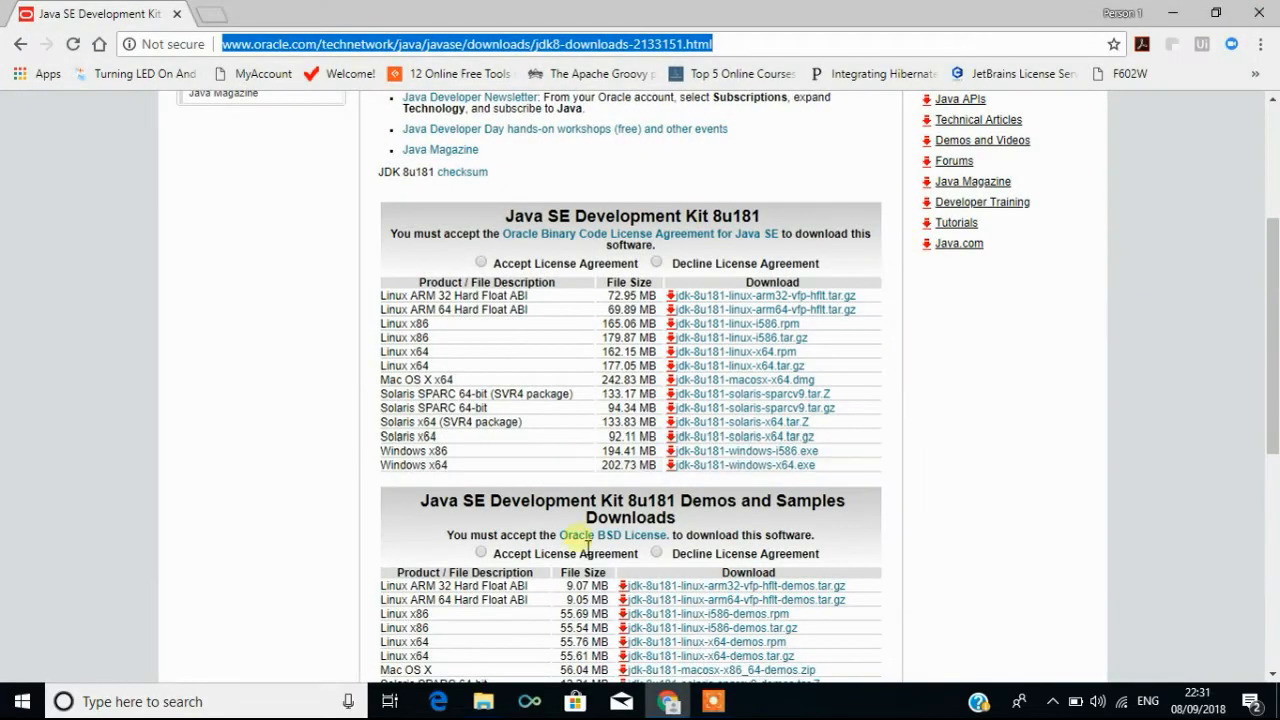
pyautogui.click(483, 701)
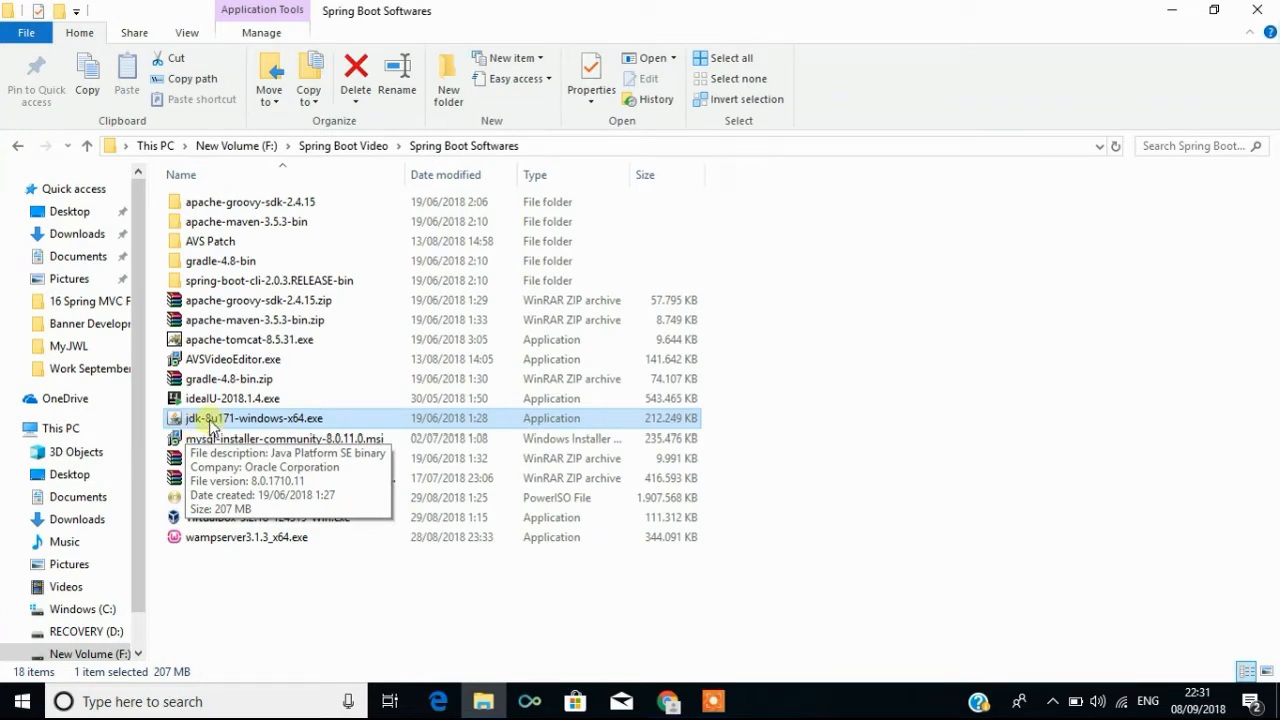
pyautogui.moveTo(280, 428)
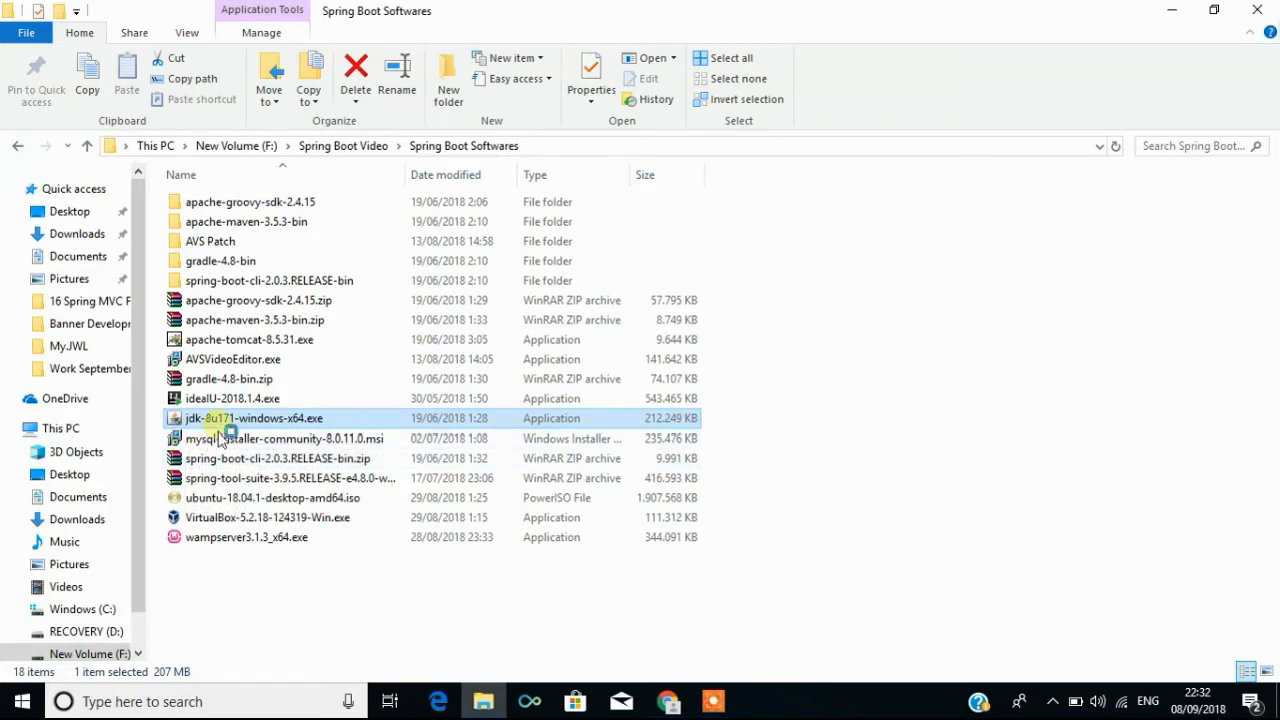
pyautogui.moveTo(528, 478)
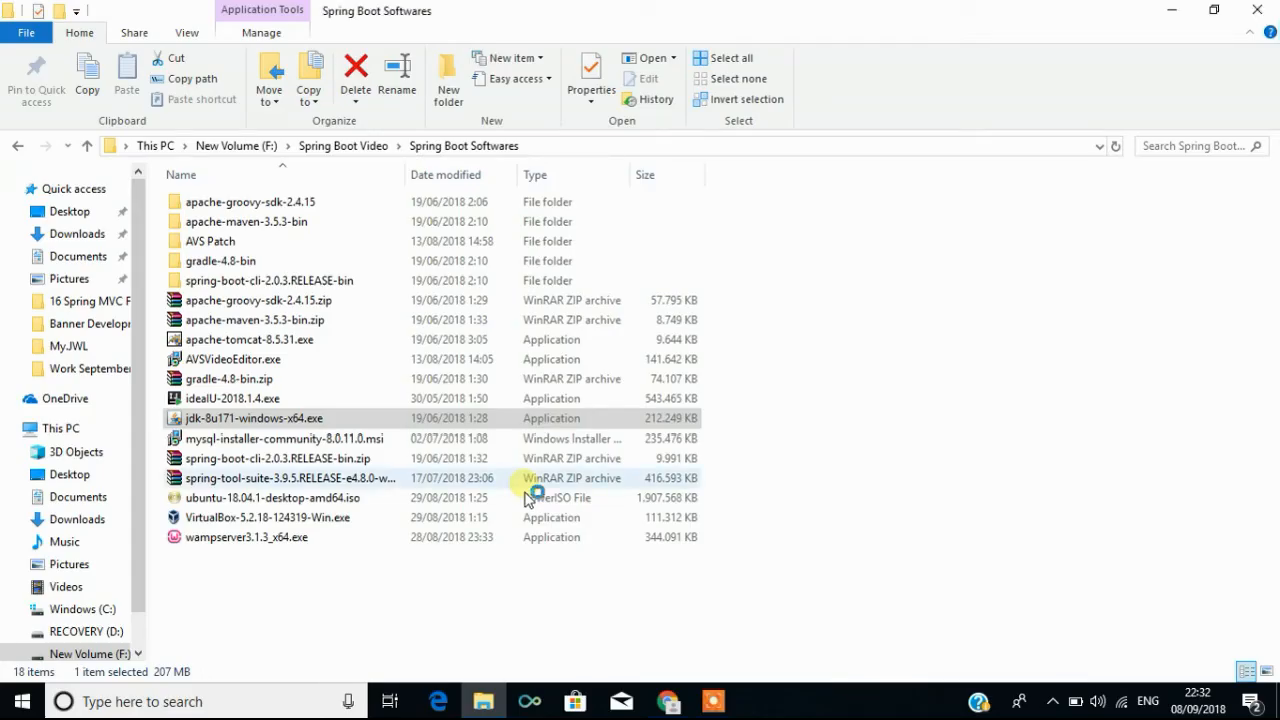
pyautogui.moveTo(528, 497)
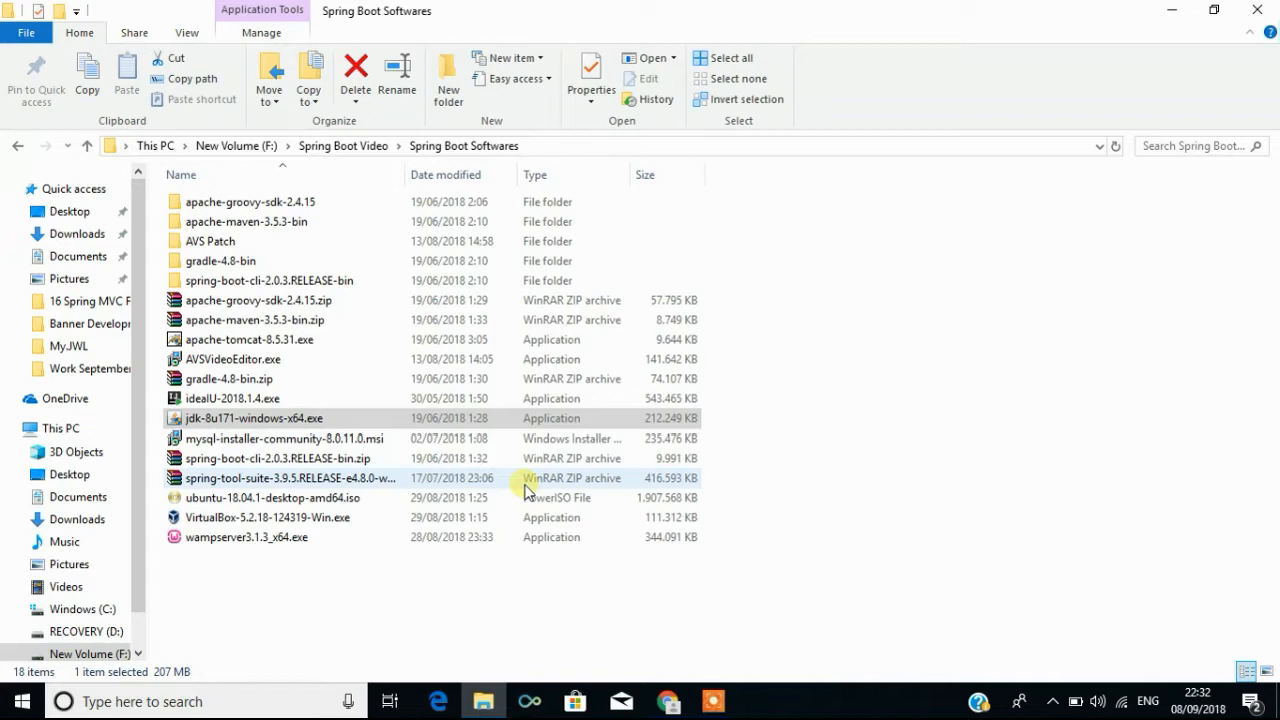
pyautogui.moveTo(810, 666)
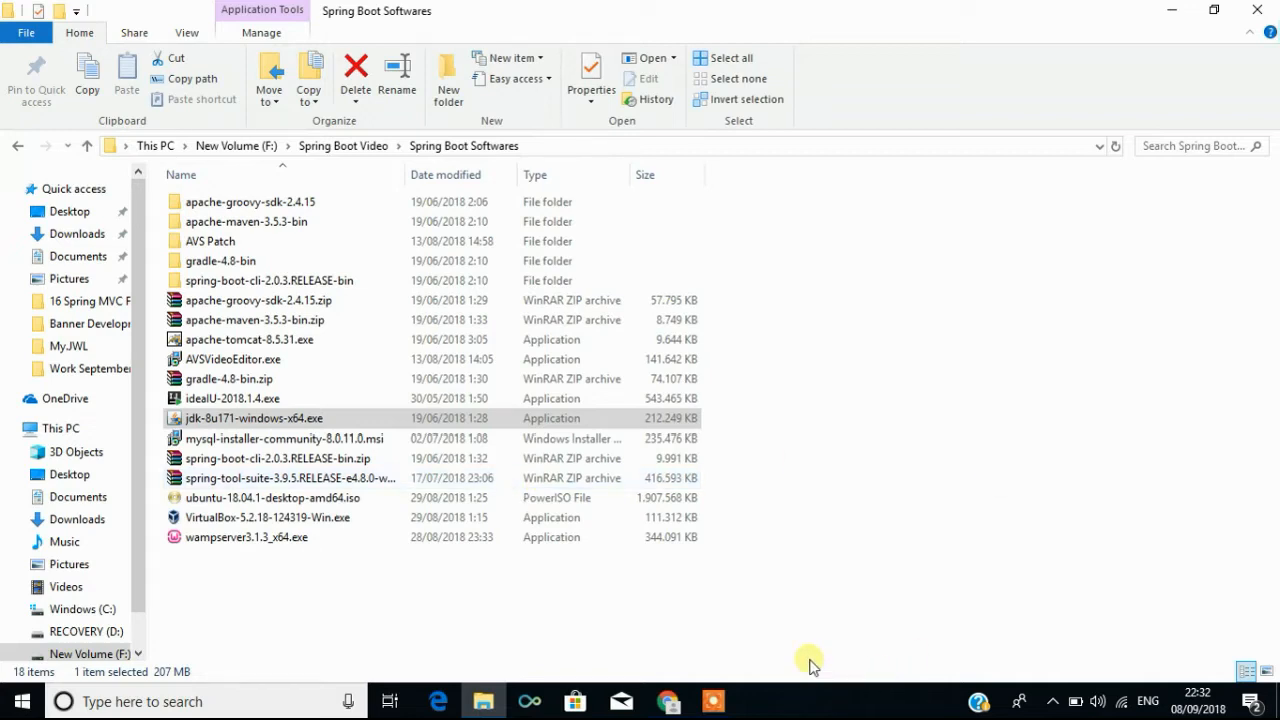
pyautogui.moveTo(840, 522)
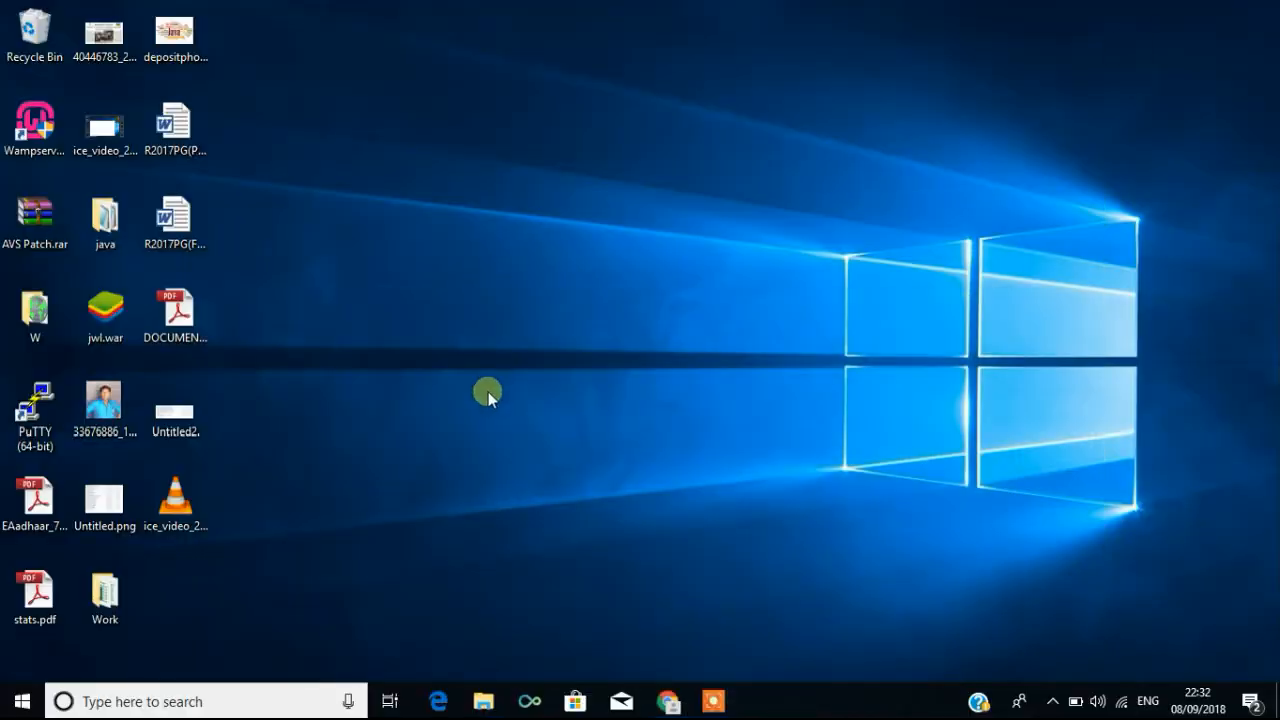
pyautogui.moveTo(510, 235)
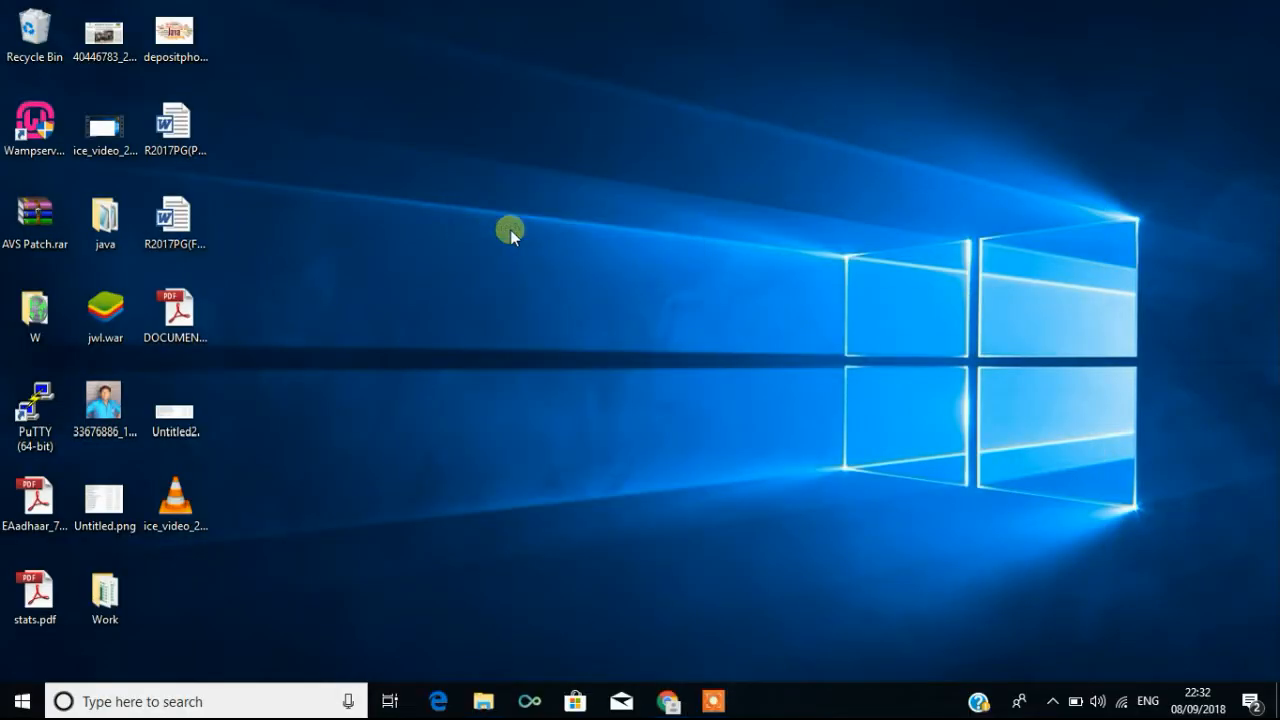
pyautogui.moveTo(483, 237)
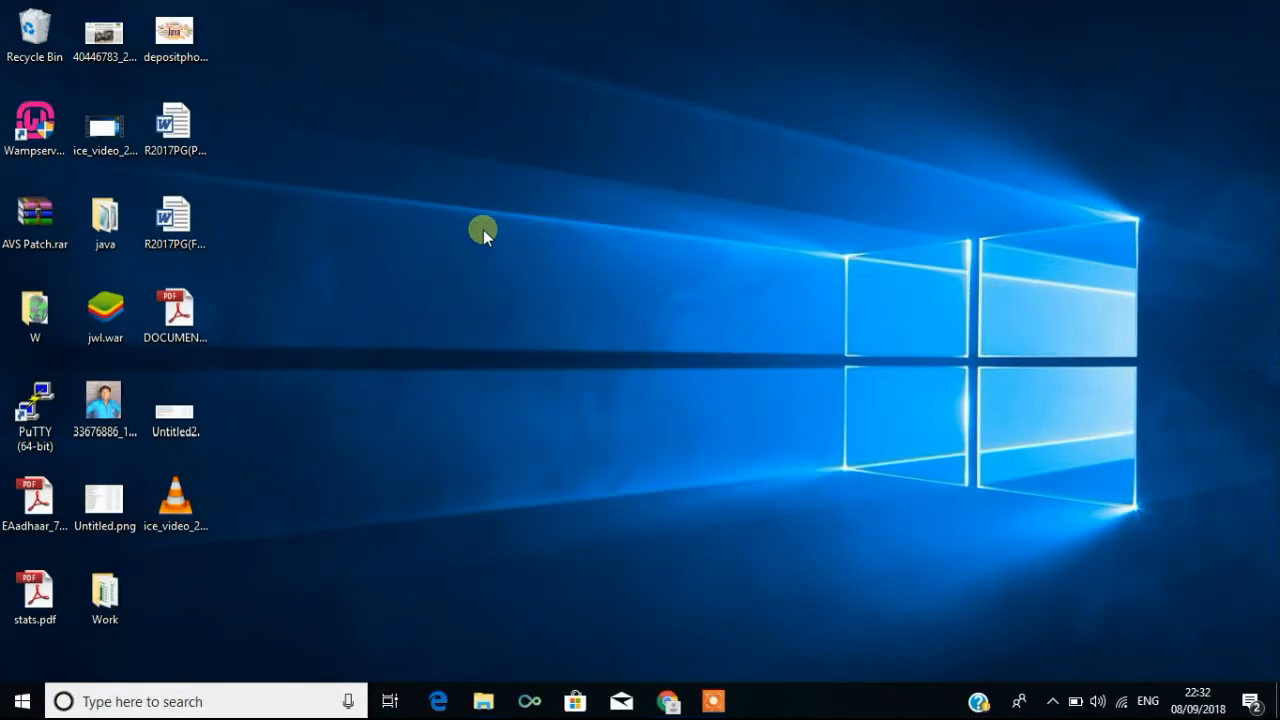
pyautogui.moveTo(479, 266)
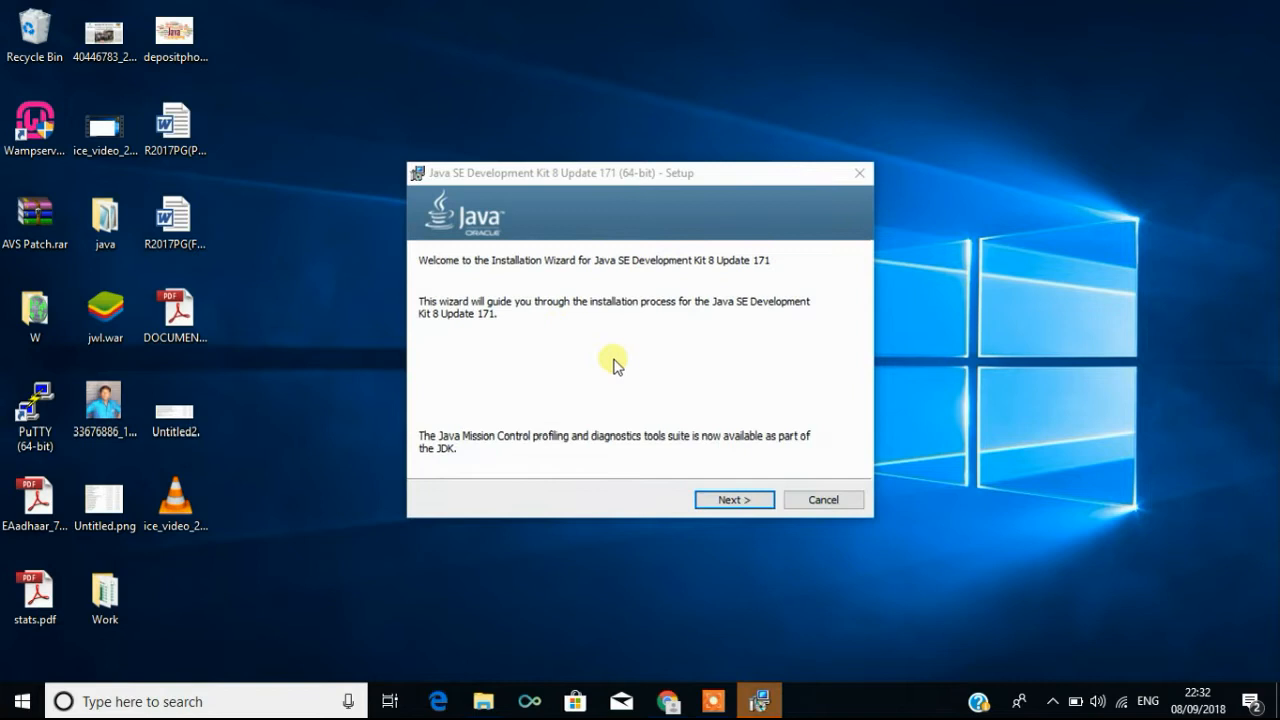
pyautogui.moveTo(530, 292)
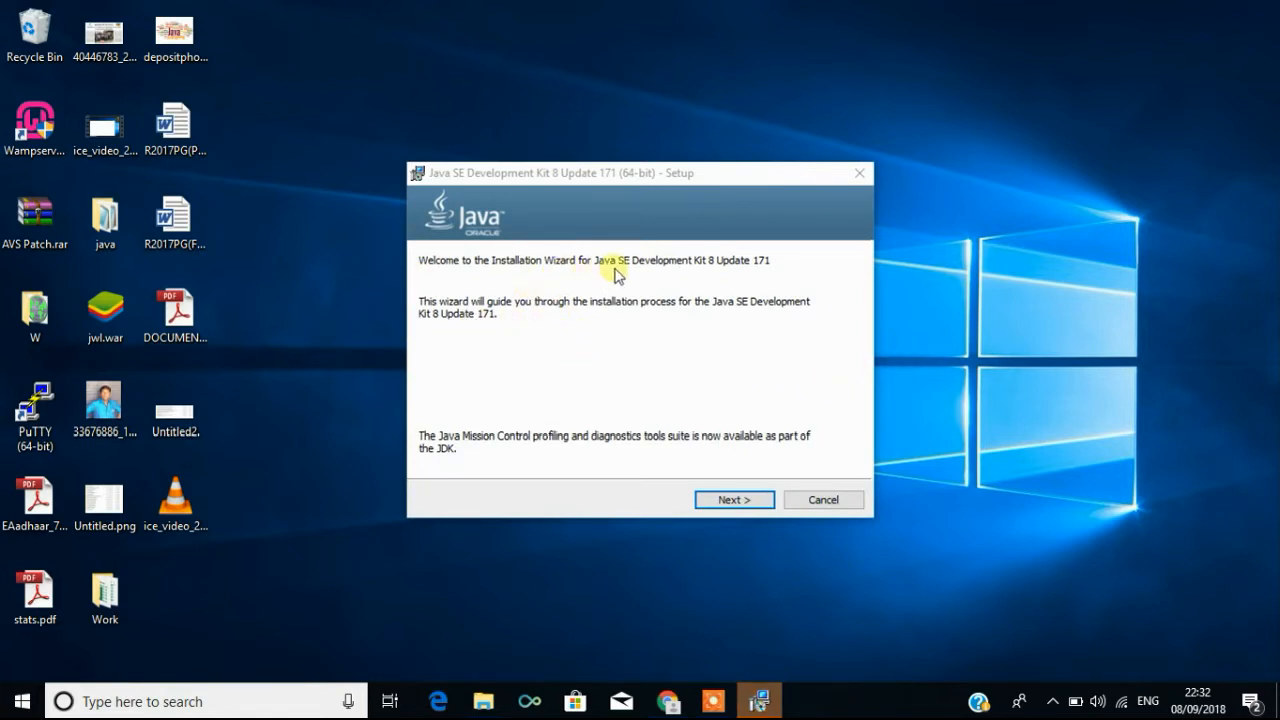
pyautogui.moveTo(694, 273)
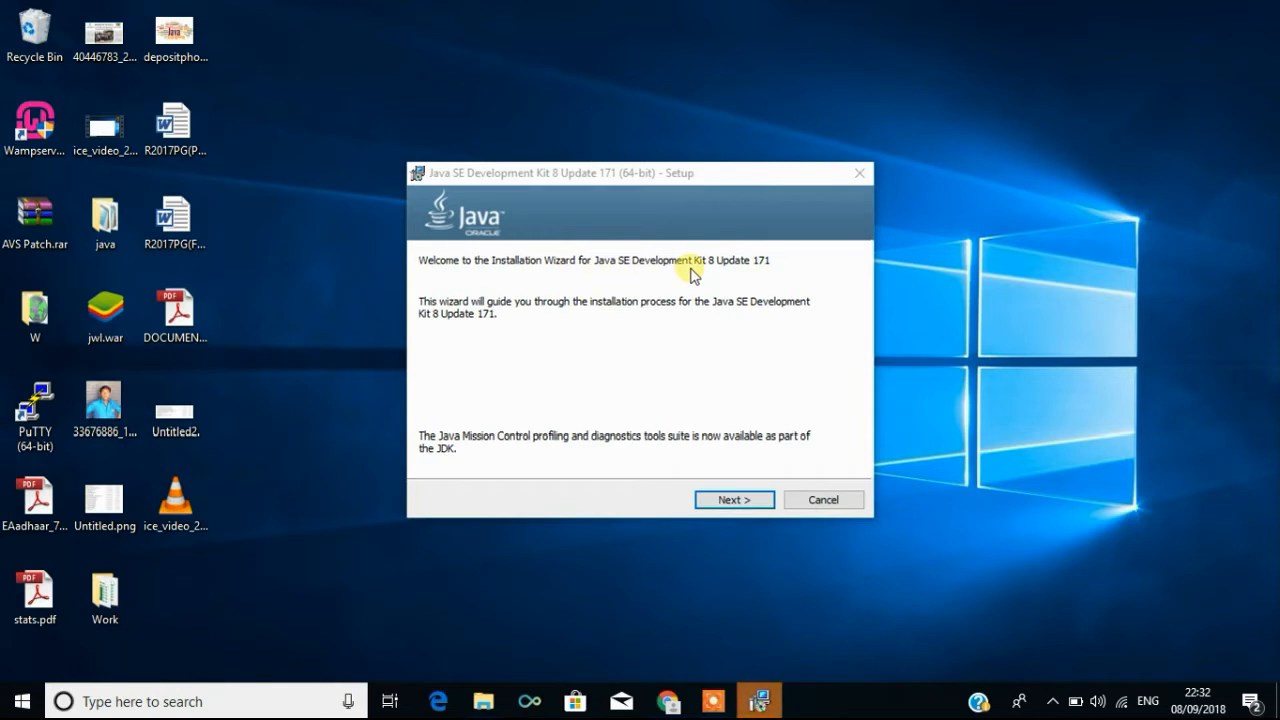
pyautogui.moveTo(734, 499)
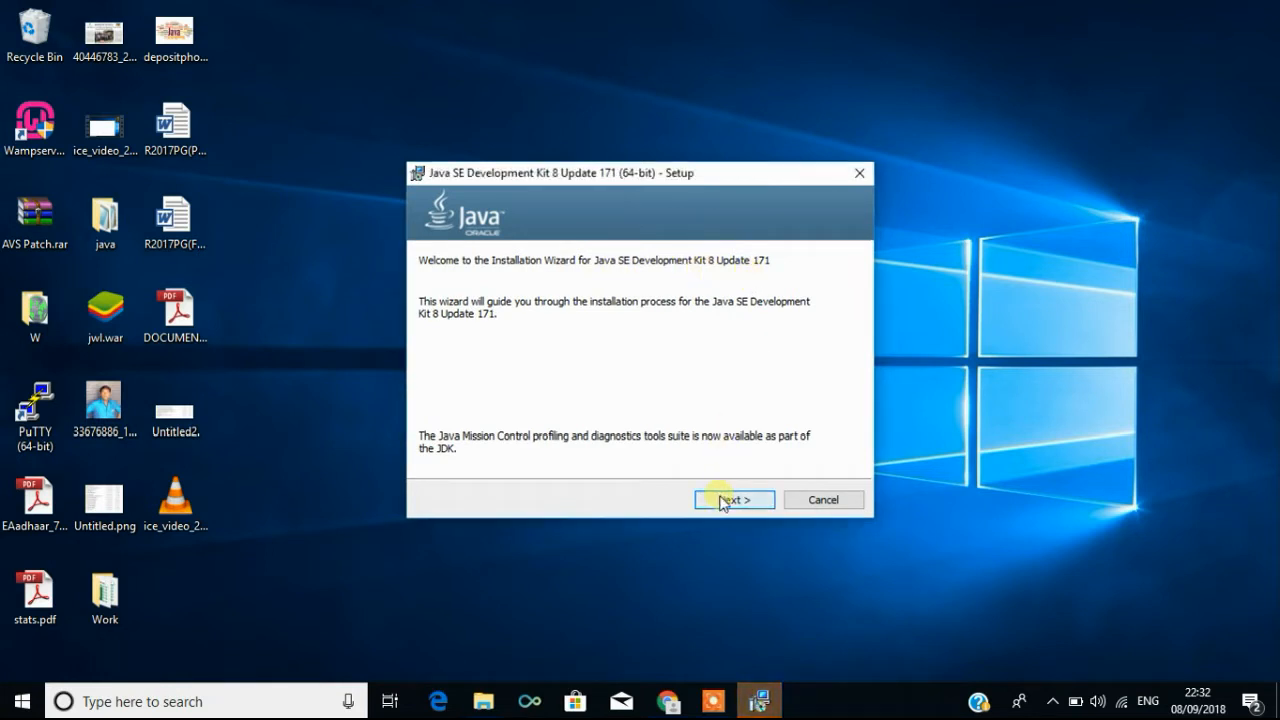
# Advance the JDK 8u171 setup wizard past its welcome page
pyautogui.click(733, 499)
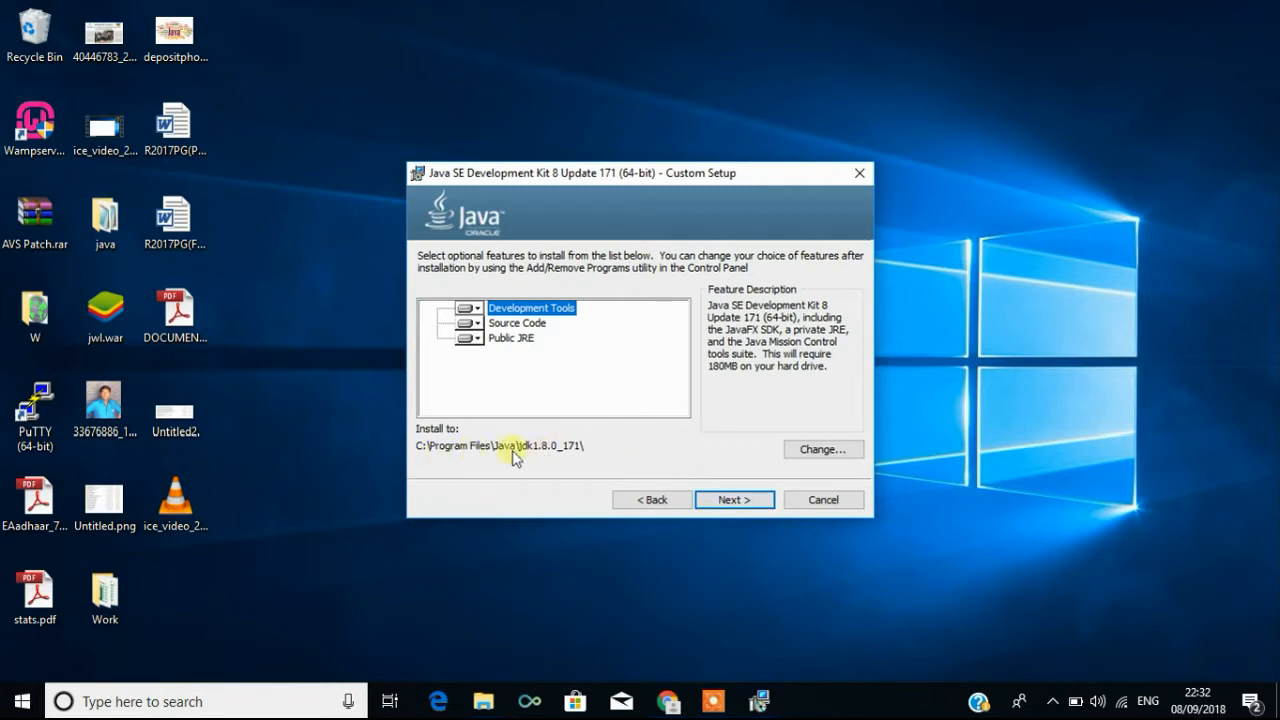
pyautogui.moveTo(497, 463)
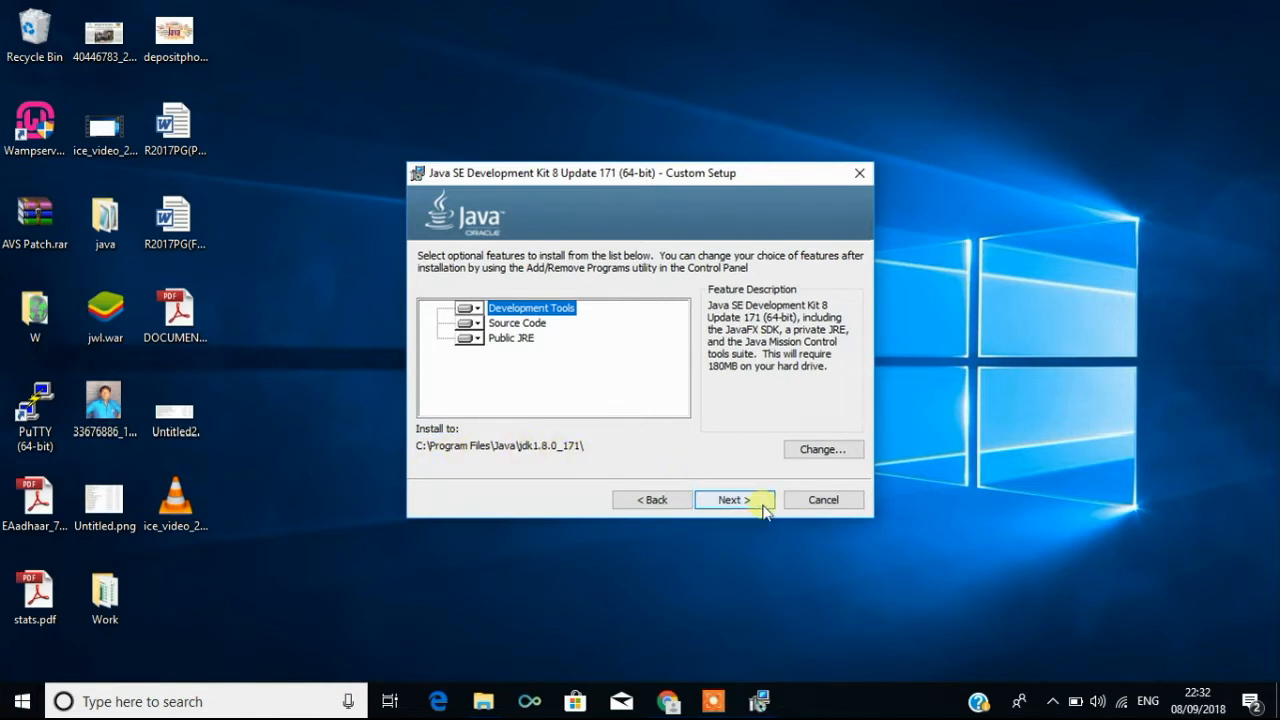
# Accept Development Tools, Source Code and Public JRE with the default folder and begin installing
pyautogui.click(731, 499)
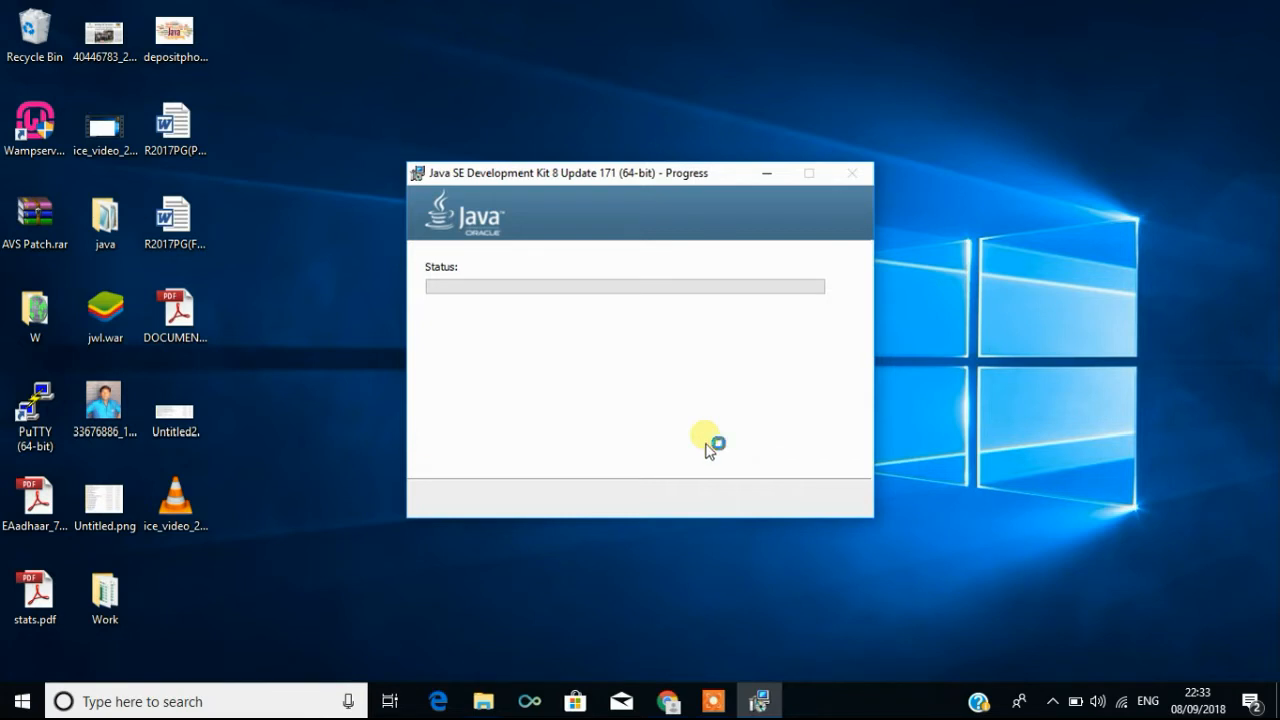
pyautogui.moveTo(407, 217)
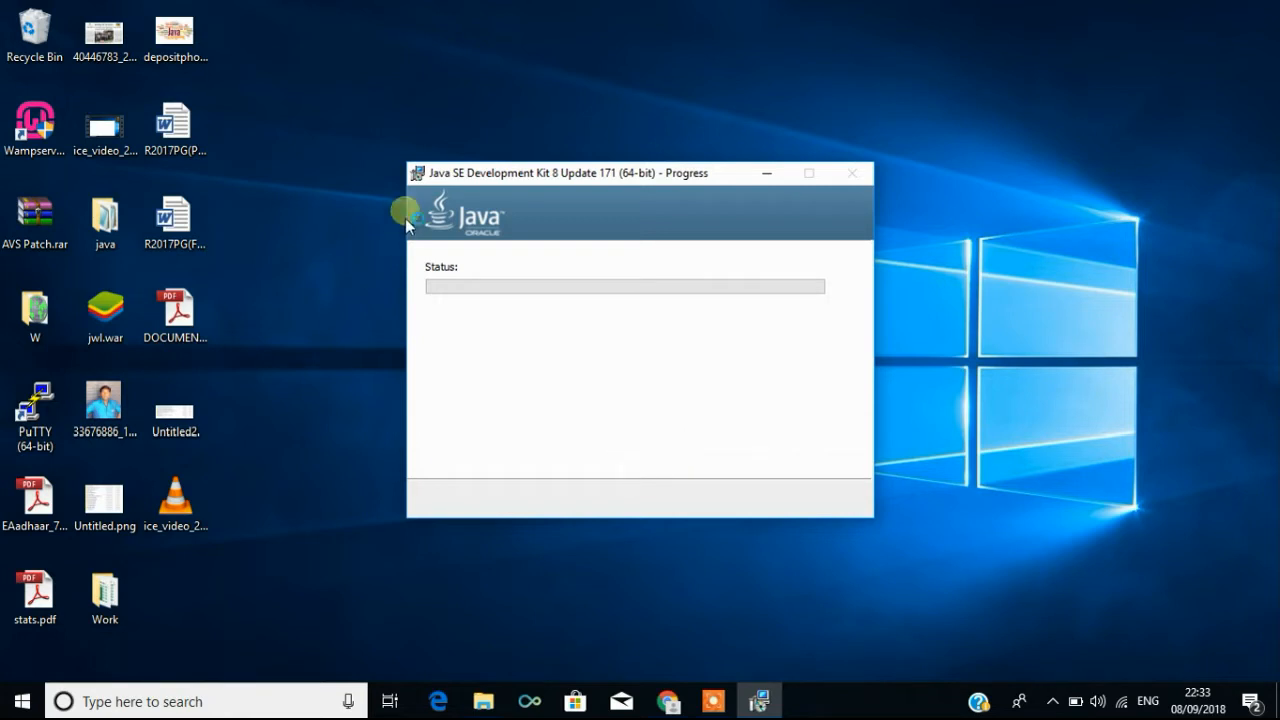
pyautogui.moveTo(465, 195)
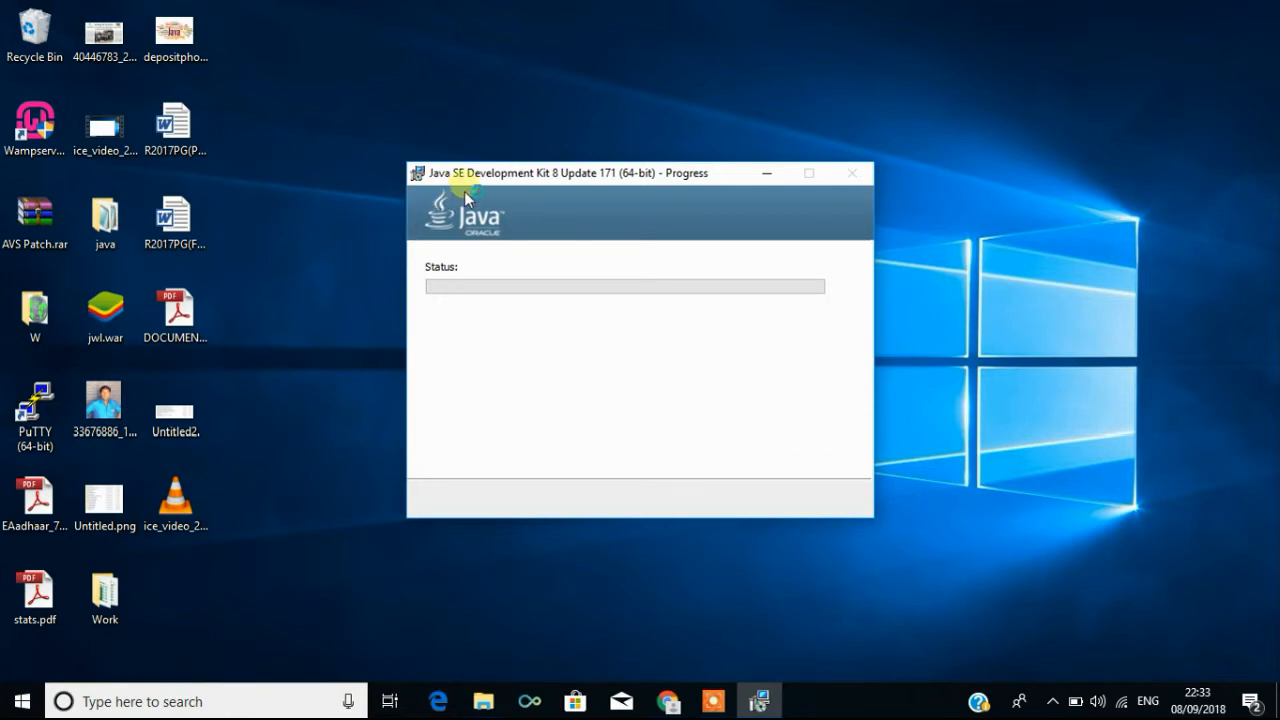
pyautogui.moveTo(468, 190)
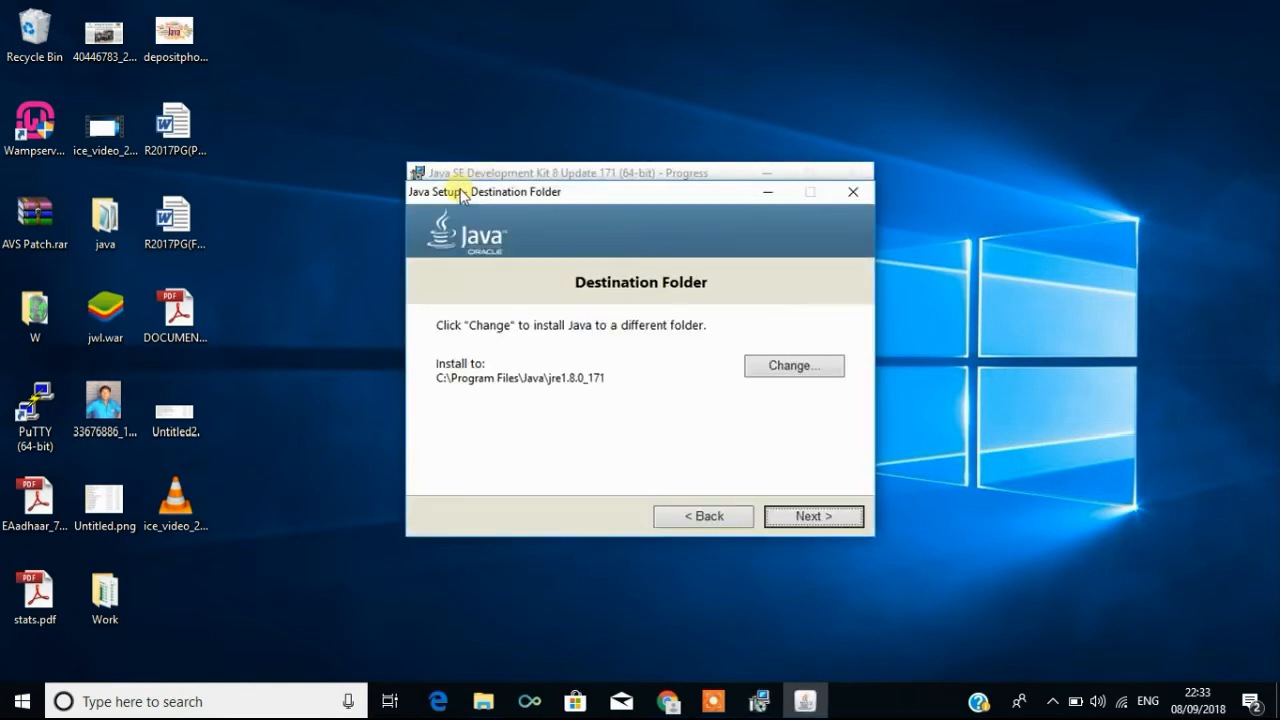
pyautogui.moveTo(665, 237)
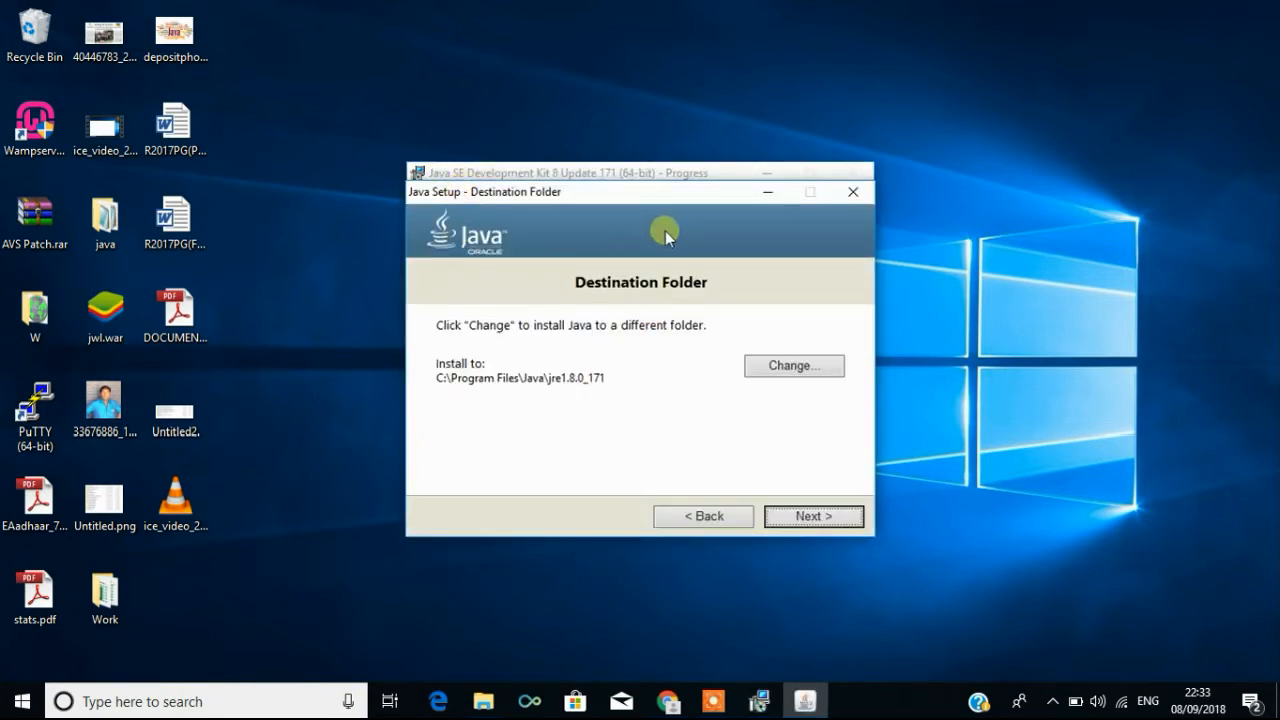
pyautogui.moveTo(527, 414)
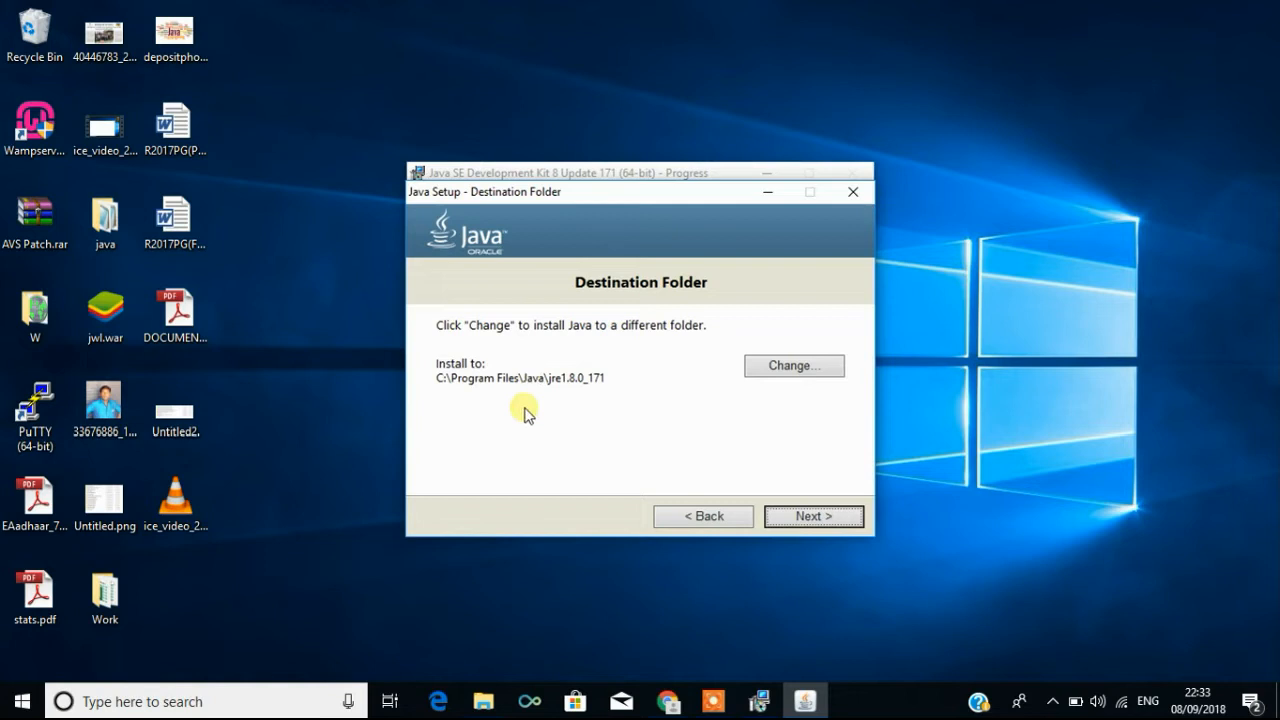
pyautogui.moveTo(460, 400)
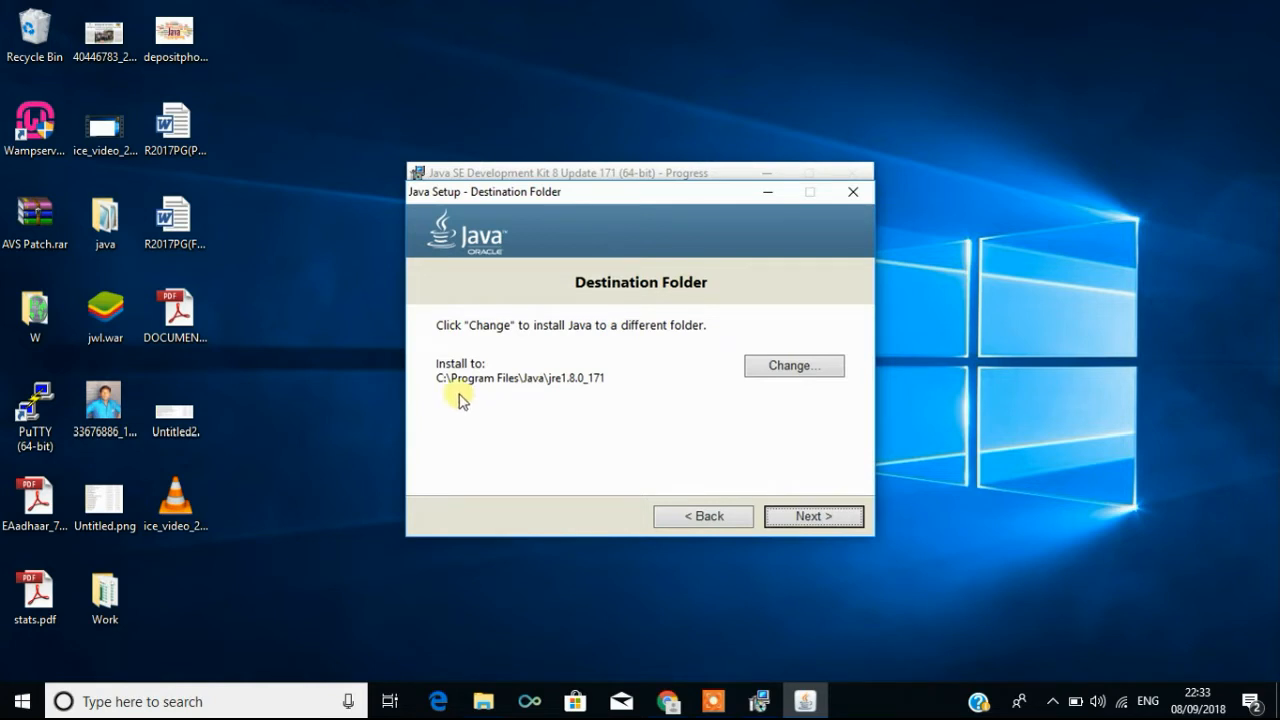
pyautogui.moveTo(498, 404)
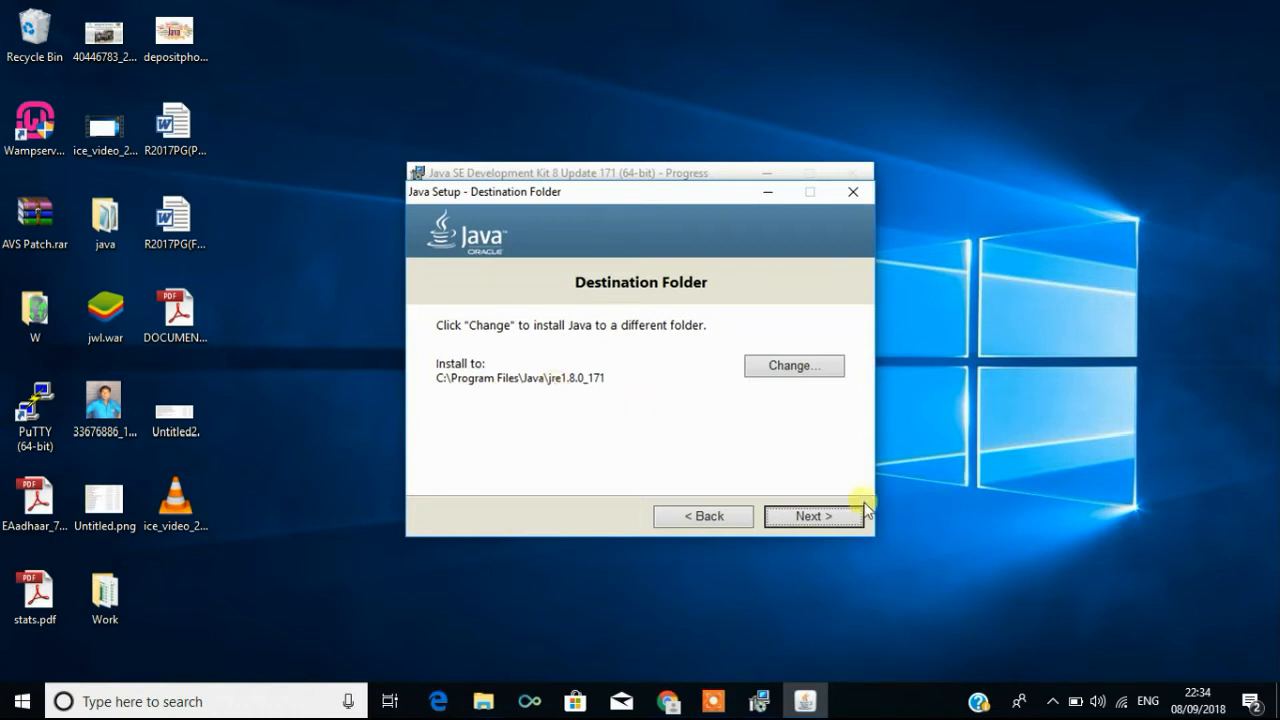
pyautogui.moveTo(562, 408)
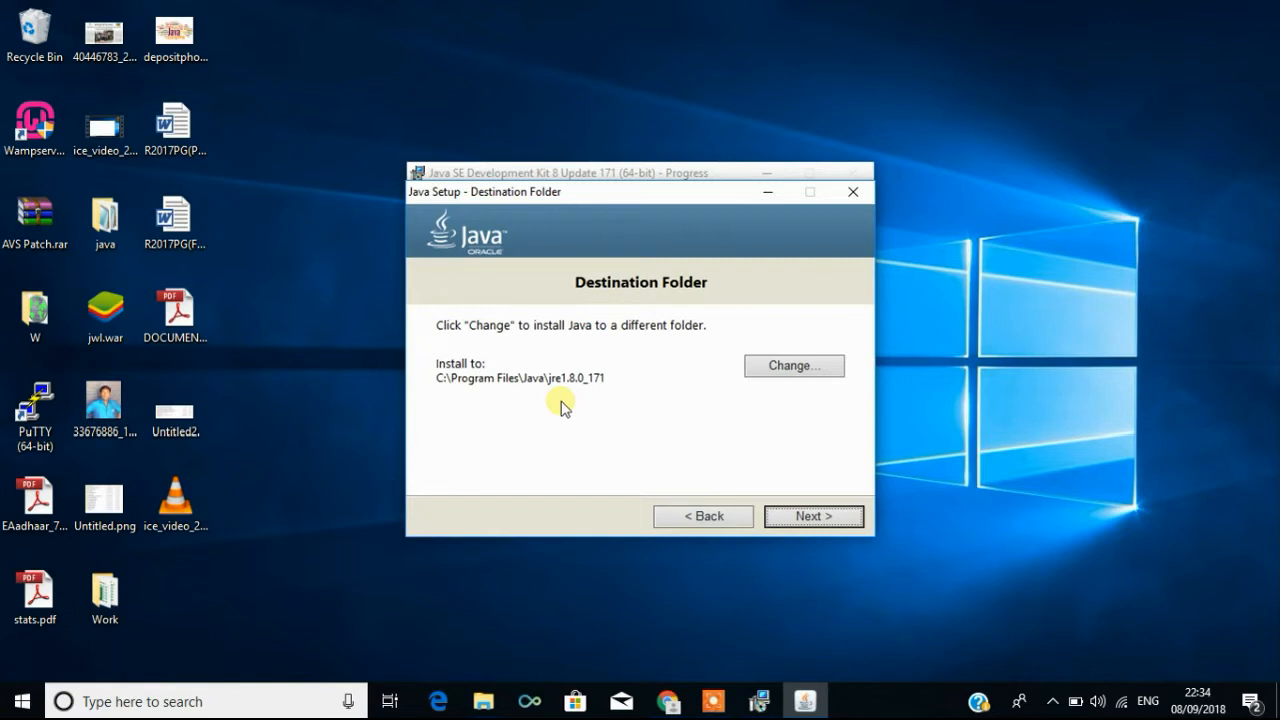
pyautogui.moveTo(740, 420)
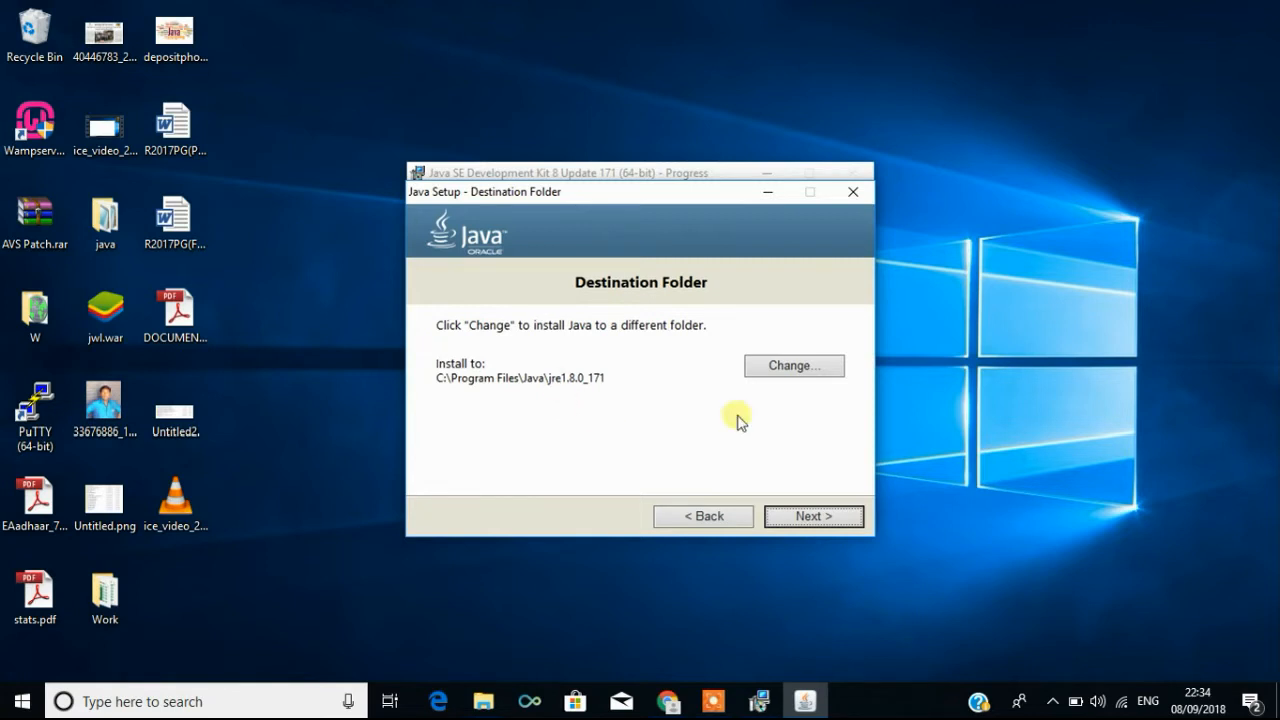
pyautogui.moveTo(813, 516)
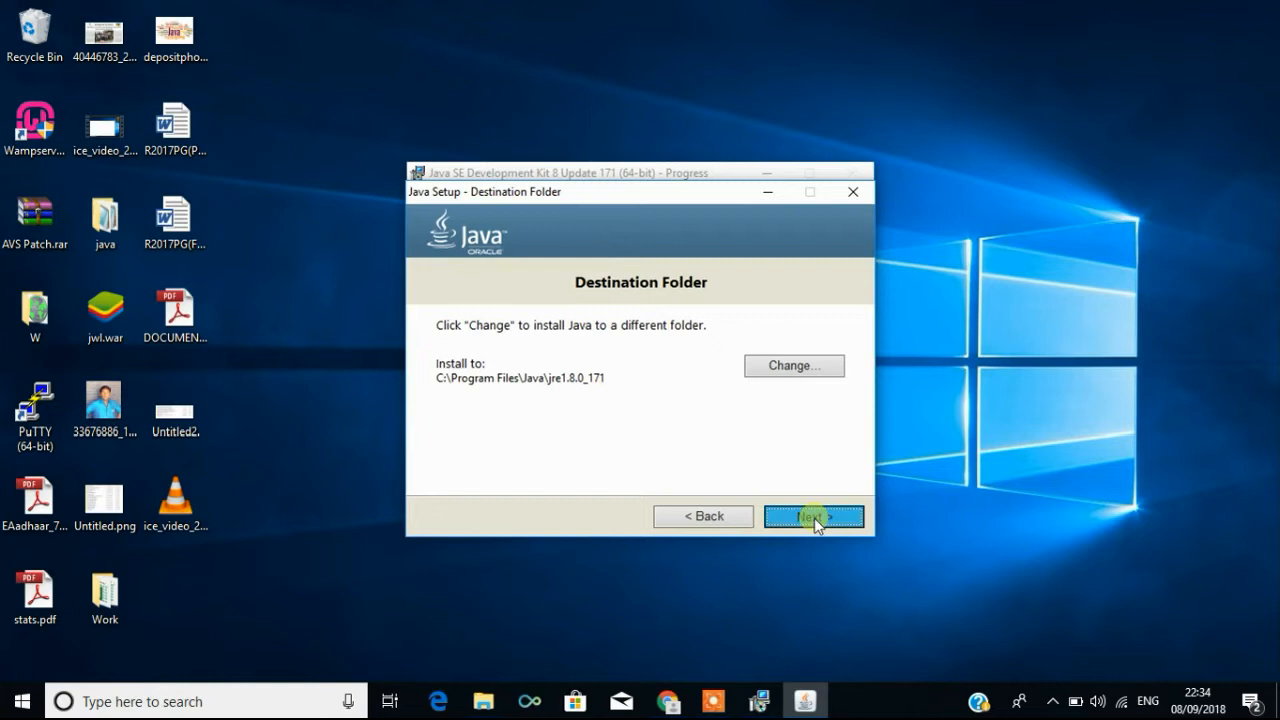
# Install the JRE to C:\Program Files\Java\jre1.8.0_171
pyautogui.click(813, 516)
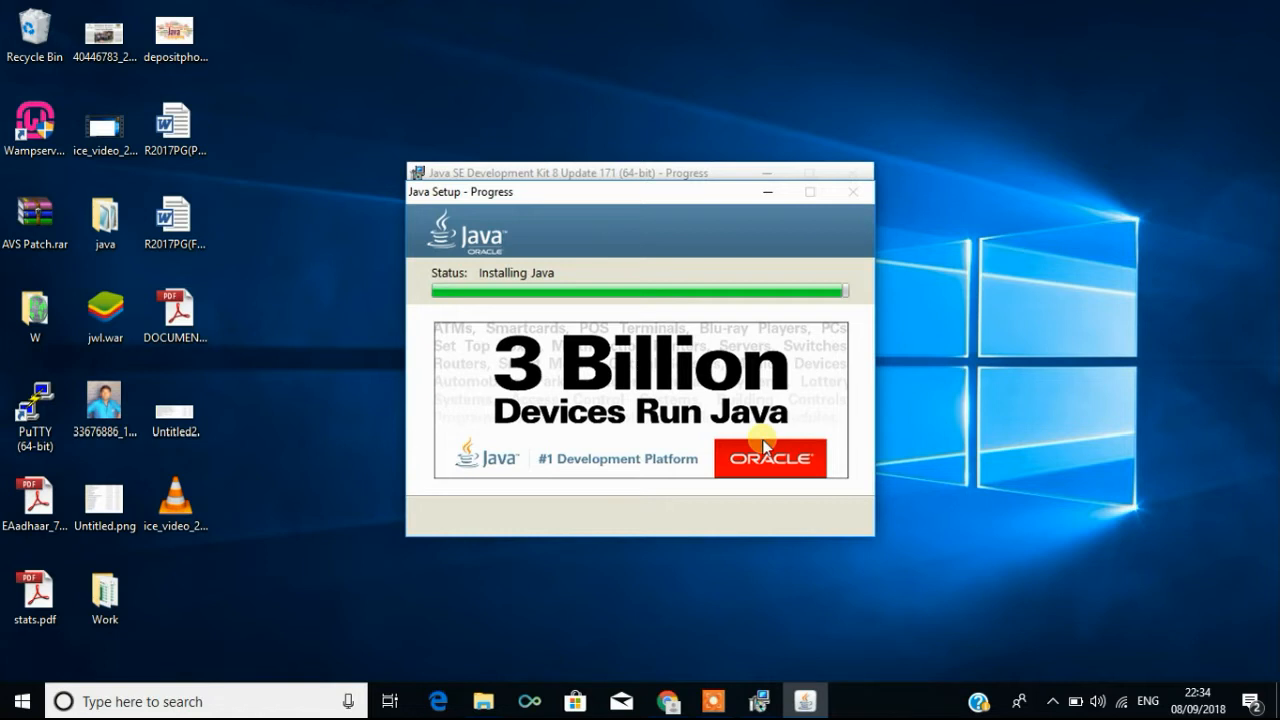
pyautogui.moveTo(470, 270)
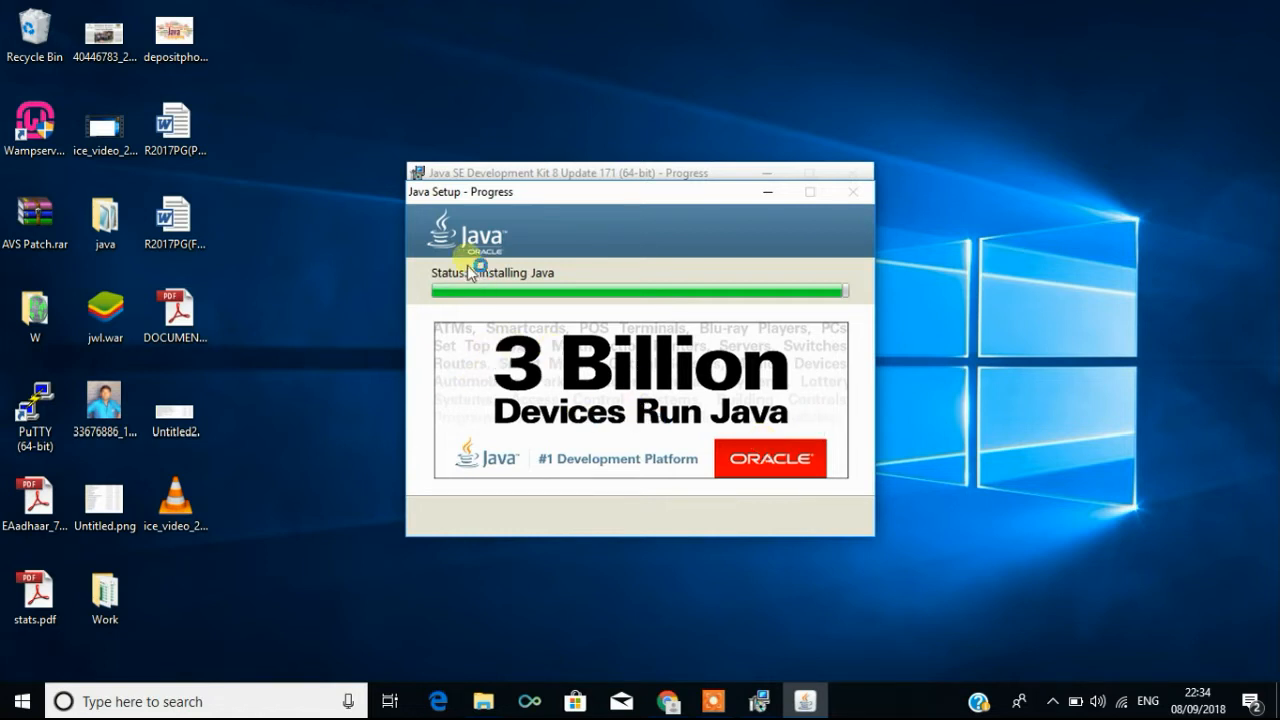
pyautogui.moveTo(500, 280)
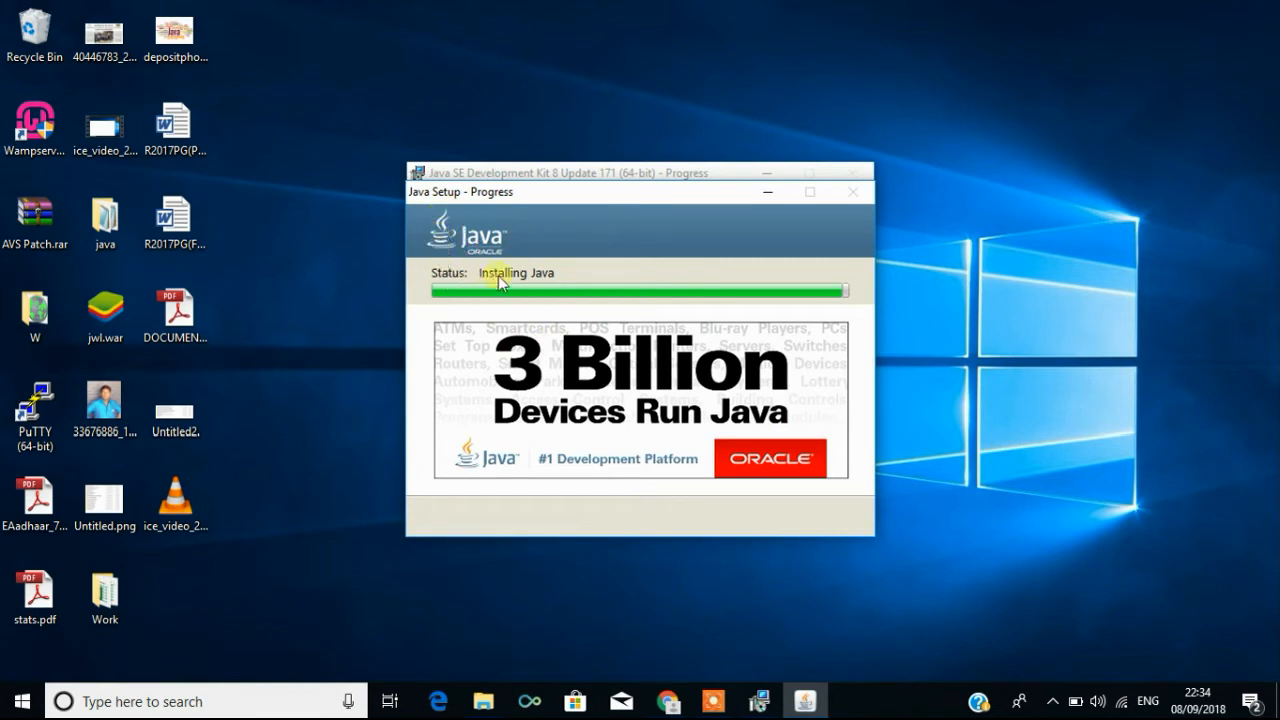
pyautogui.moveTo(655, 313)
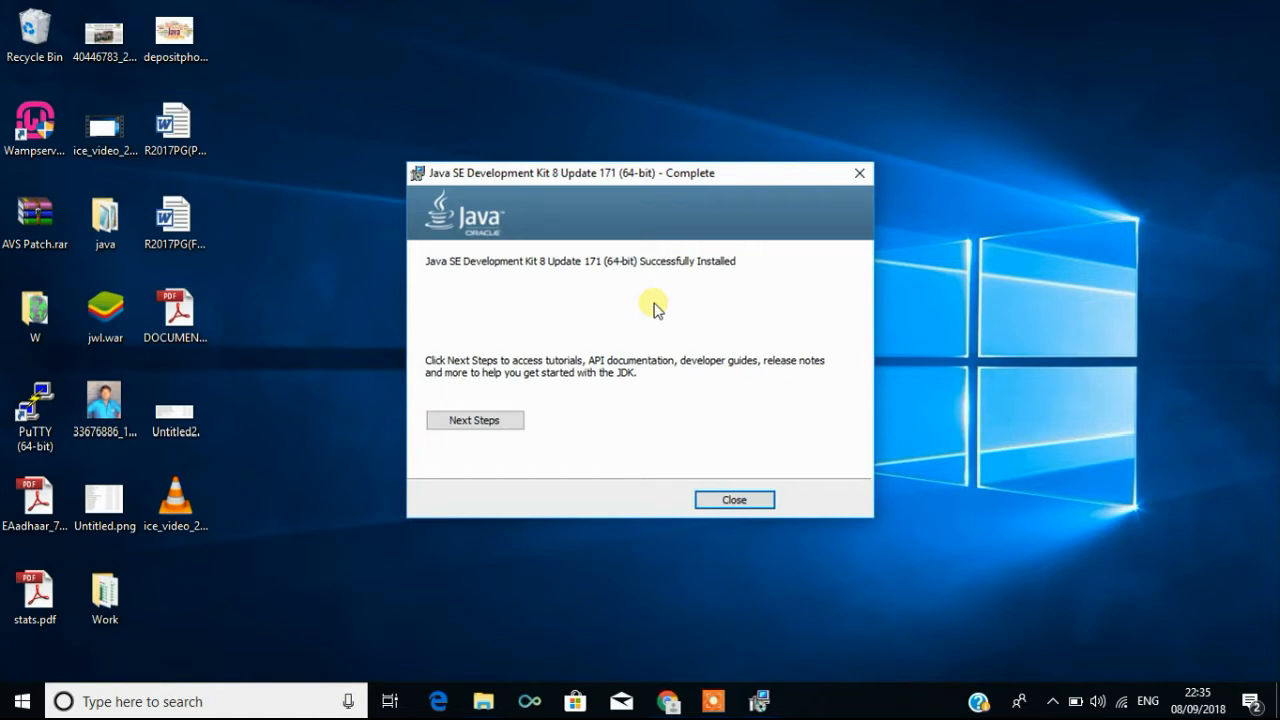
pyautogui.moveTo(582, 306)
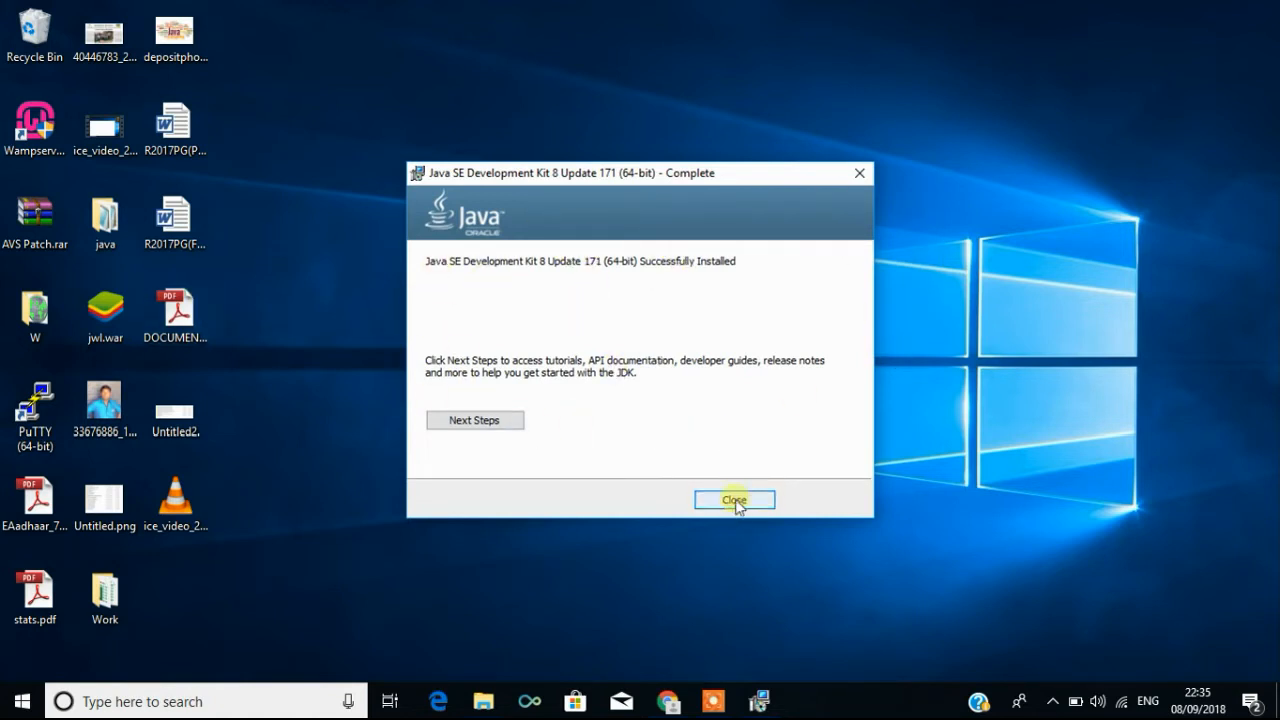
# Close the installer once JDK 8 Update 171 reports a successful installation
pyautogui.click(733, 500)
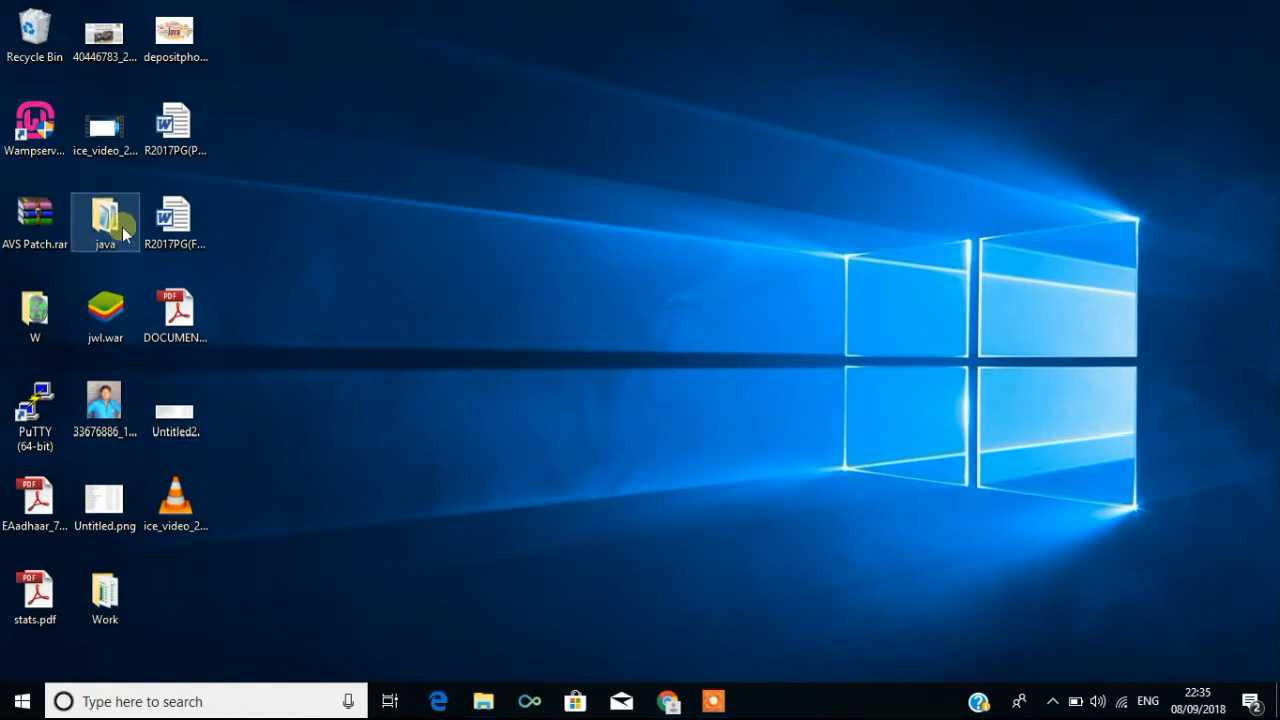
# Browse the C: drive to C:\Program Files\Java, showing jdk1.8.0_171 and jre1.8.0_171
pyautogui.doubleClick(104, 214)
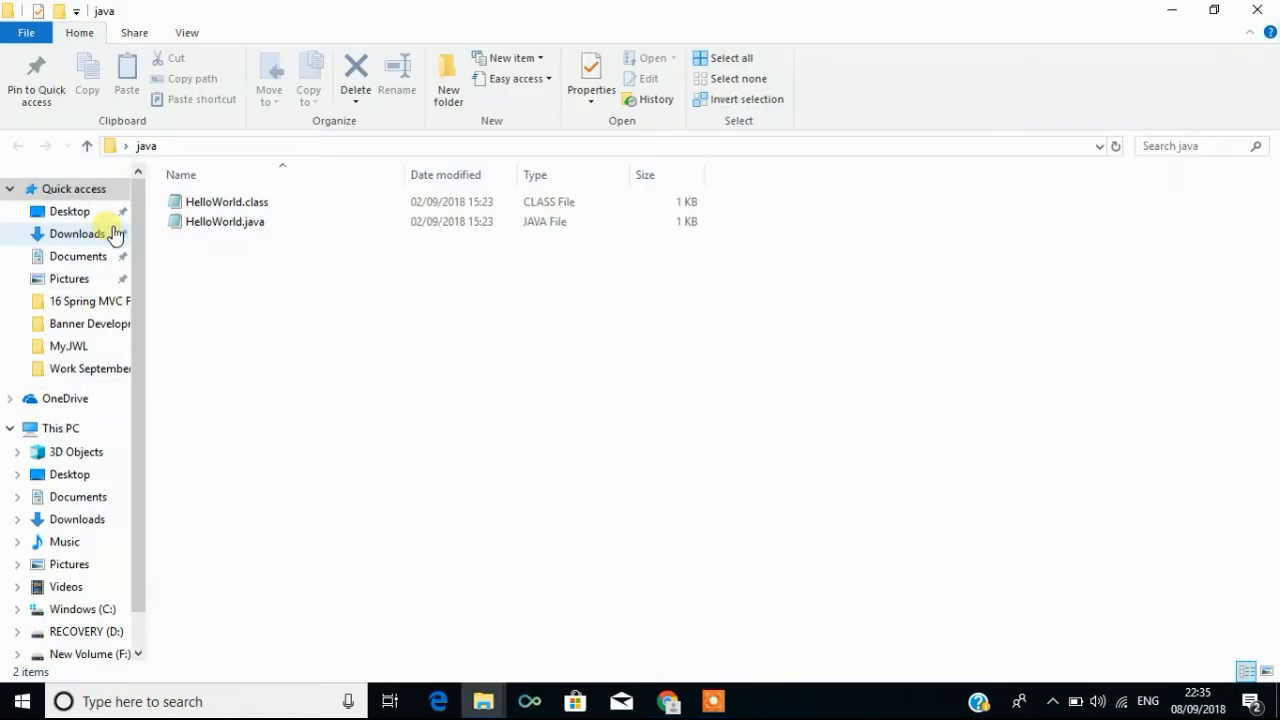
pyautogui.click(78, 609)
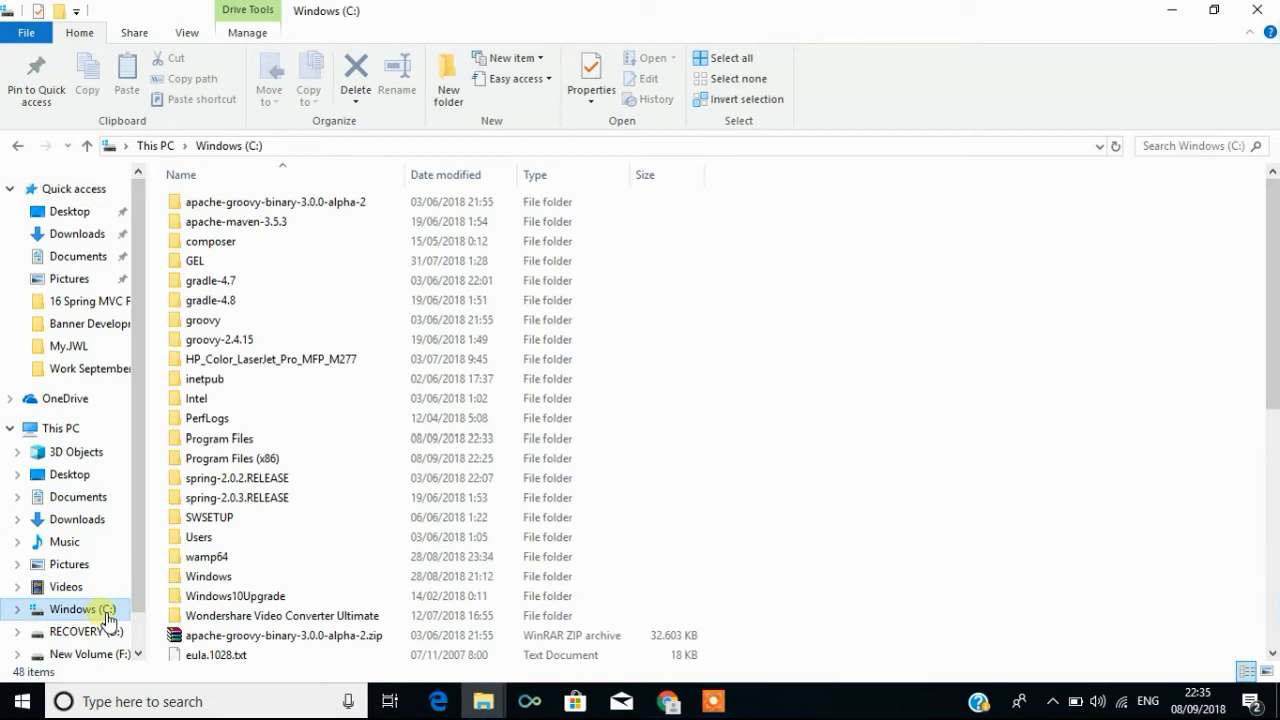
pyautogui.click(240, 458)
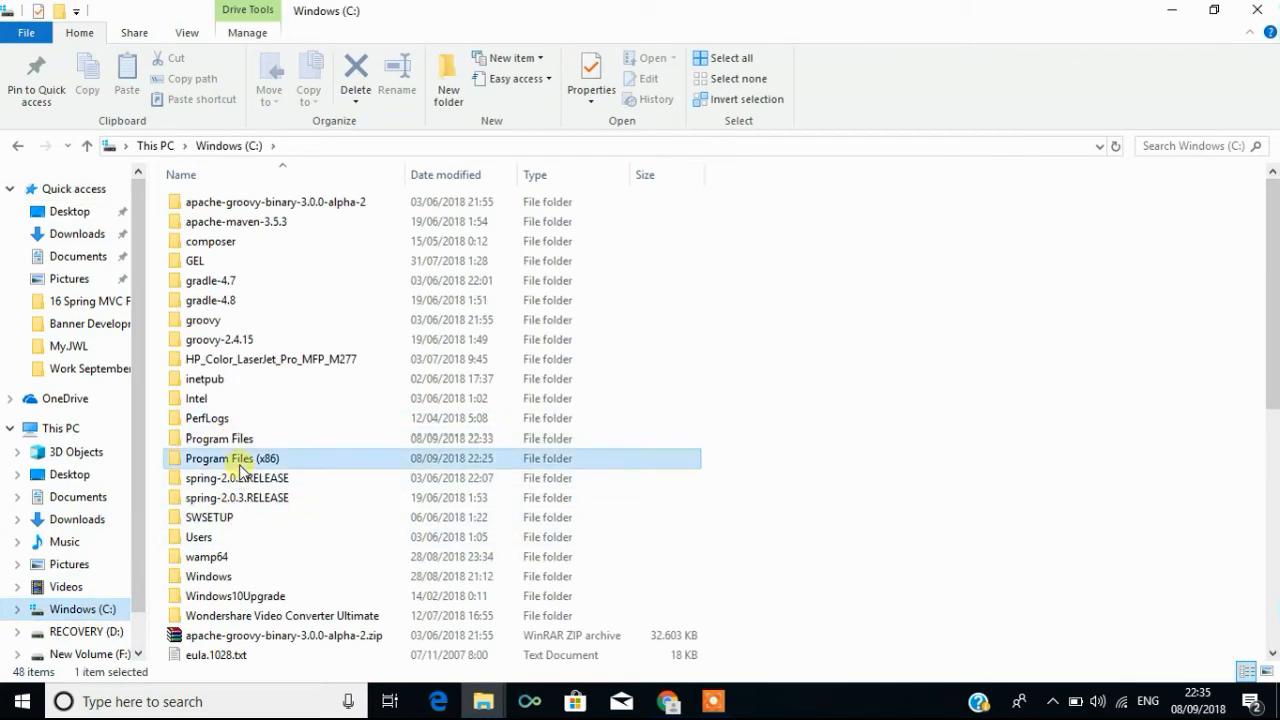
pyautogui.doubleClick(232, 458)
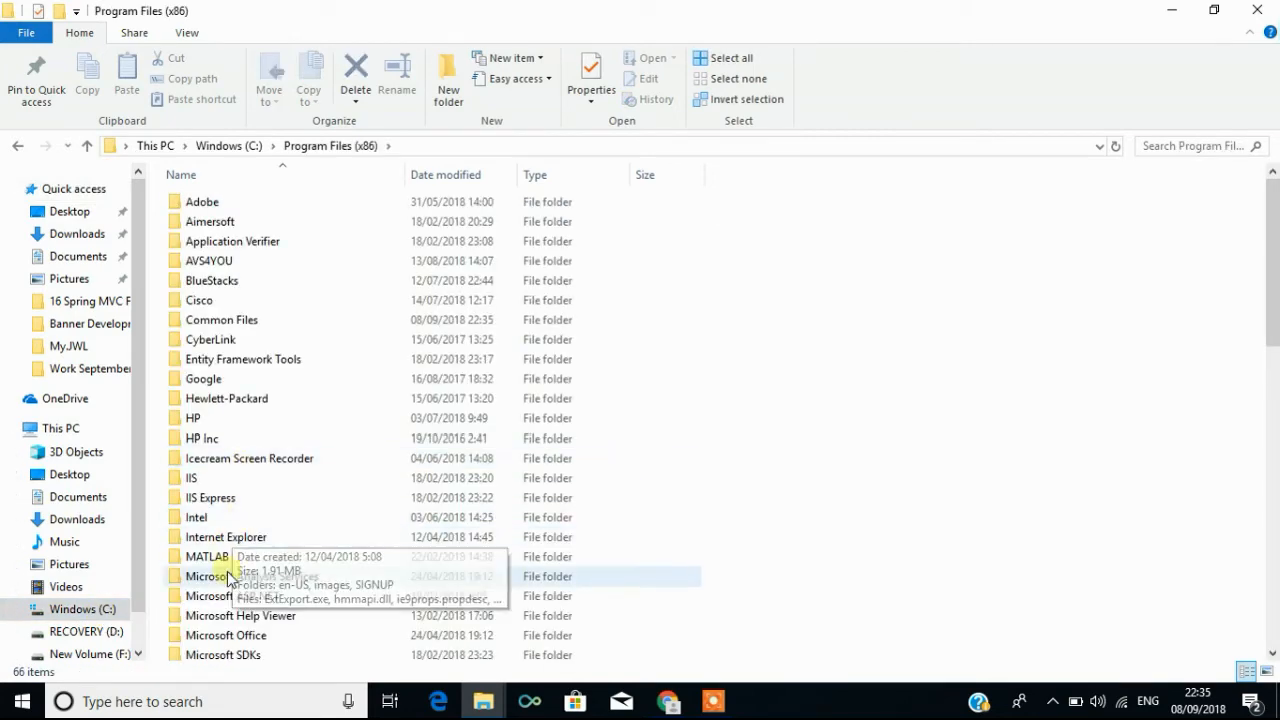
pyautogui.scroll(-3)
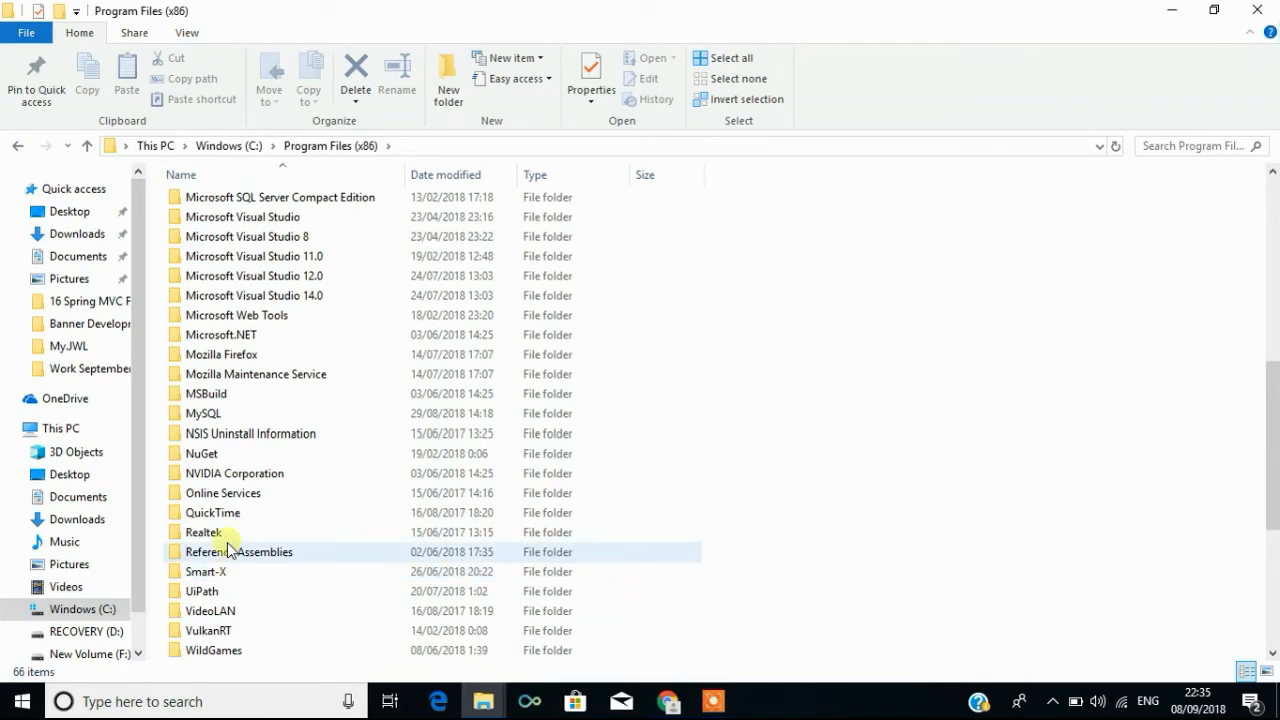
pyautogui.scroll(3)
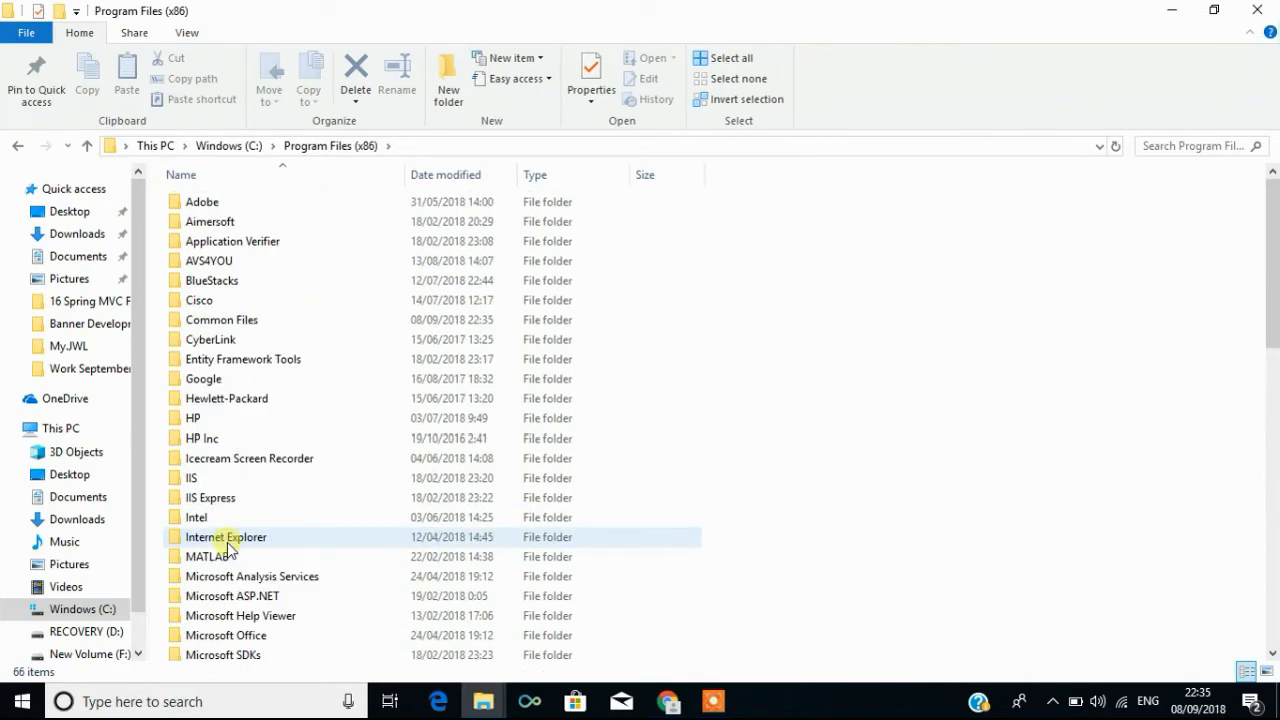
pyautogui.click(228, 145)
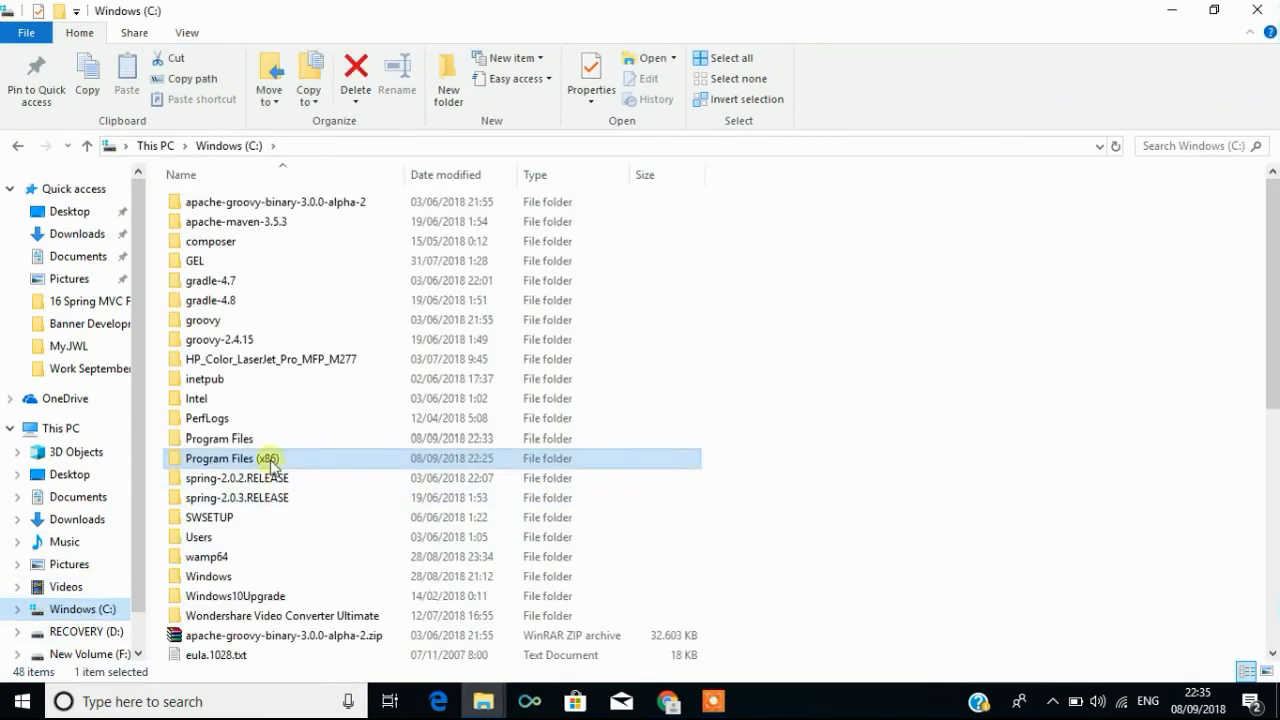
pyautogui.doubleClick(218, 438)
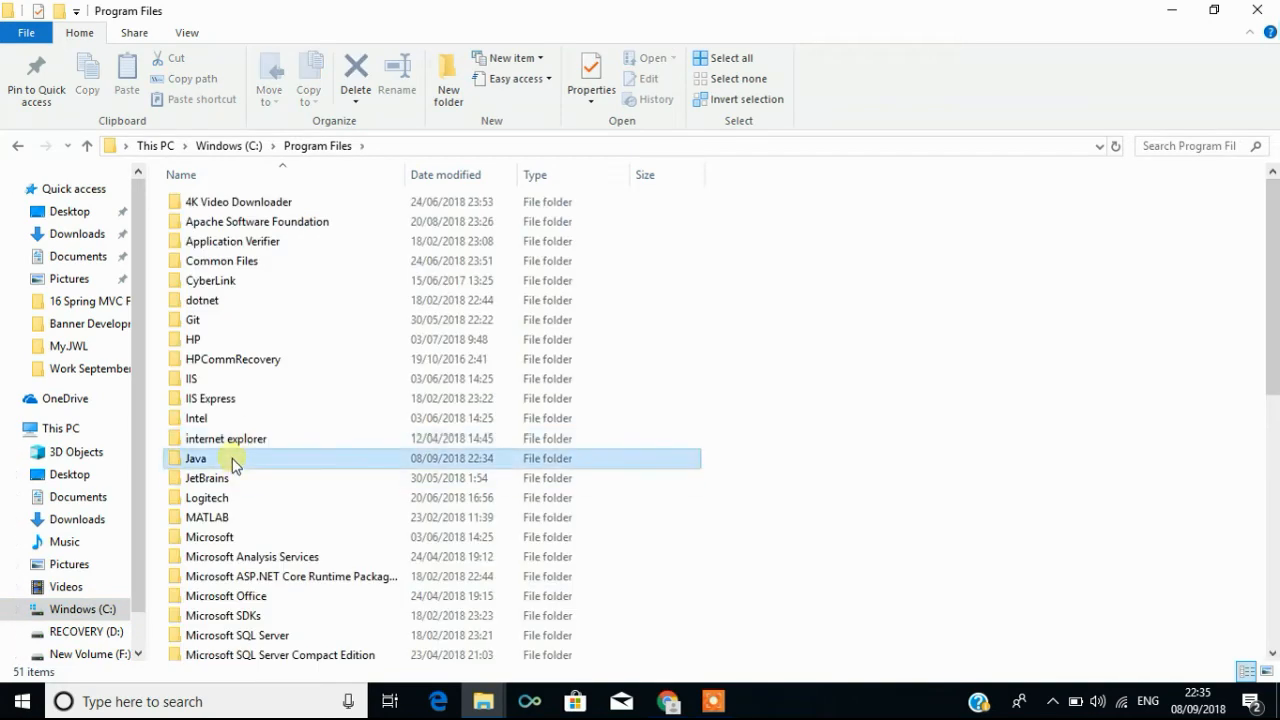
pyautogui.doubleClick(196, 458)
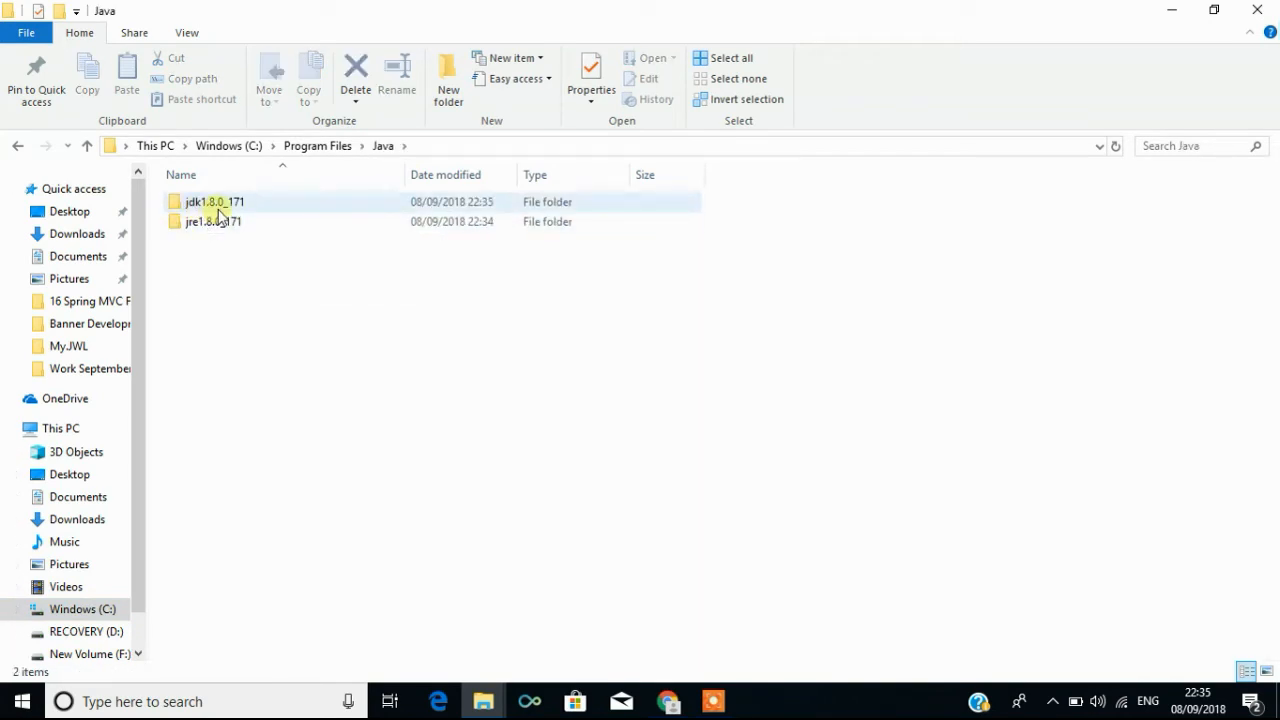
pyautogui.moveTo(215, 202)
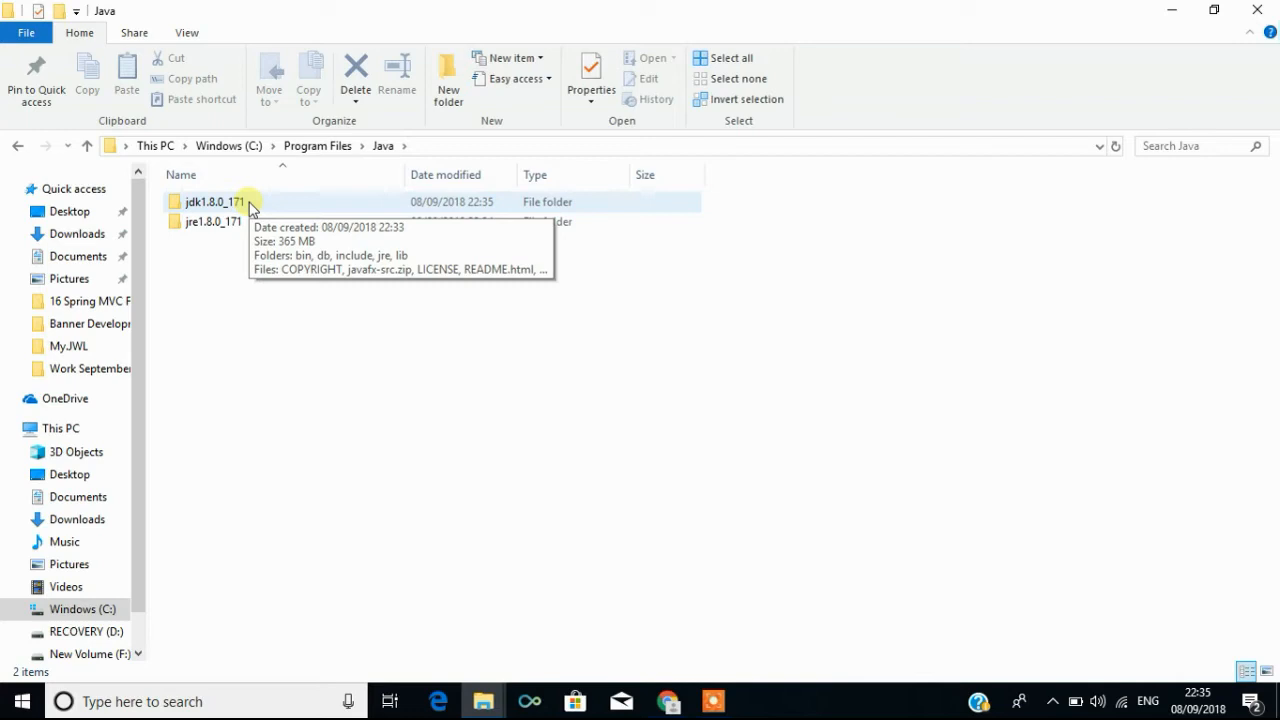
pyautogui.click(213, 221)
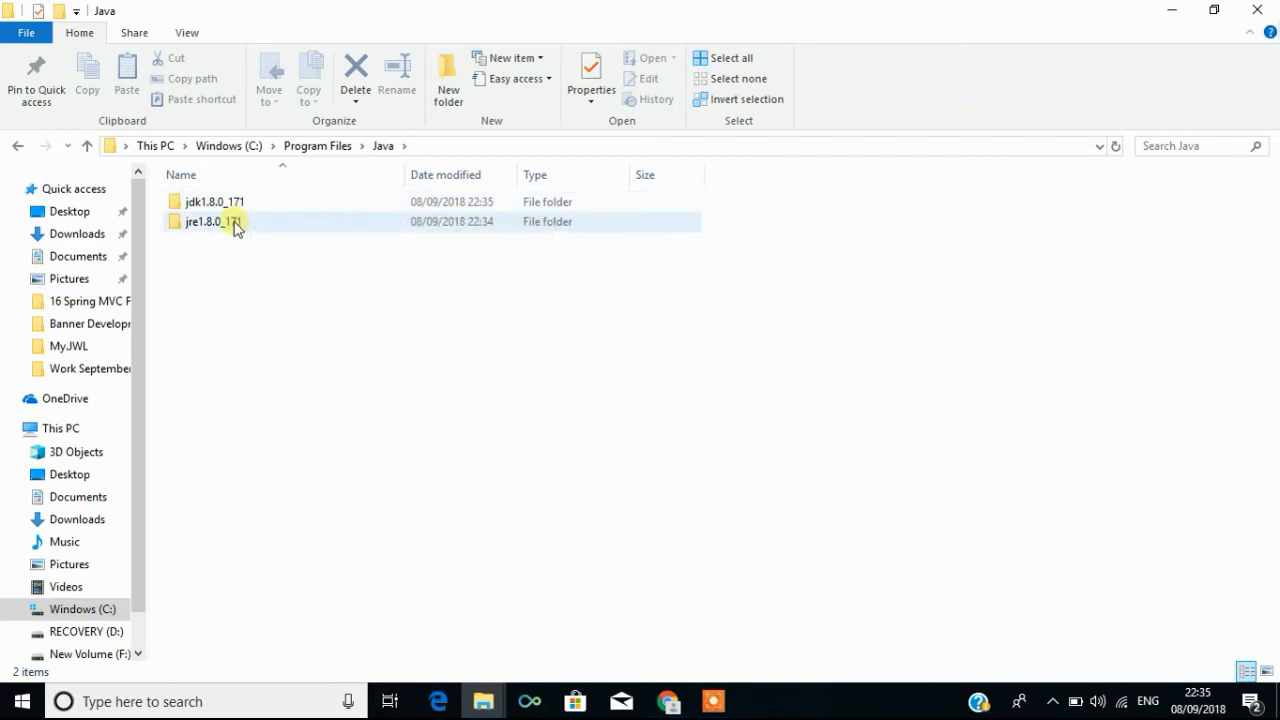
pyautogui.click(211, 201)
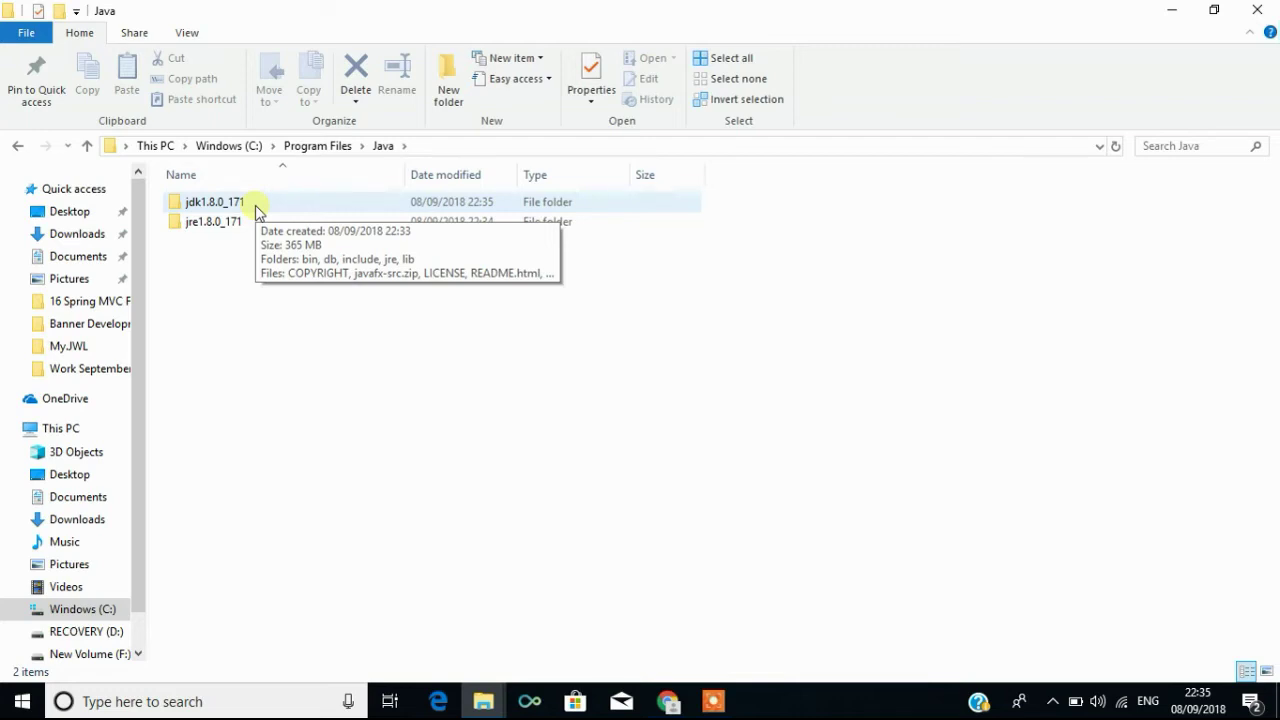
# Open C:\Program Files\Java\jdk1.8.0_171\bin to take its path, then close Explorer
pyautogui.doubleClick(211, 201)
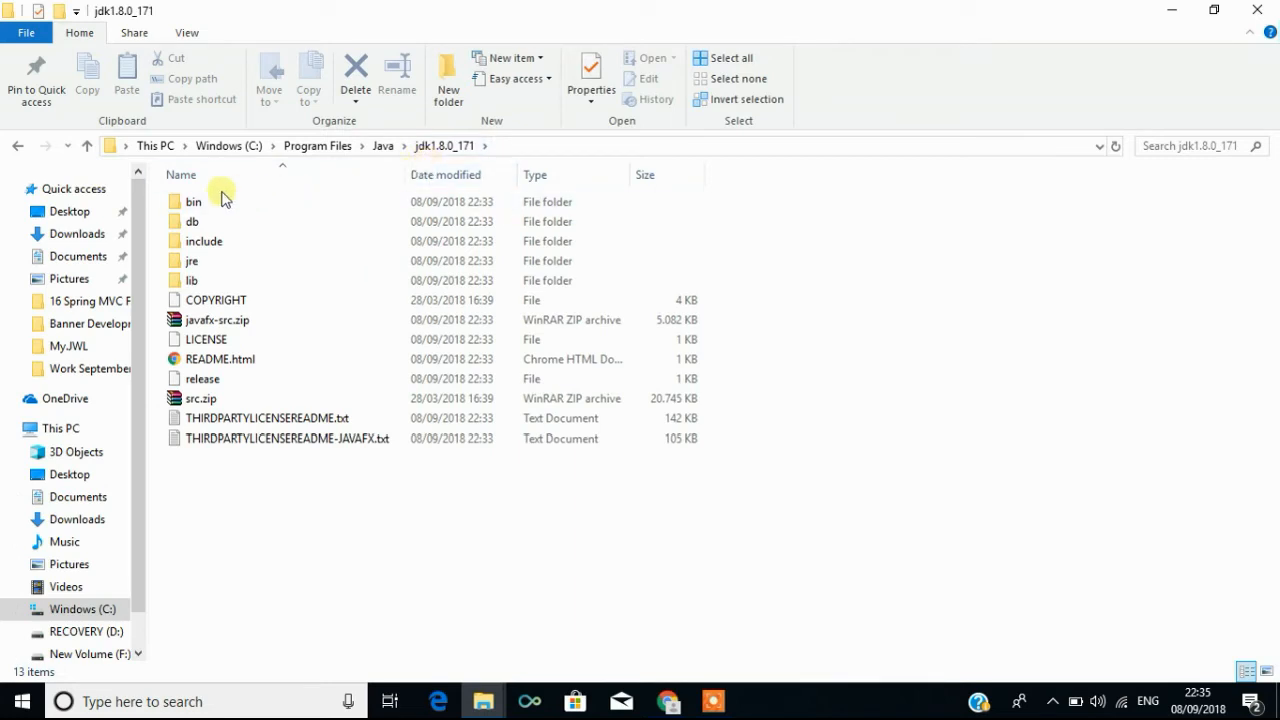
pyautogui.click(193, 201)
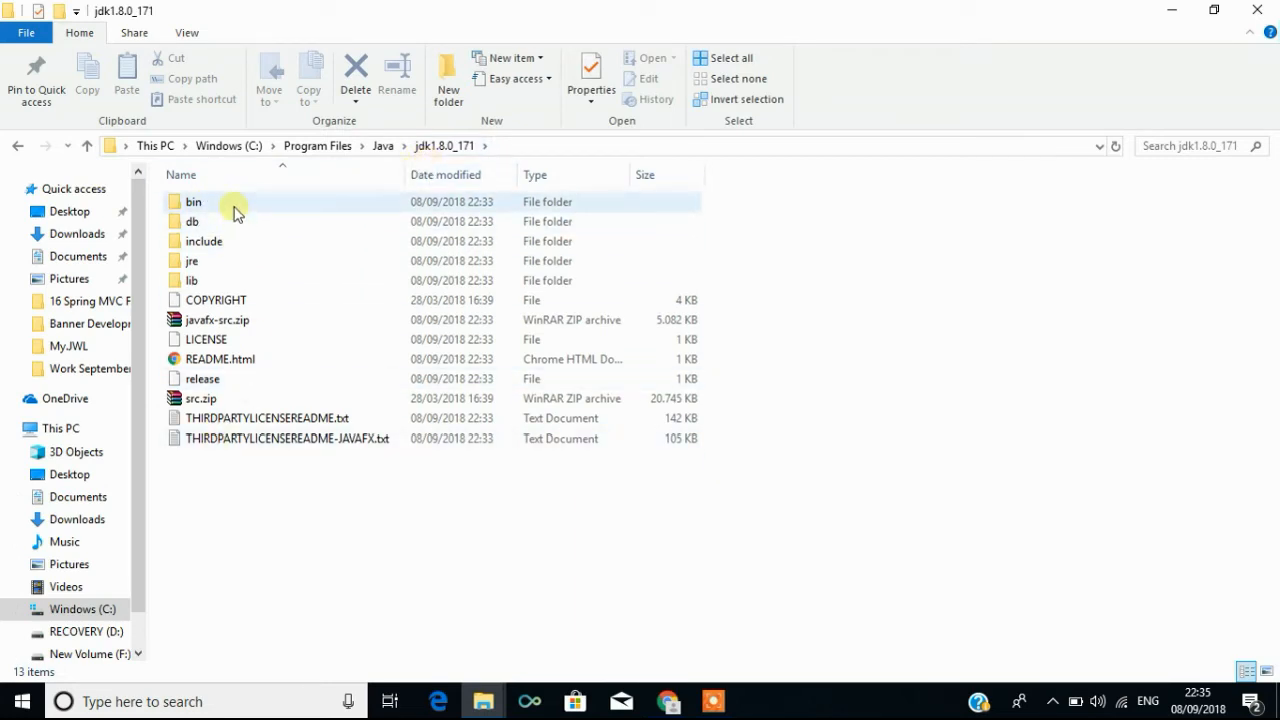
pyautogui.doubleClick(193, 201)
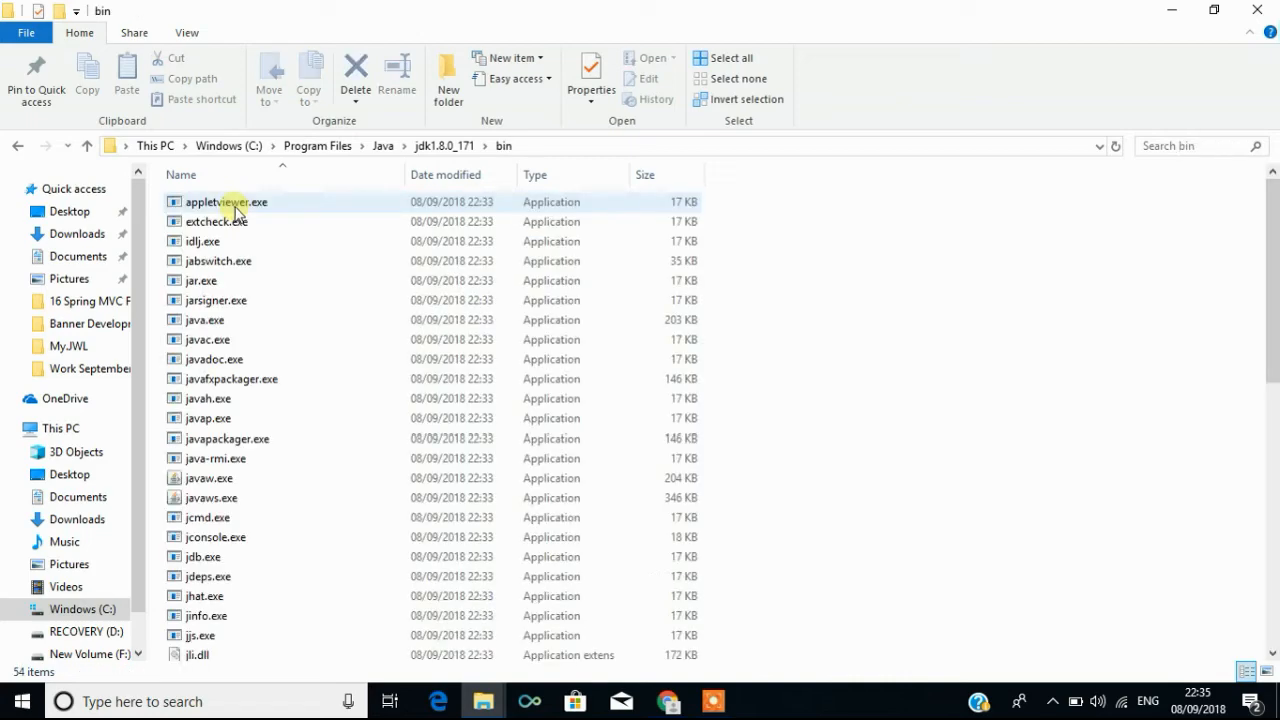
pyautogui.scroll(-3)
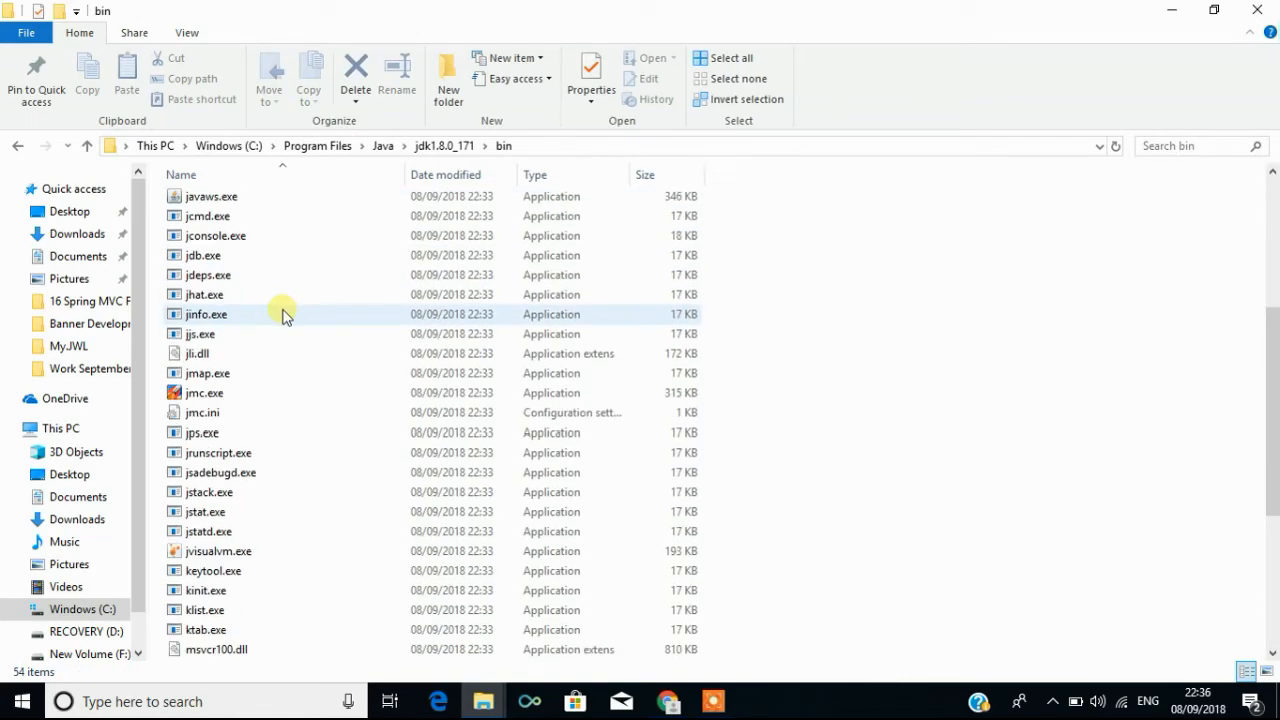
pyautogui.scroll(3)
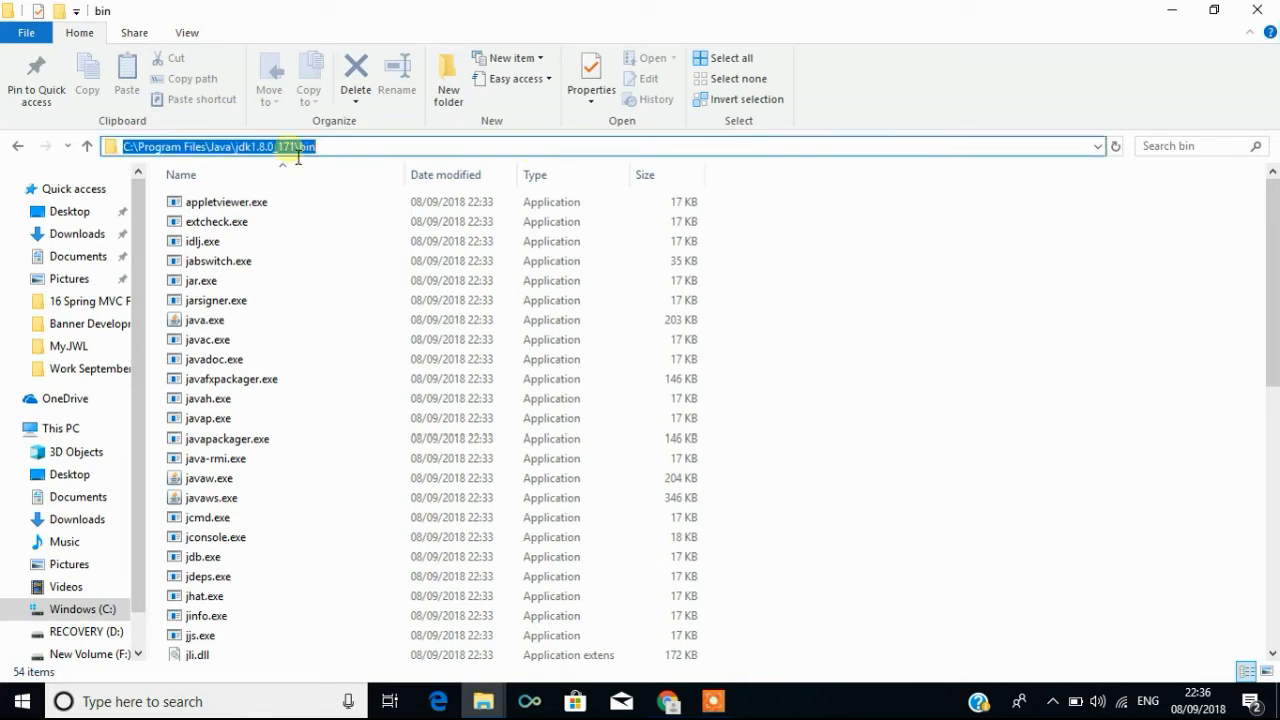
pyautogui.moveTo(79, 301)
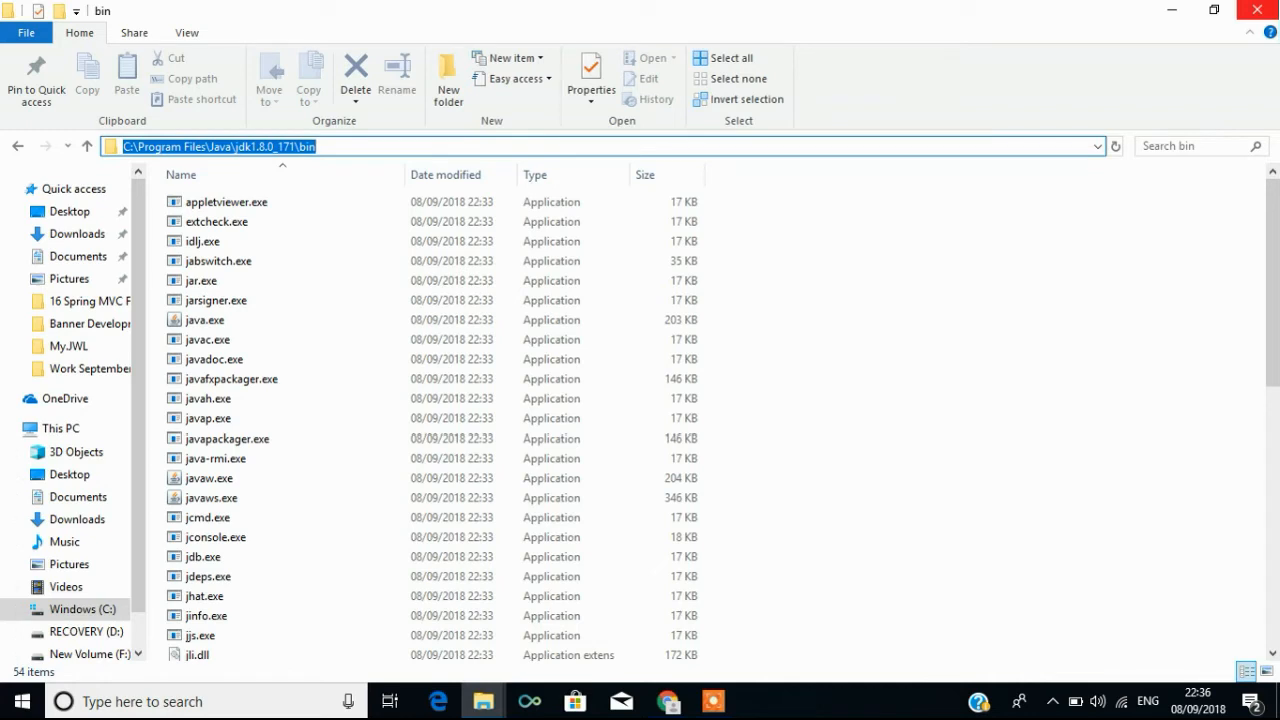
pyautogui.moveTo(1255, 14)
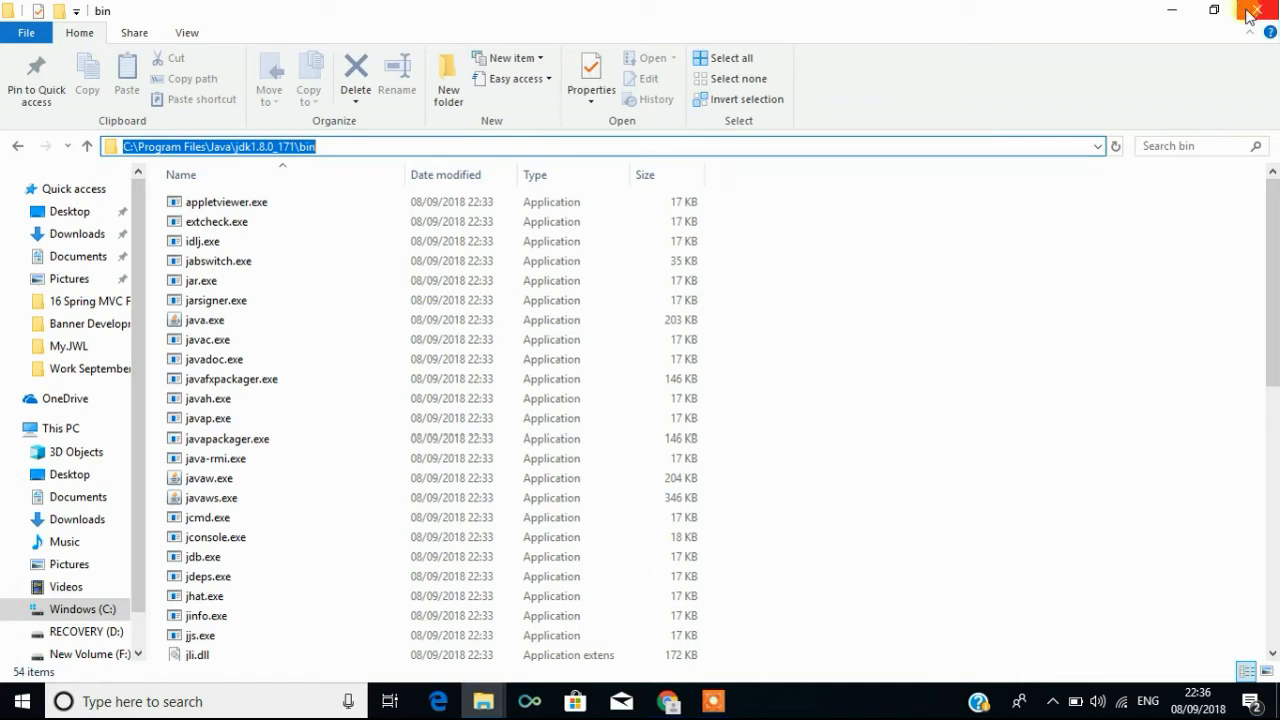
pyautogui.click(1257, 9)
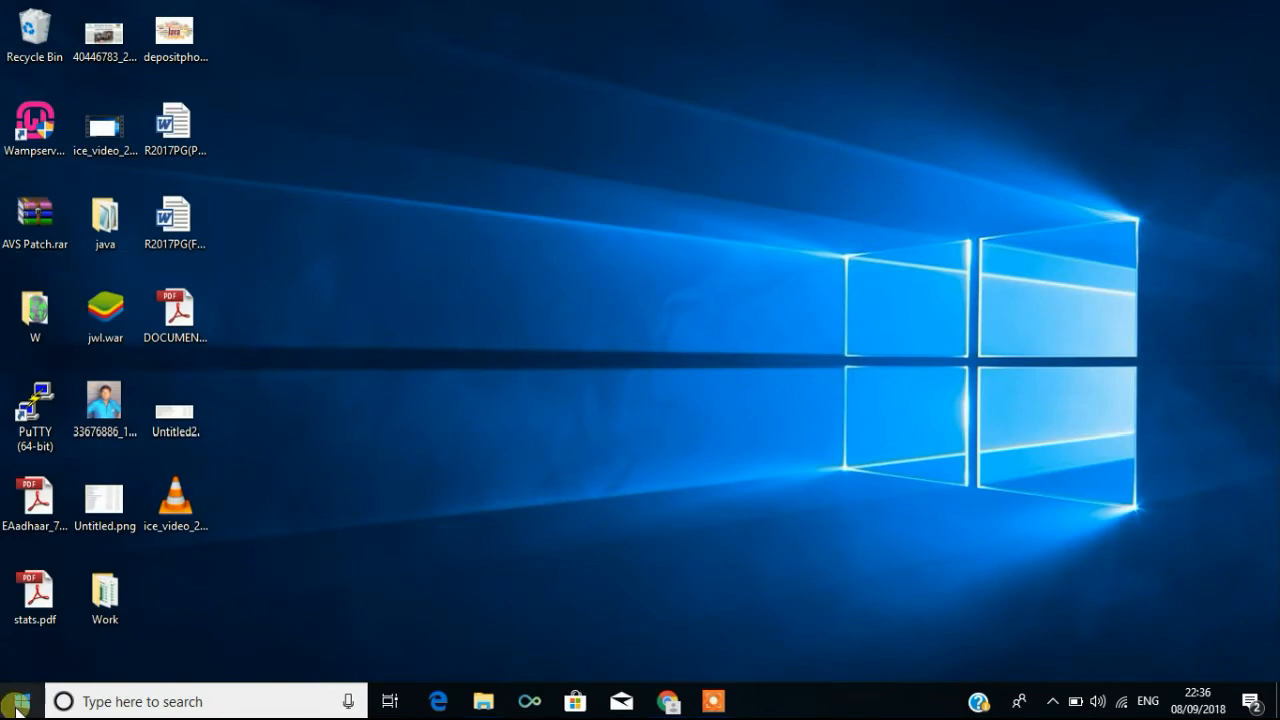
# Go from System through Advanced system settings to the Environment Variables dialog
pyautogui.write('th')
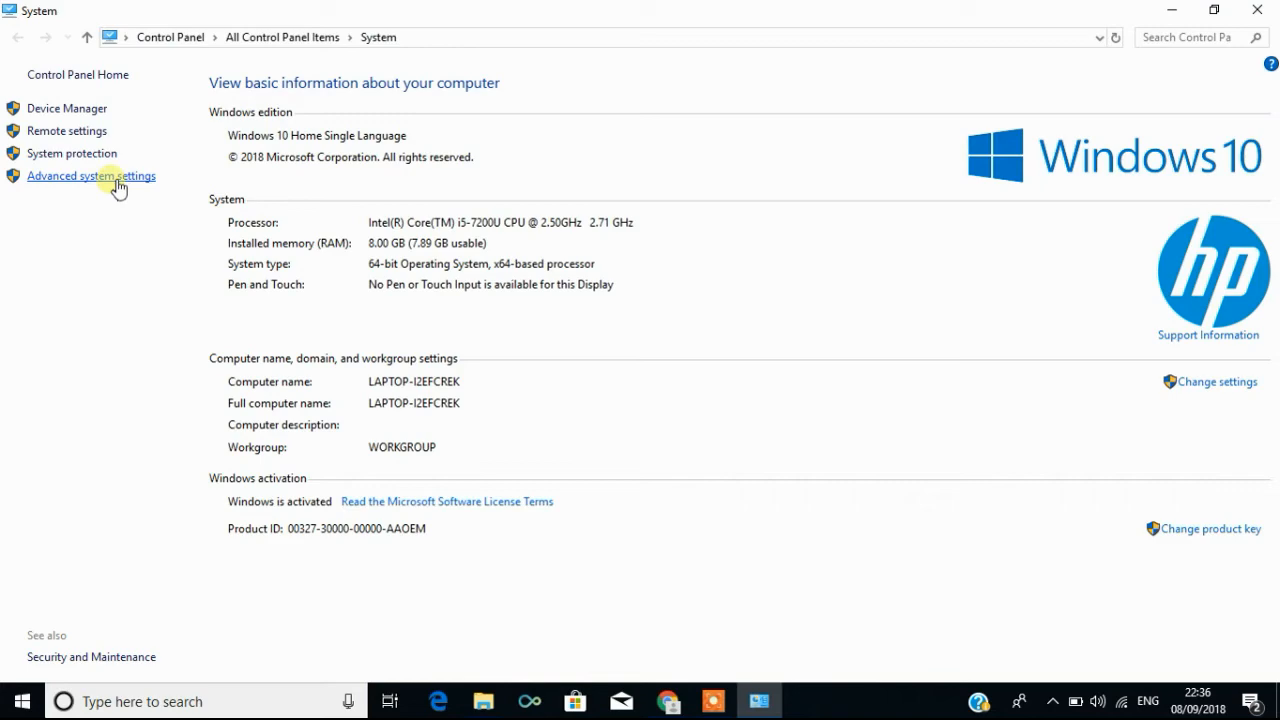
pyautogui.click(91, 176)
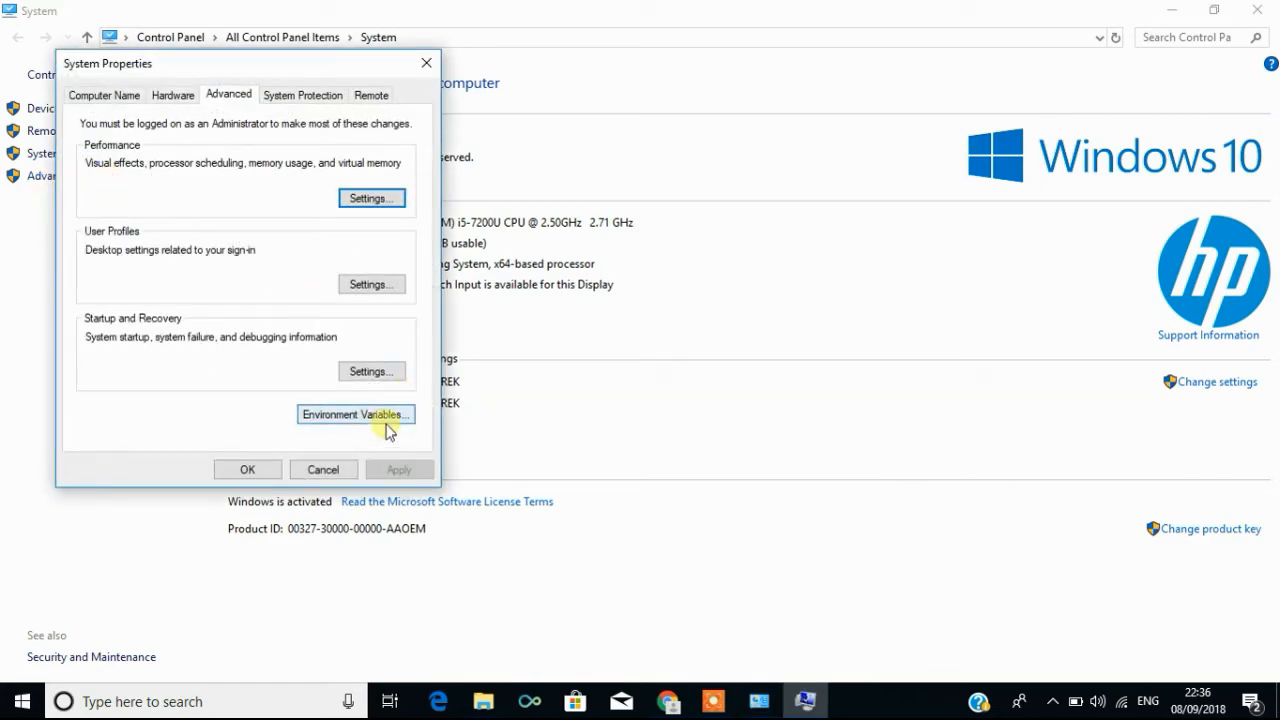
pyautogui.click(355, 414)
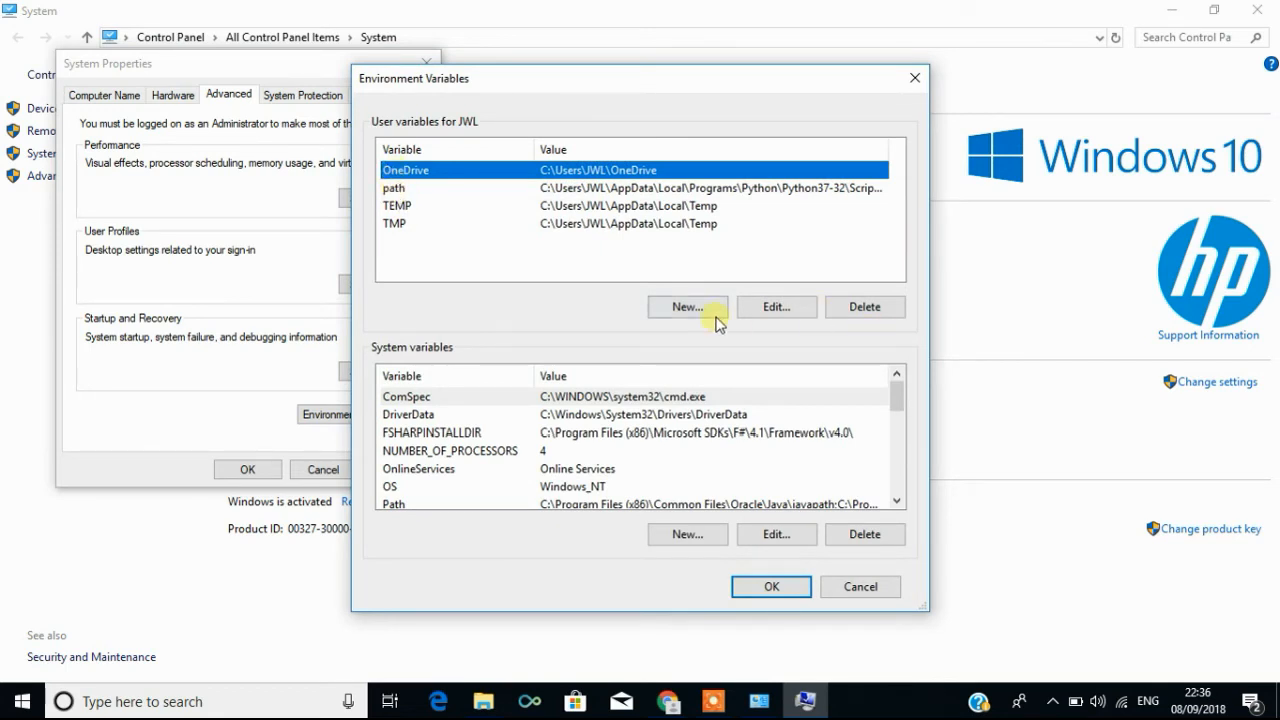
# Add a user variable 'path' with value C:\Program Files\Java\jdk1.8.0_171\bin;
pyautogui.click(687, 307)
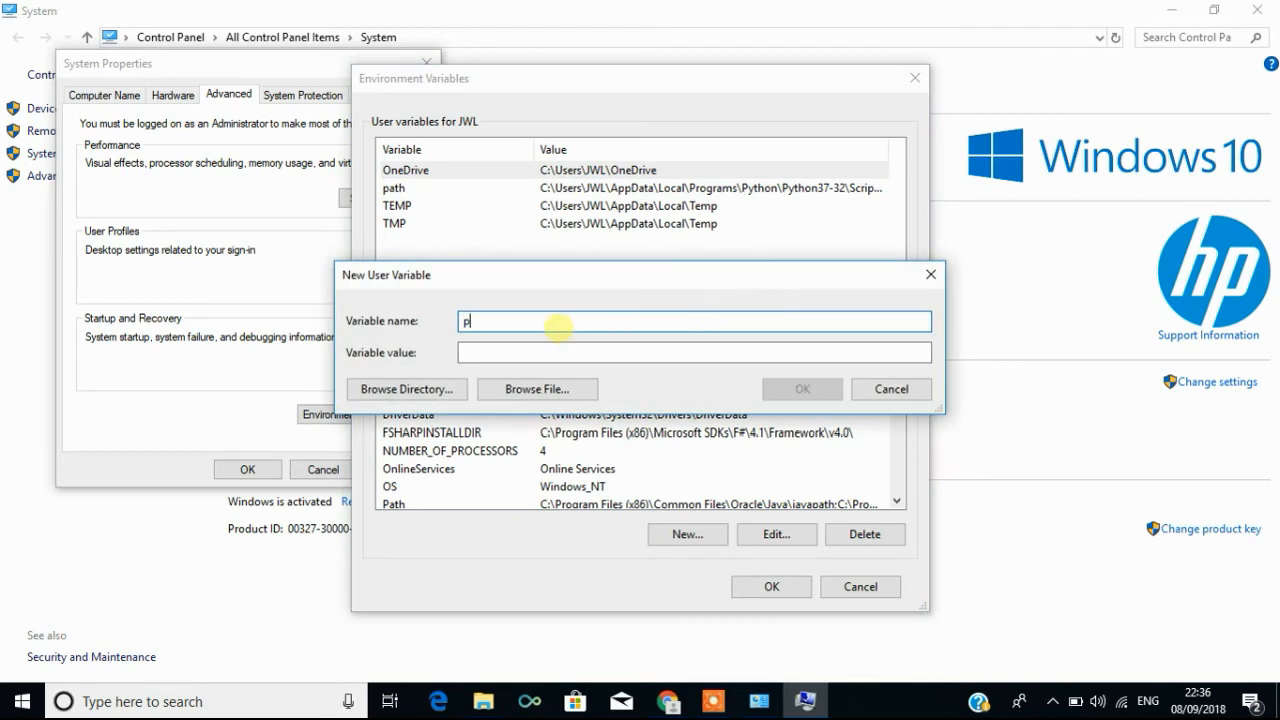
pyautogui.write('ath')
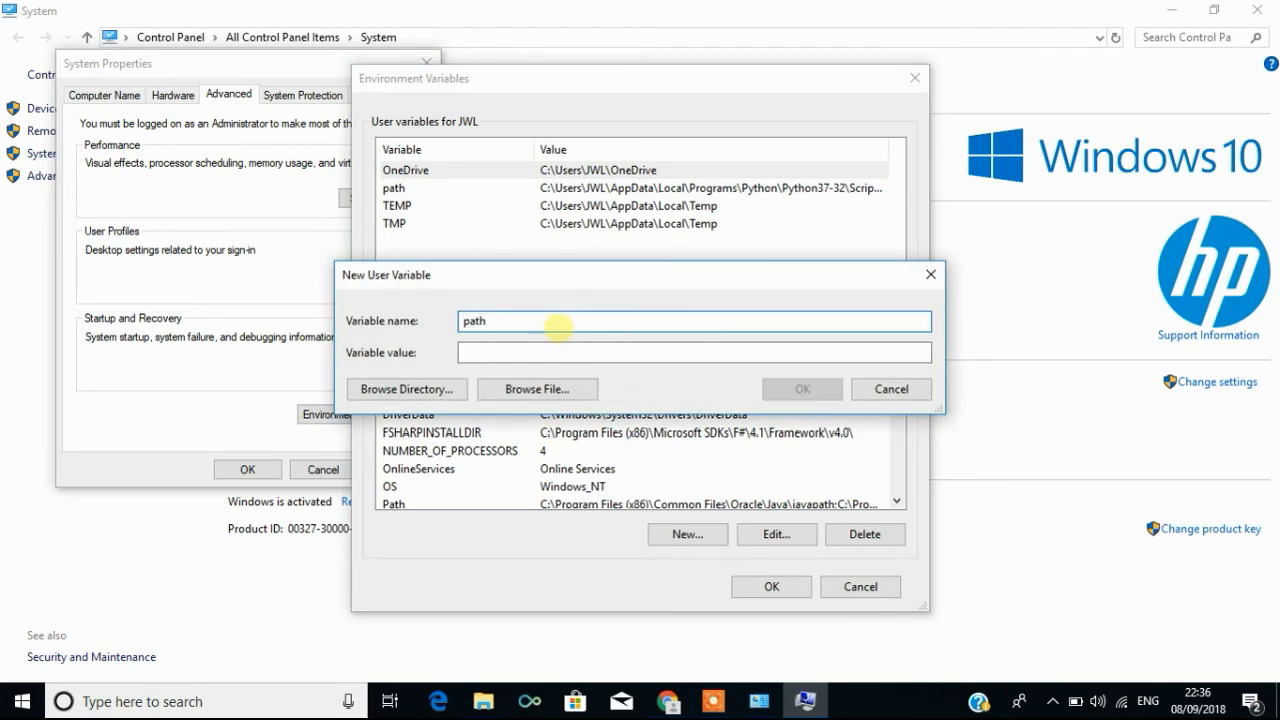
pyautogui.write('C:\\Program Files\\Java\\jdk1.8.0_171\\bin')
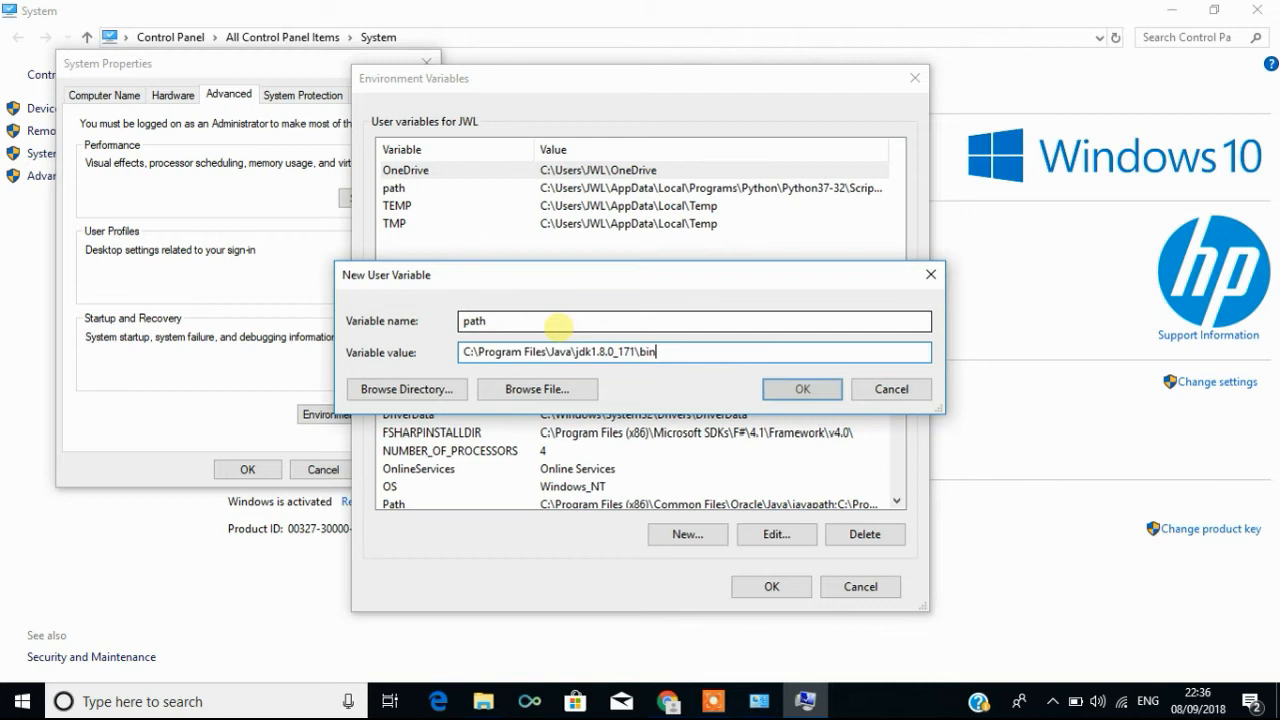
pyautogui.write(';')
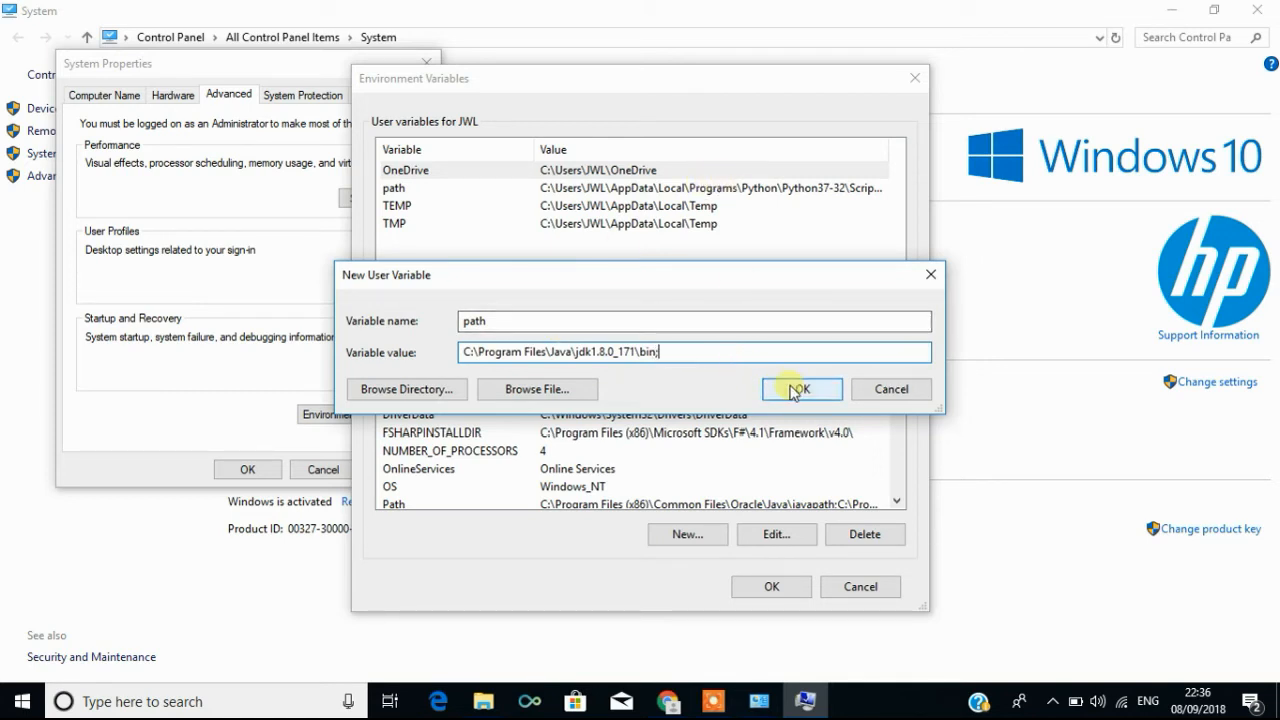
pyautogui.click(801, 389)
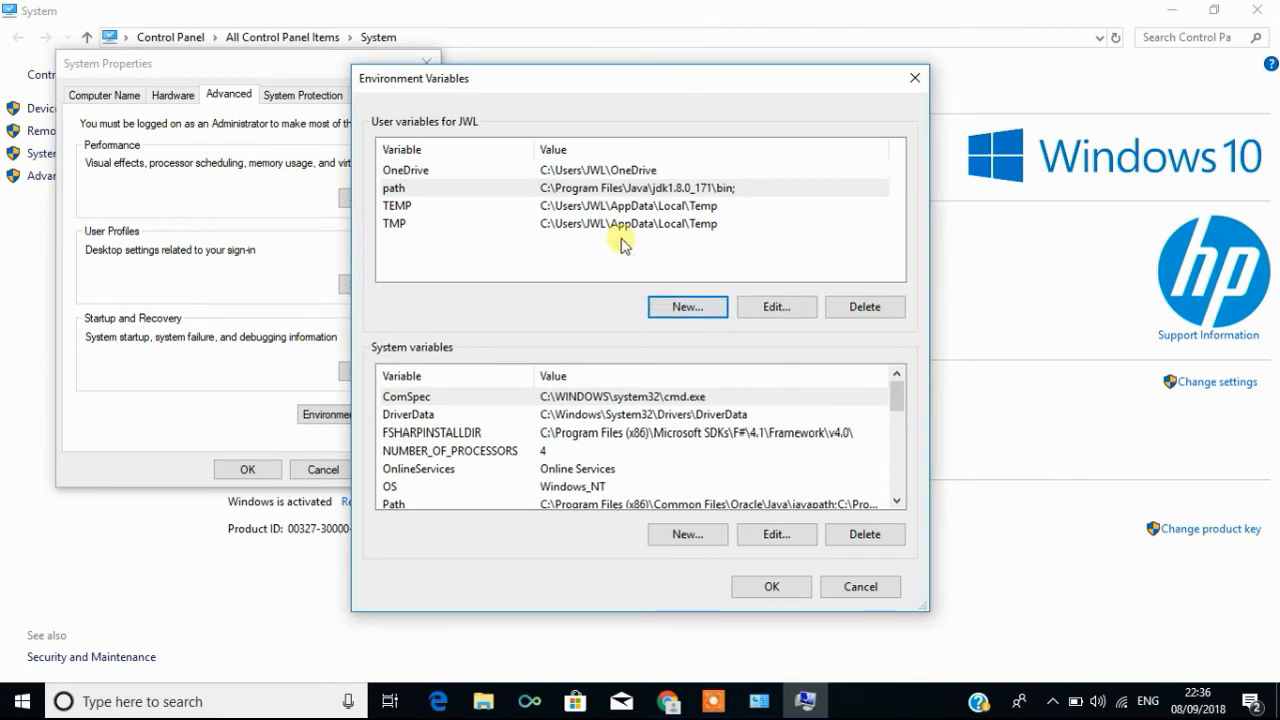
pyautogui.moveTo(613, 195)
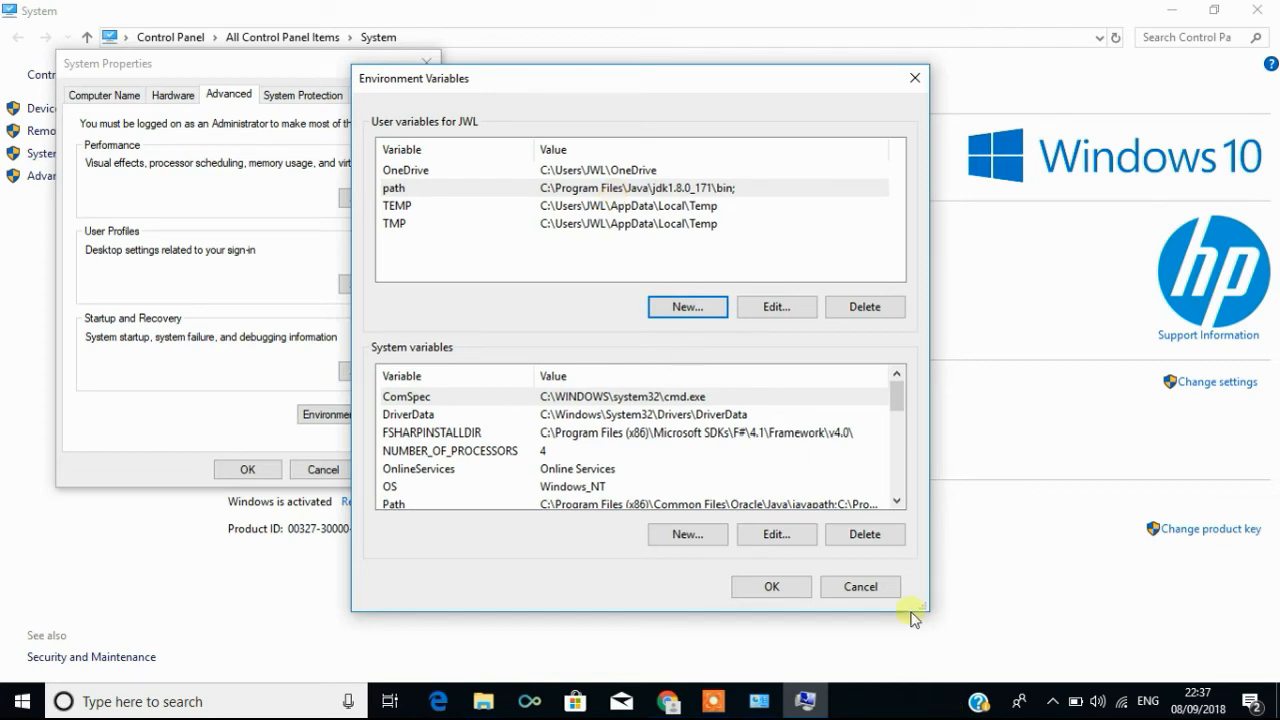
pyautogui.moveTo(858, 587)
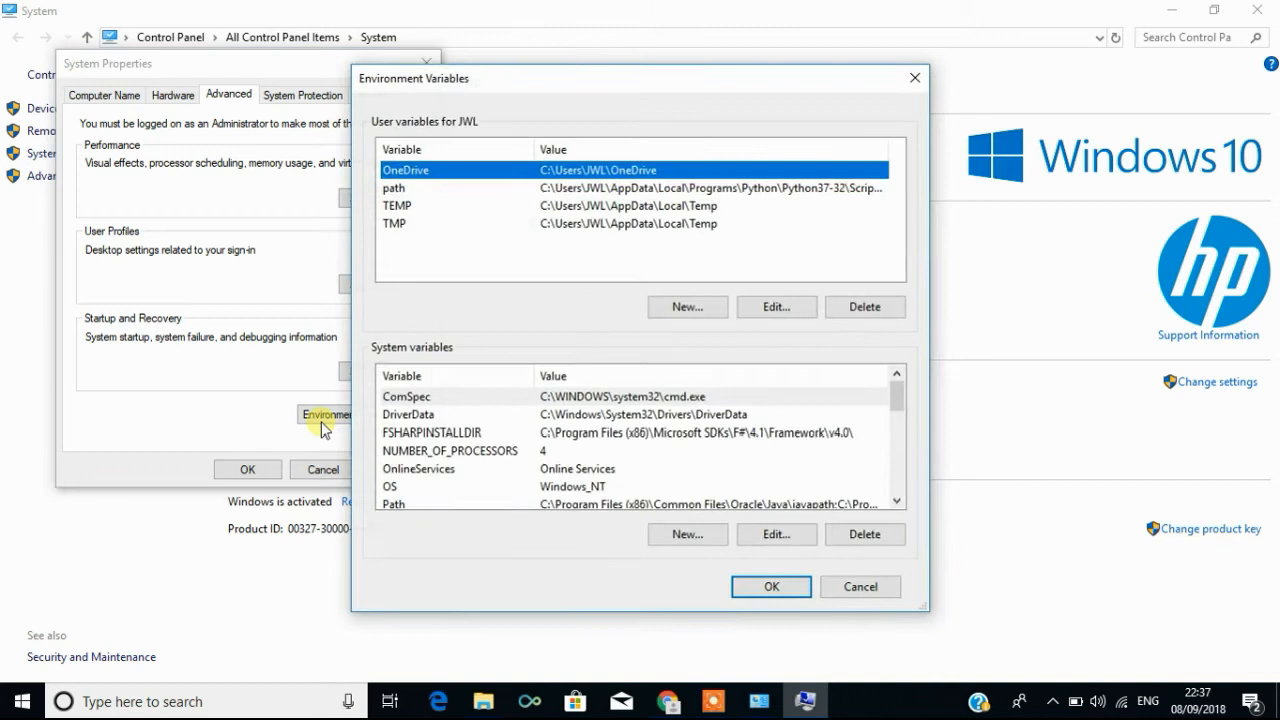
pyautogui.moveTo(428, 208)
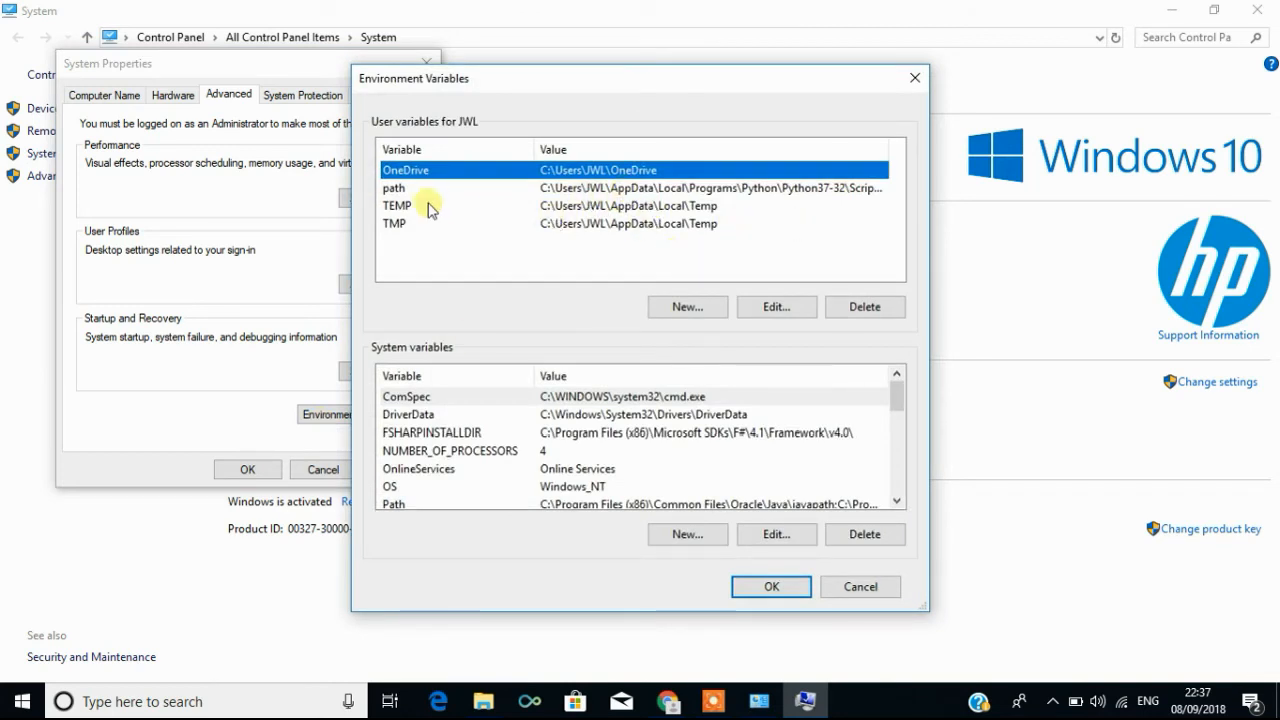
pyautogui.moveTo(708, 293)
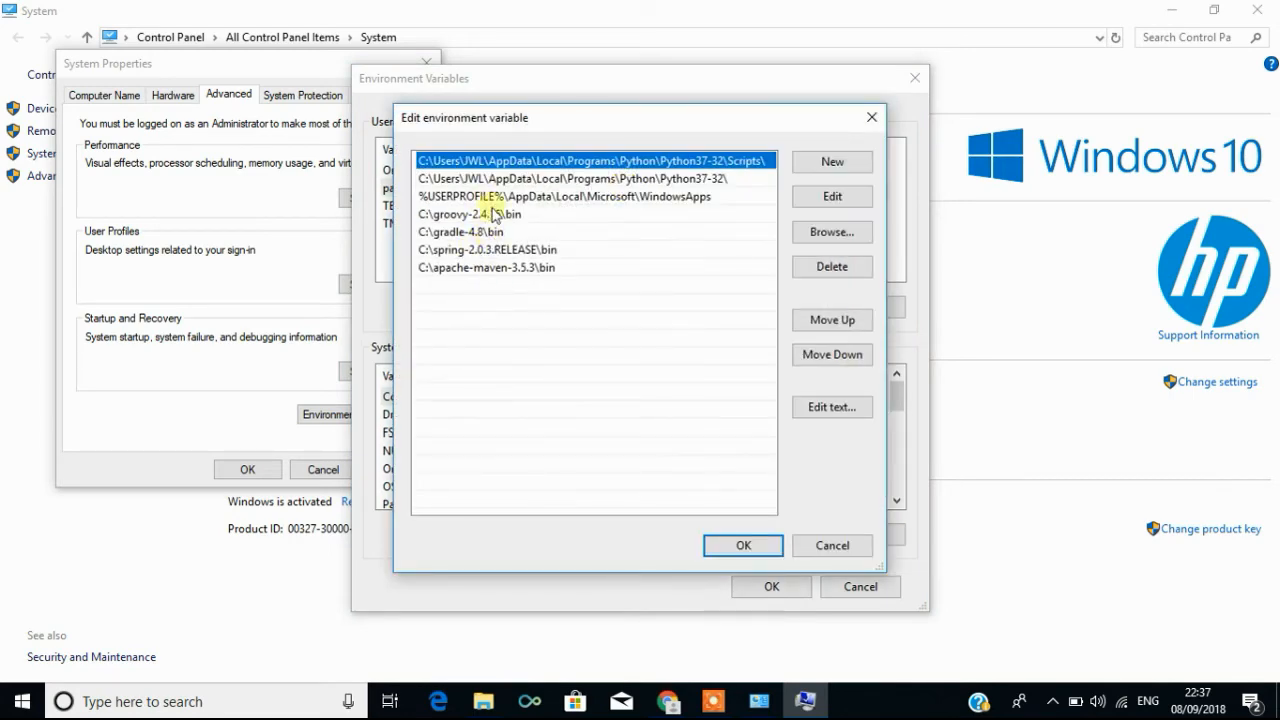
pyautogui.moveTo(527, 373)
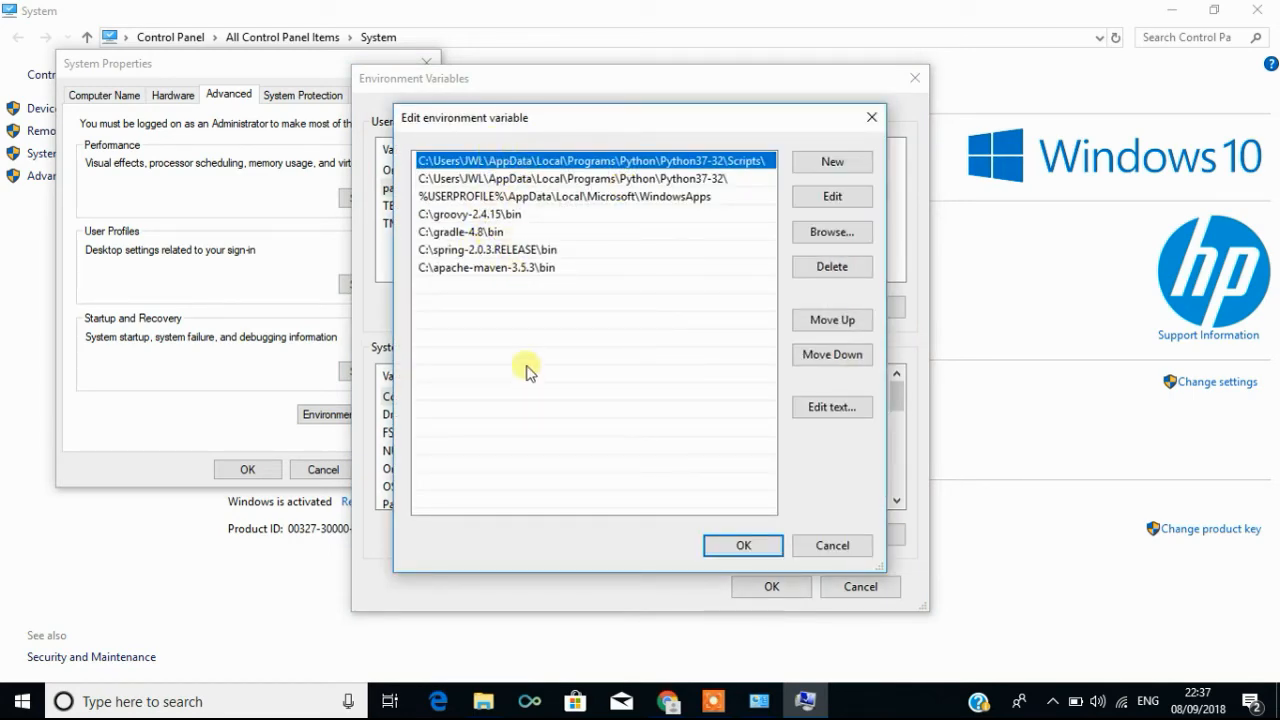
pyautogui.moveTo(562, 280)
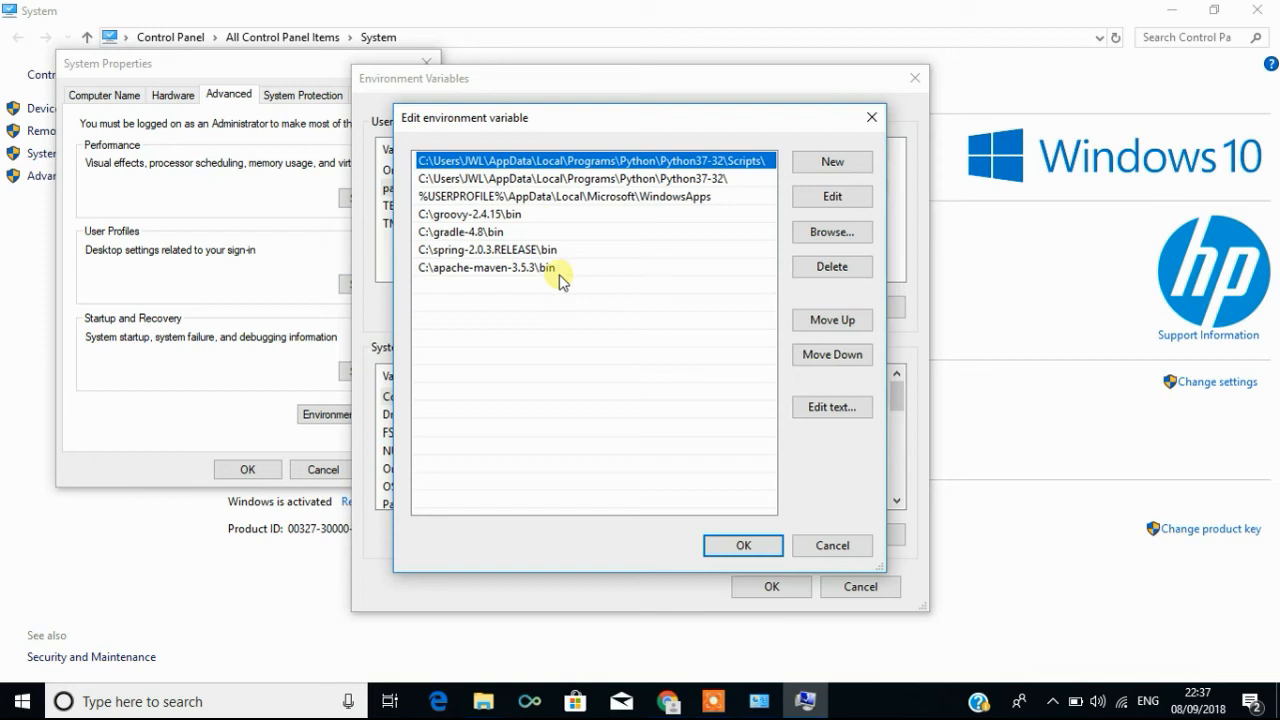
# Add C:\Program Files\Java\jdk1.8.0_171\bin as a new user Path entry and confirm the list
pyautogui.click(831, 161)
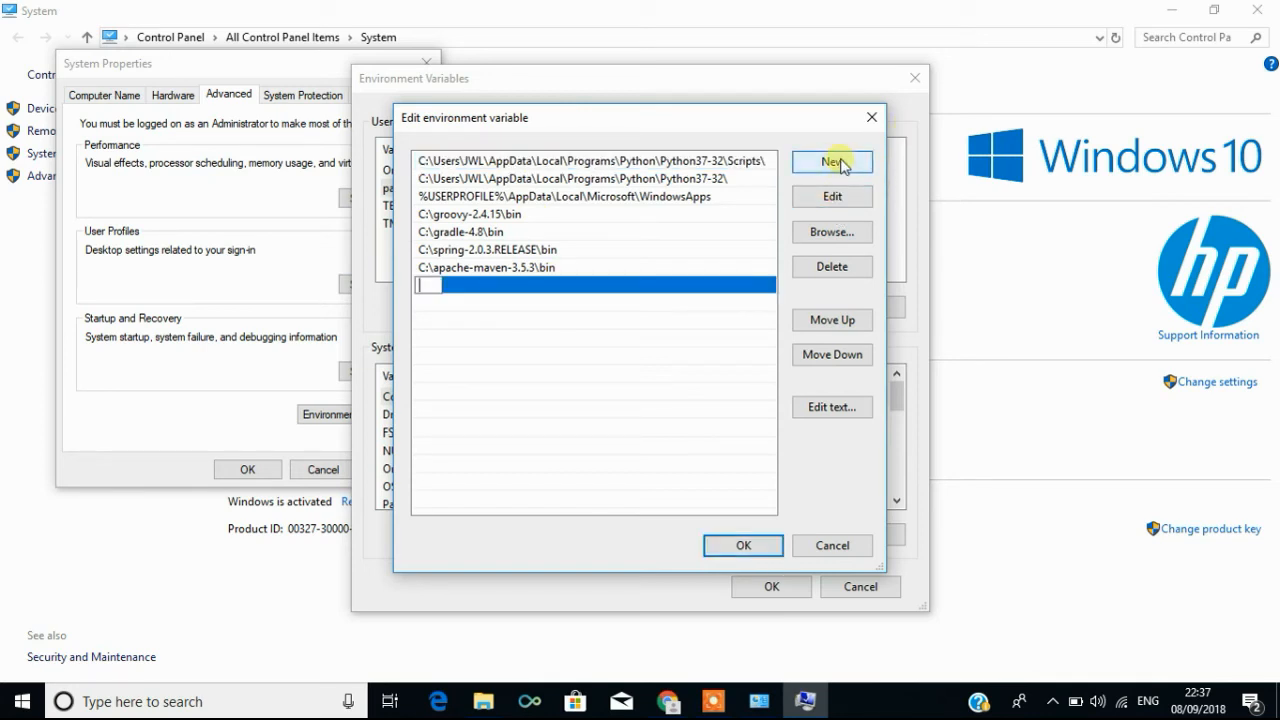
pyautogui.write('C:\\Program Files\\Java\\jdk1.8.0_171\\bin')
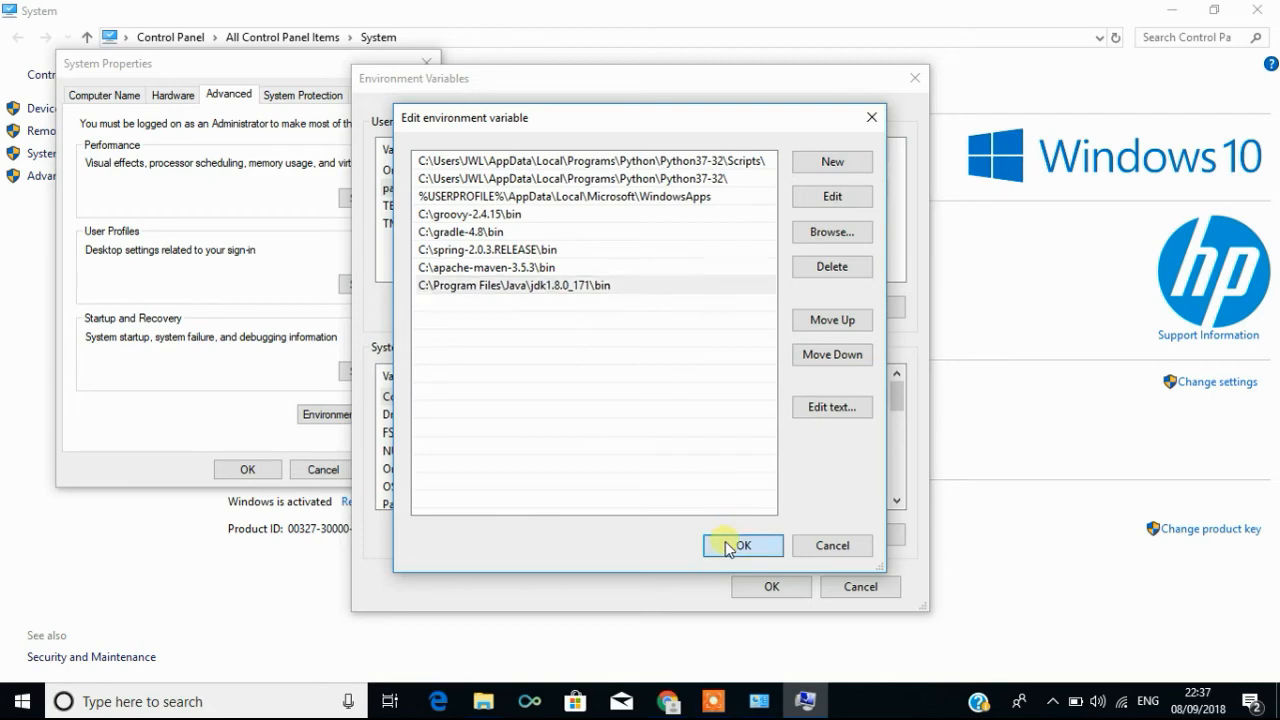
pyautogui.click(742, 545)
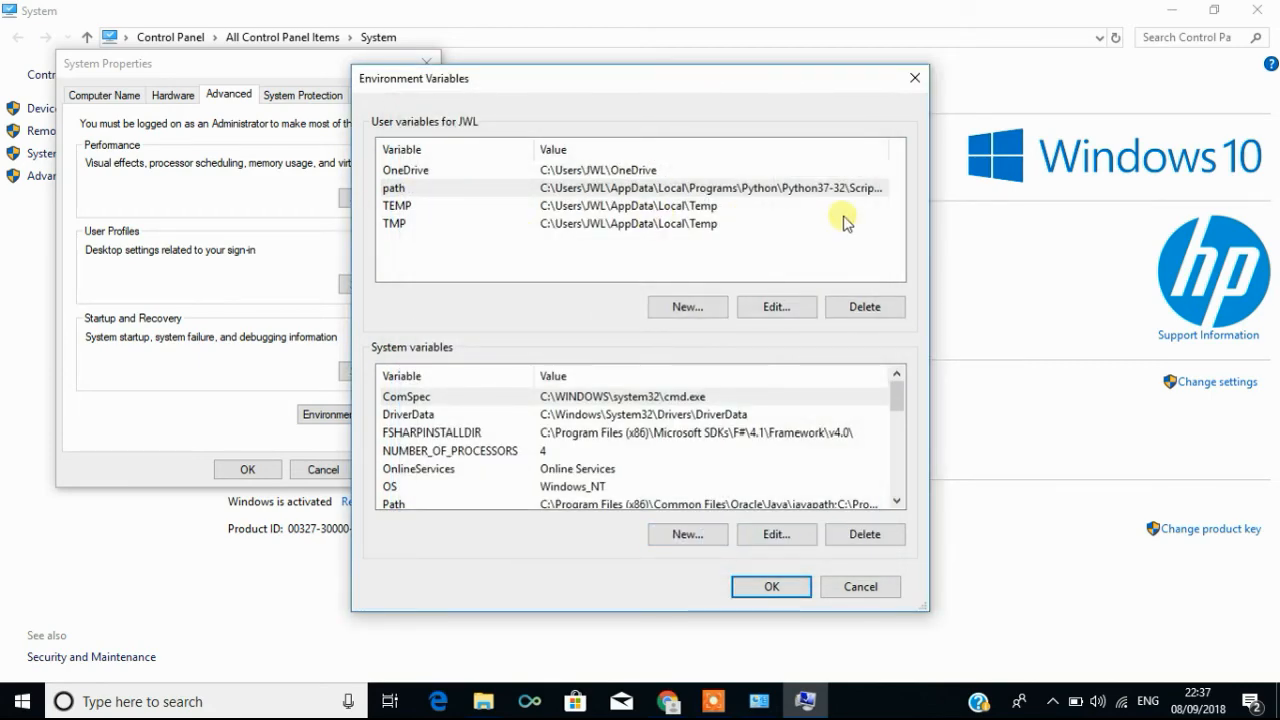
# Create a user variable 'path' set to C:\Program Files\Java\jdk1.8.0_171\bin; then cancel Environment Variables
pyautogui.click(687, 306)
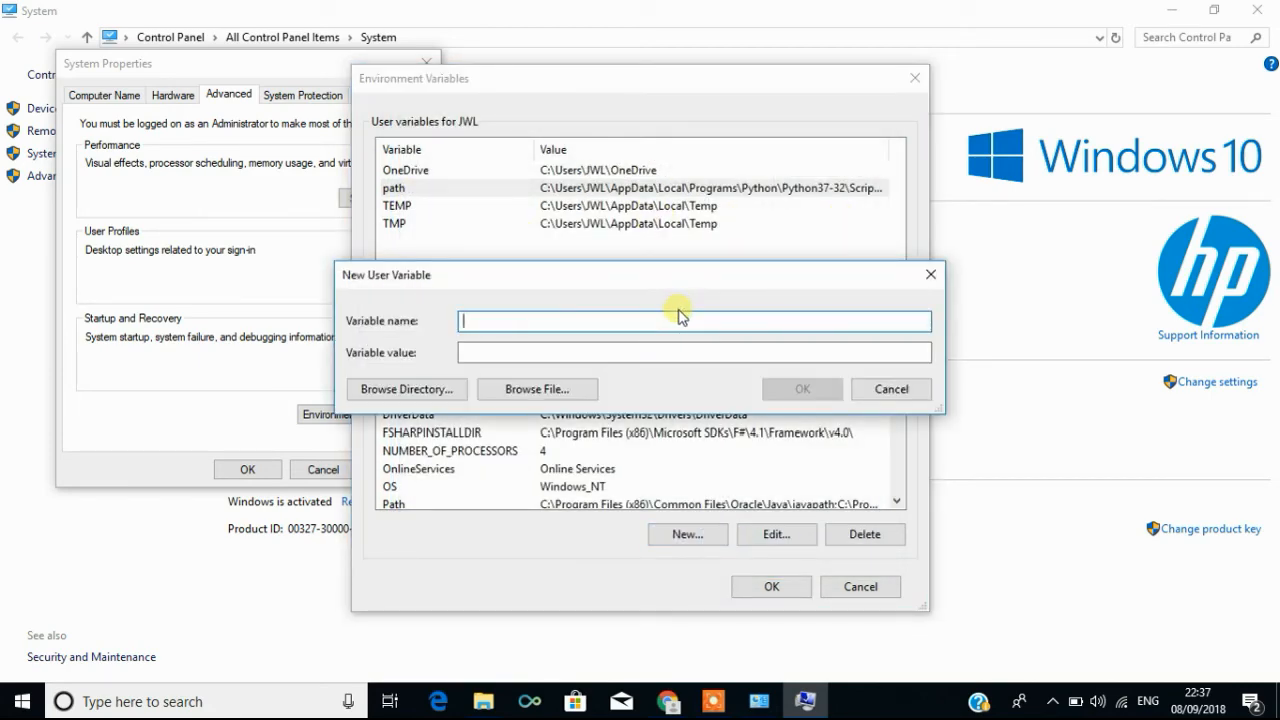
pyautogui.write('path')
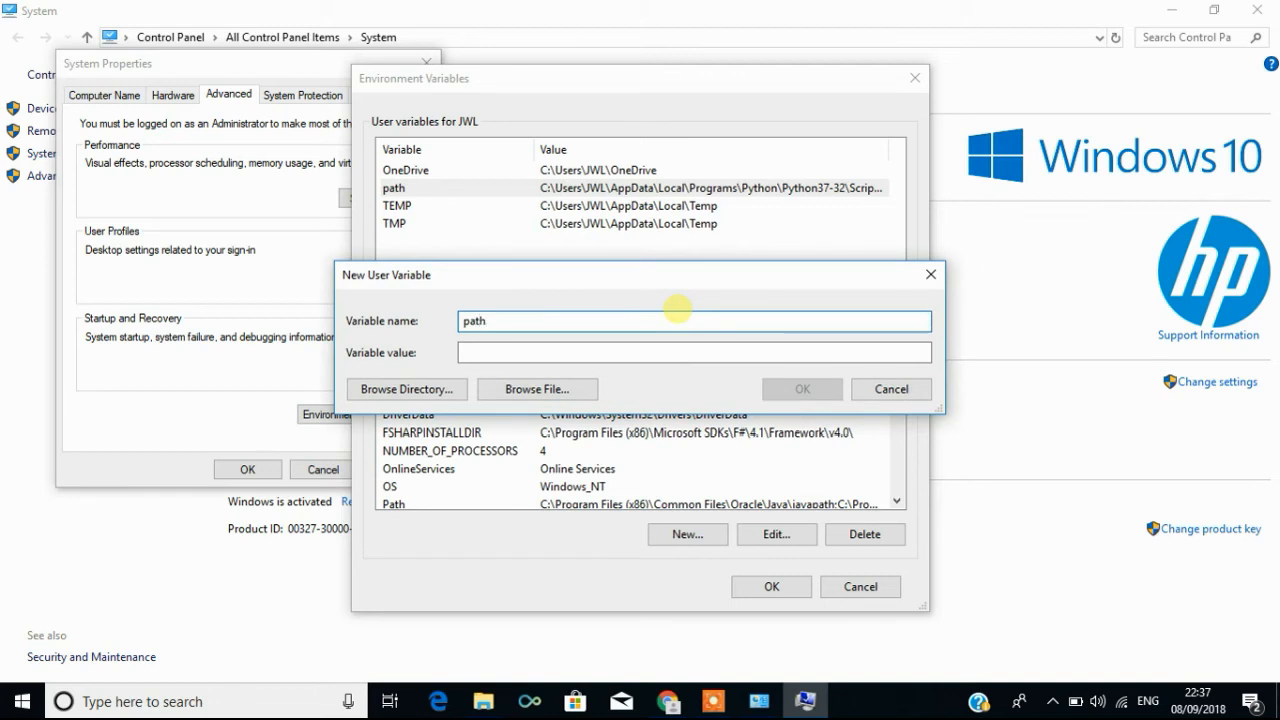
pyautogui.click(694, 352)
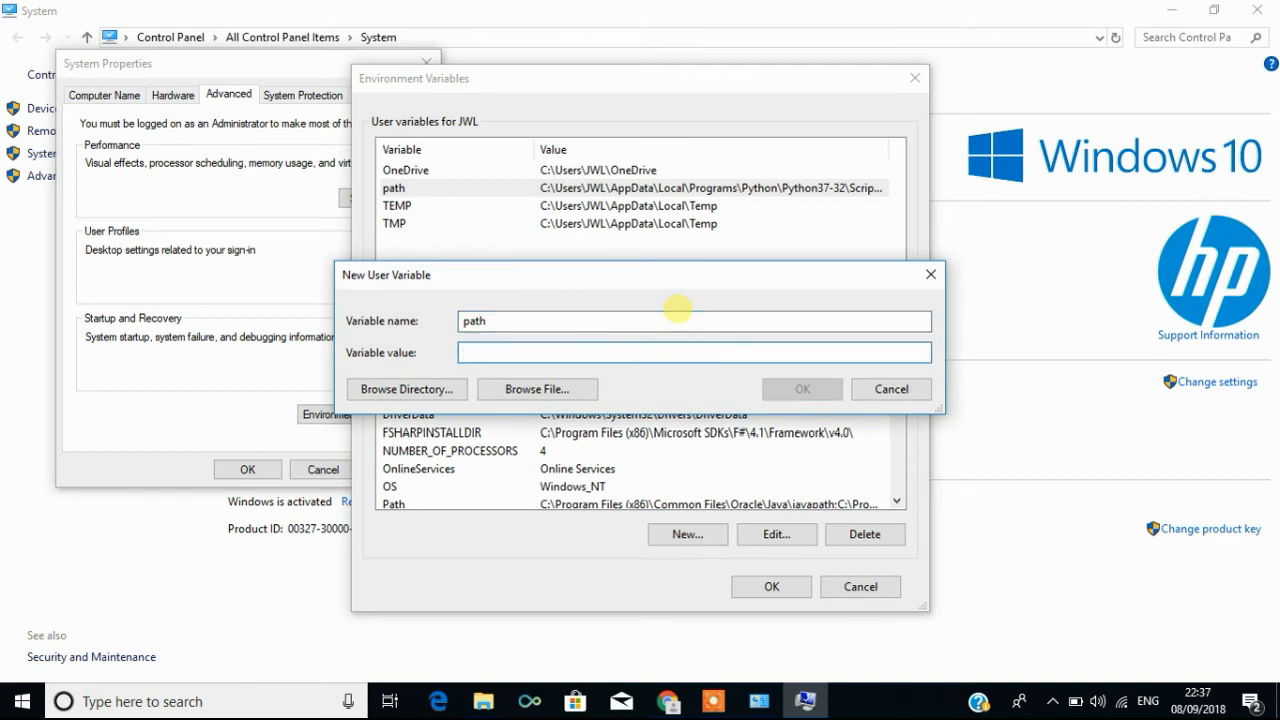
pyautogui.write('C:\\Program Files\\Java\\jdk1.8.0_171\\bin;')
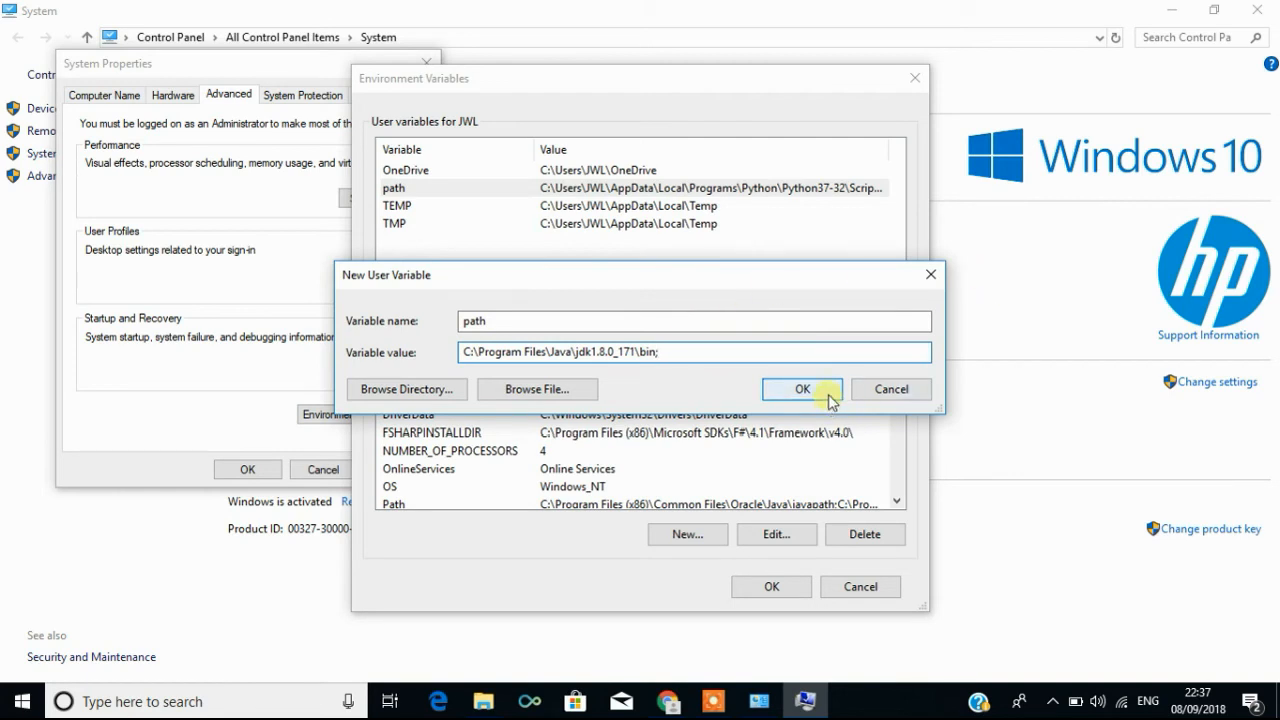
pyautogui.click(801, 389)
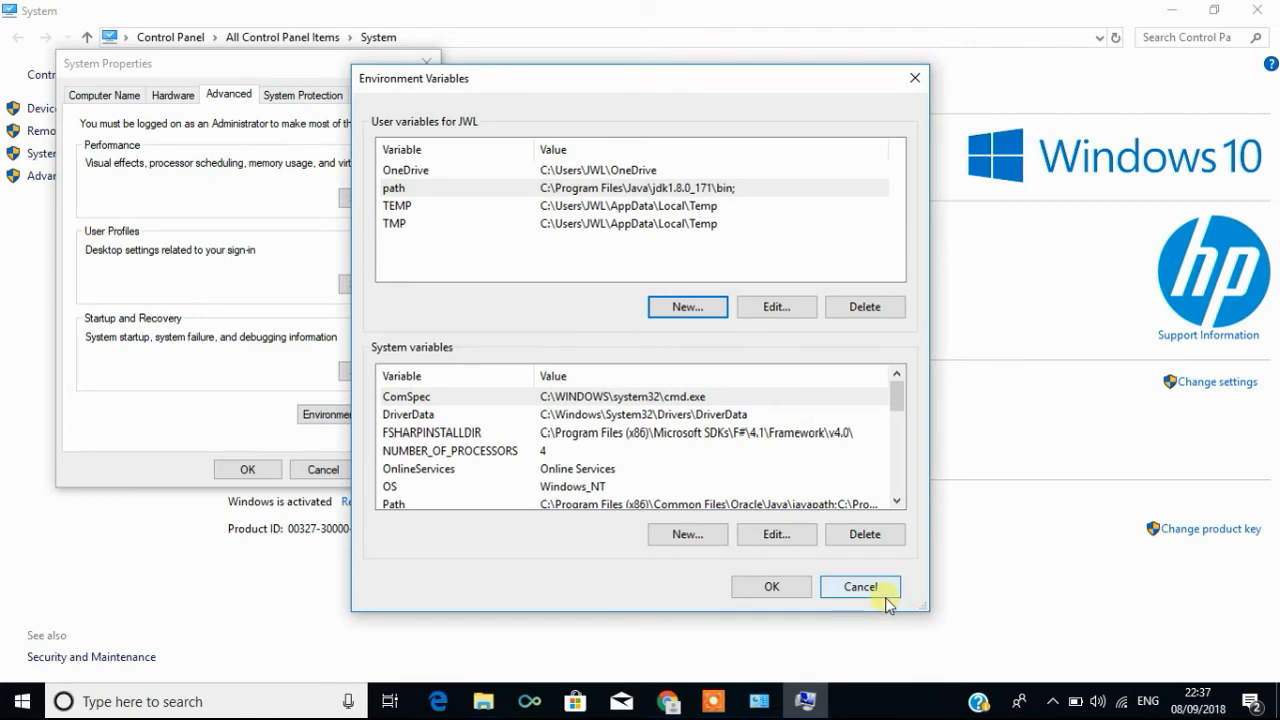
pyautogui.click(859, 586)
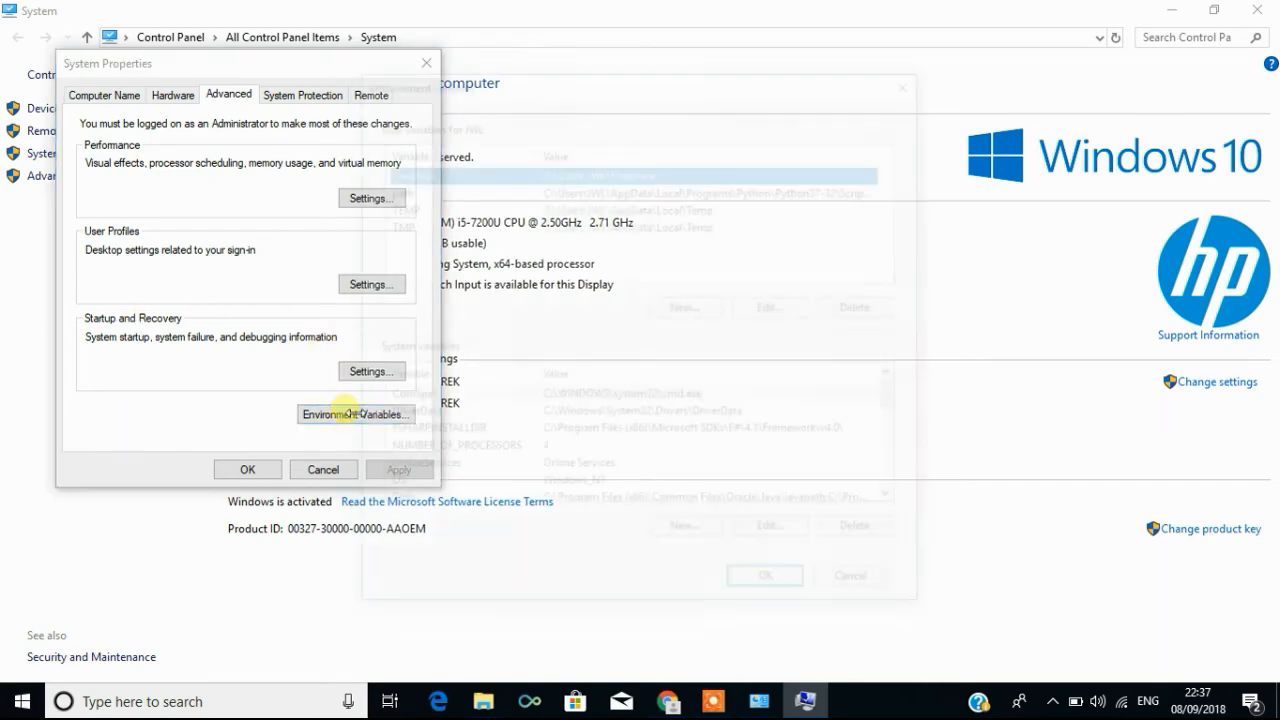
# Add the JDK 1.8.0_171 bin folder to the user Path list and reopen it to verify
pyautogui.click(355, 414)
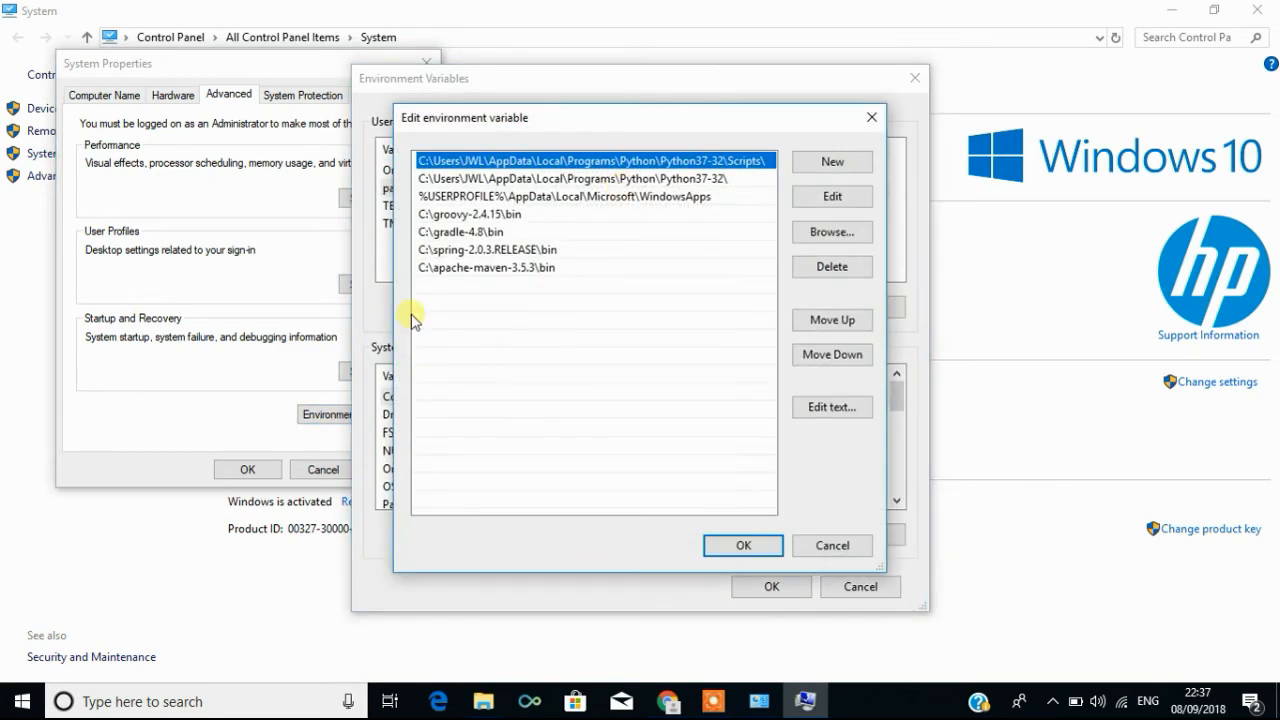
pyautogui.moveTo(585, 270)
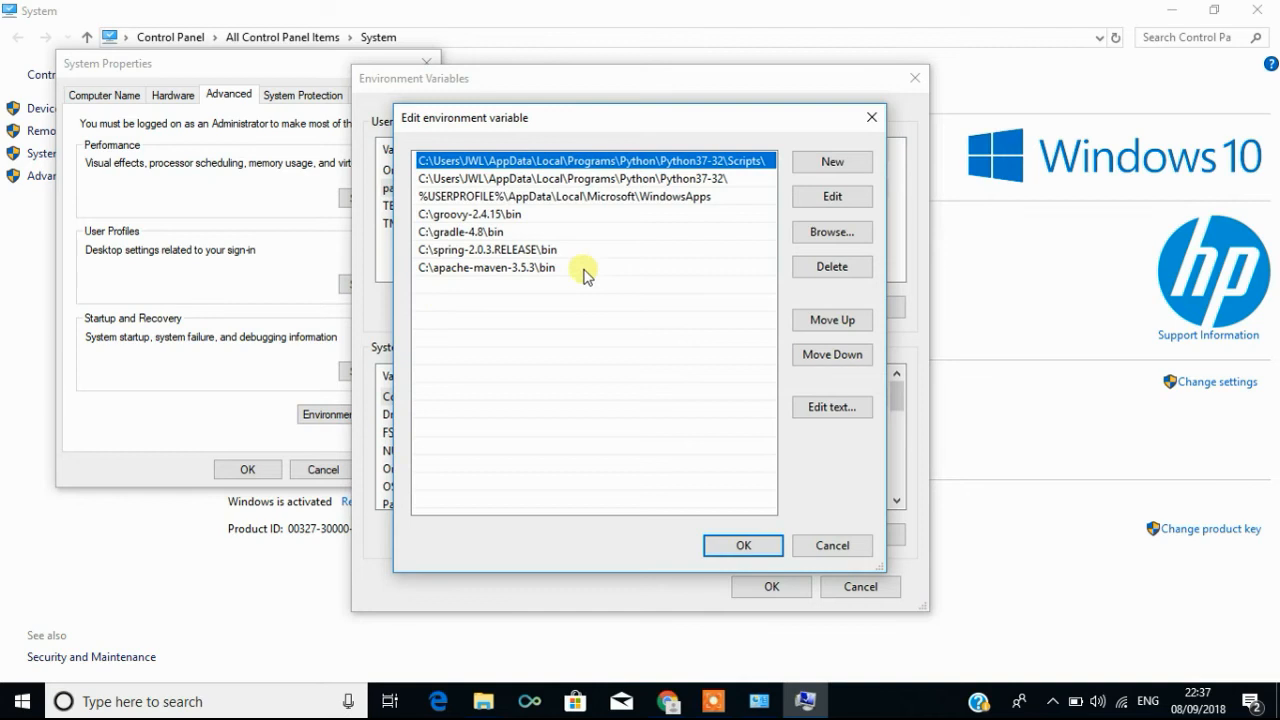
pyautogui.click(832, 161)
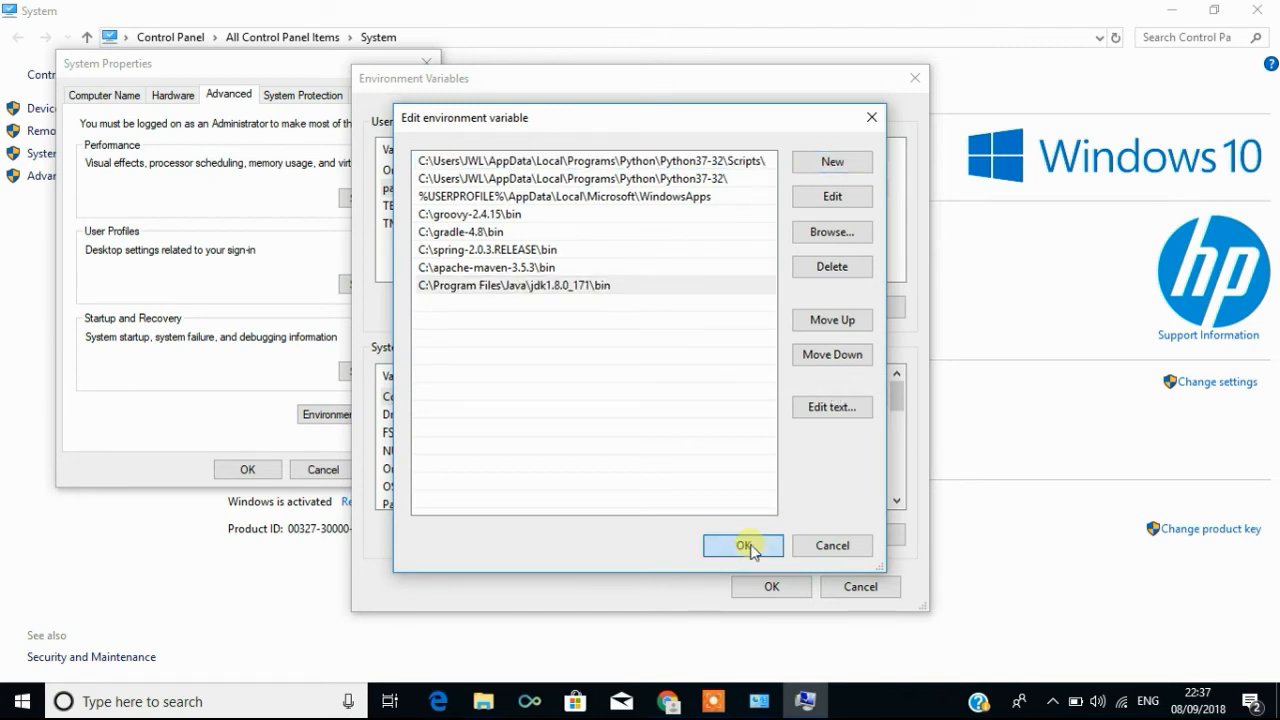
pyautogui.click(743, 545)
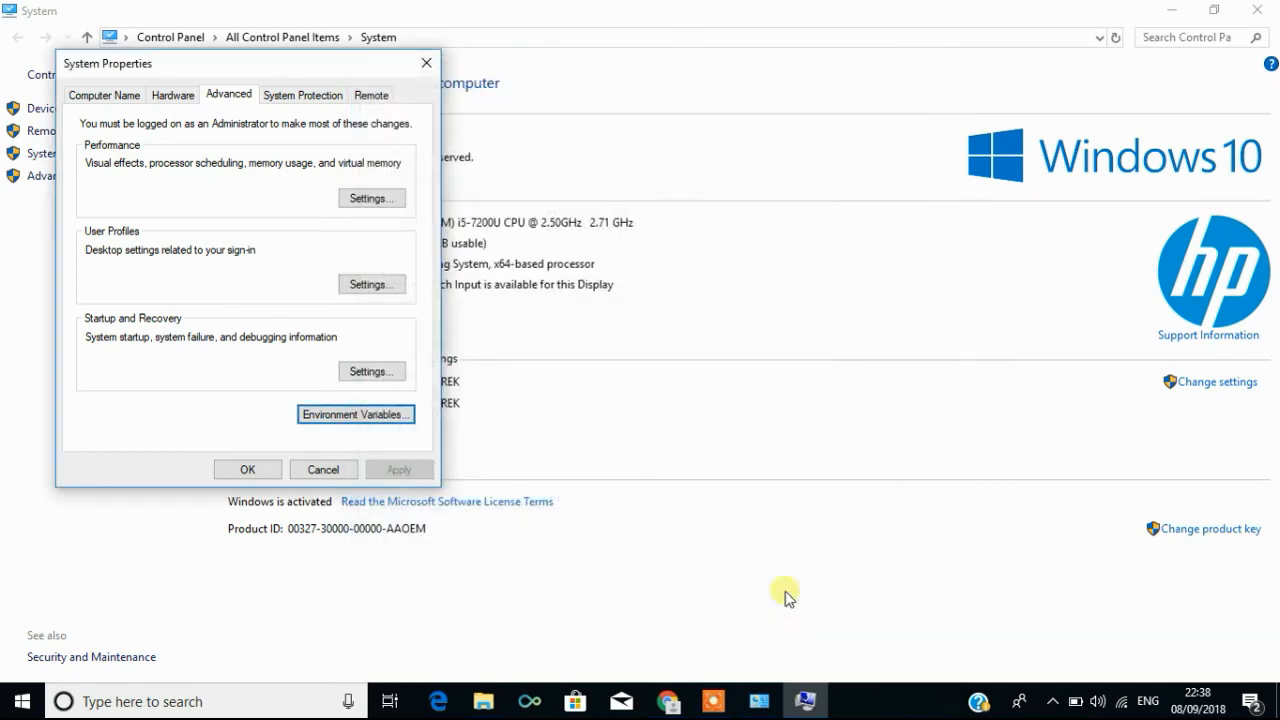
pyautogui.click(355, 414)
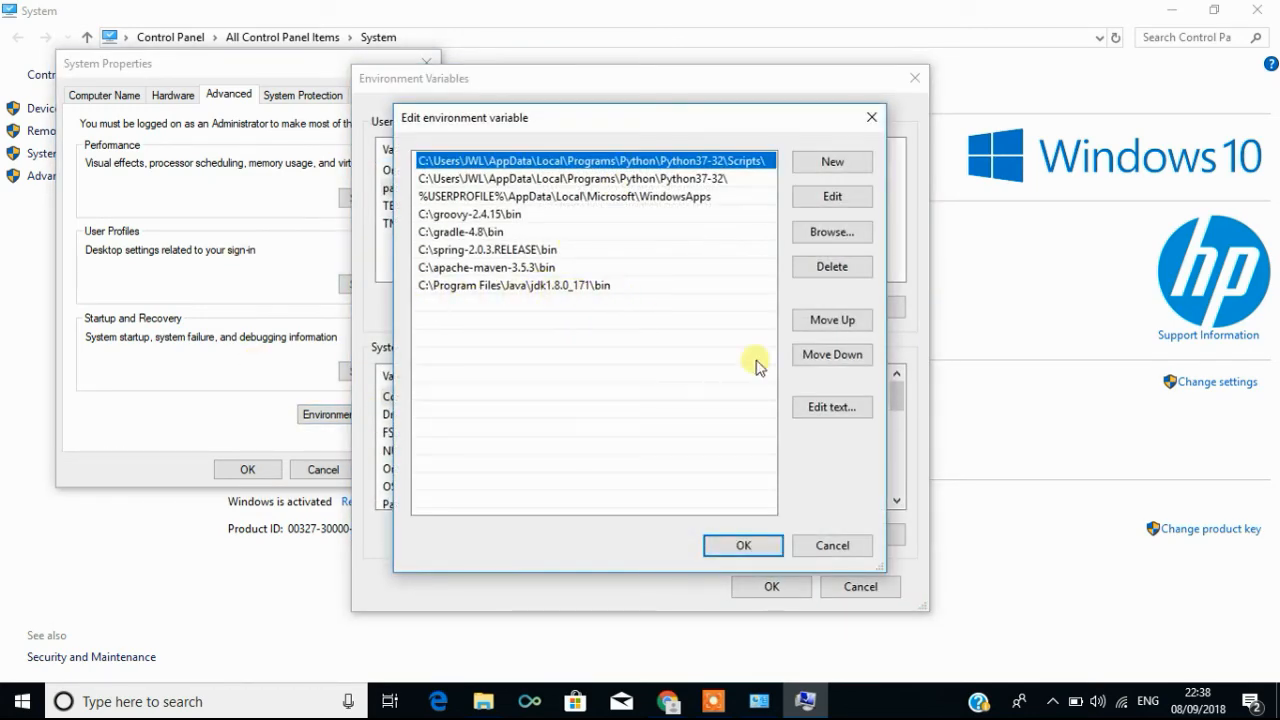
pyautogui.click(742, 545)
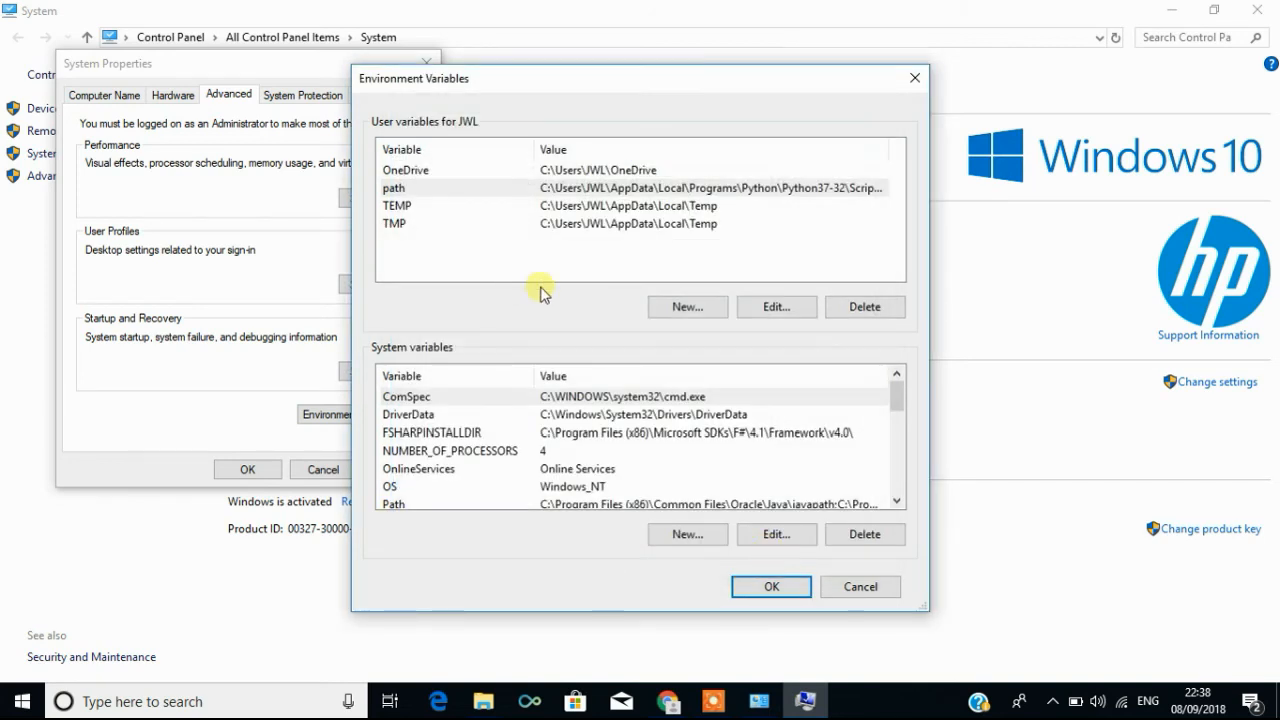
pyautogui.click(687, 306)
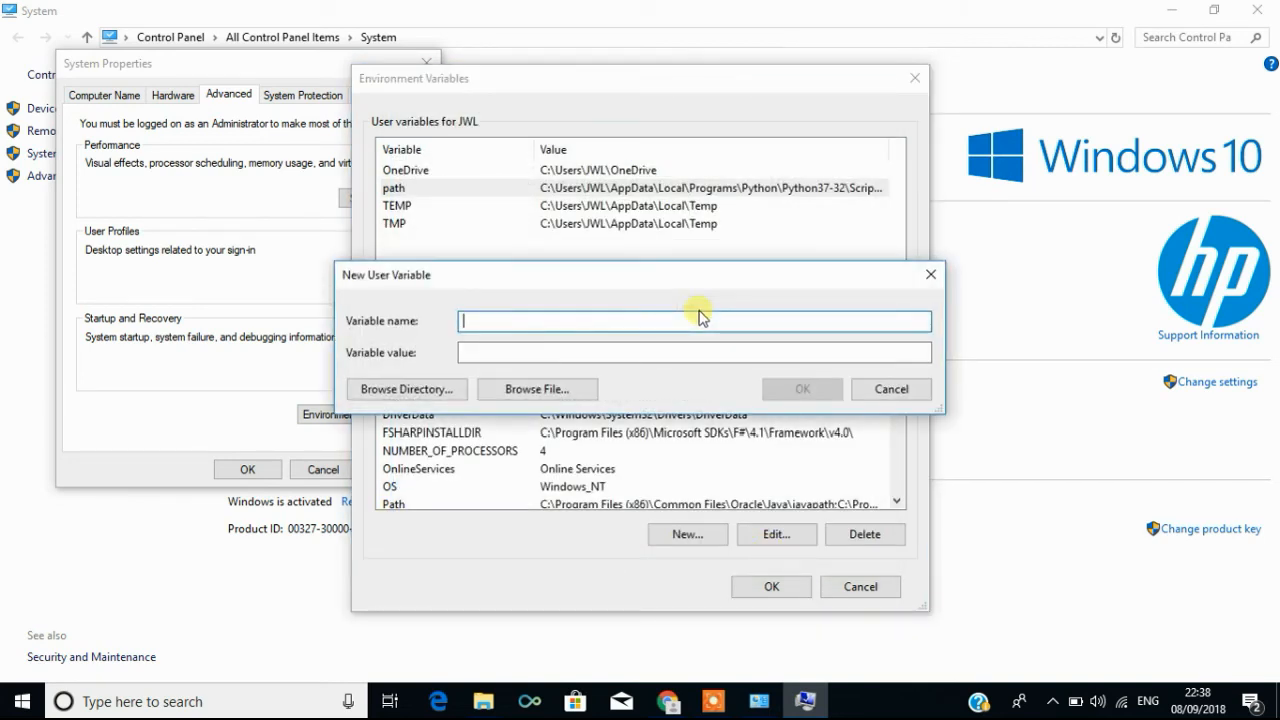
# Create the JAVA_HOME user variable with the JDK 1.8.0_171 folder path and save it
pyautogui.write('JA')
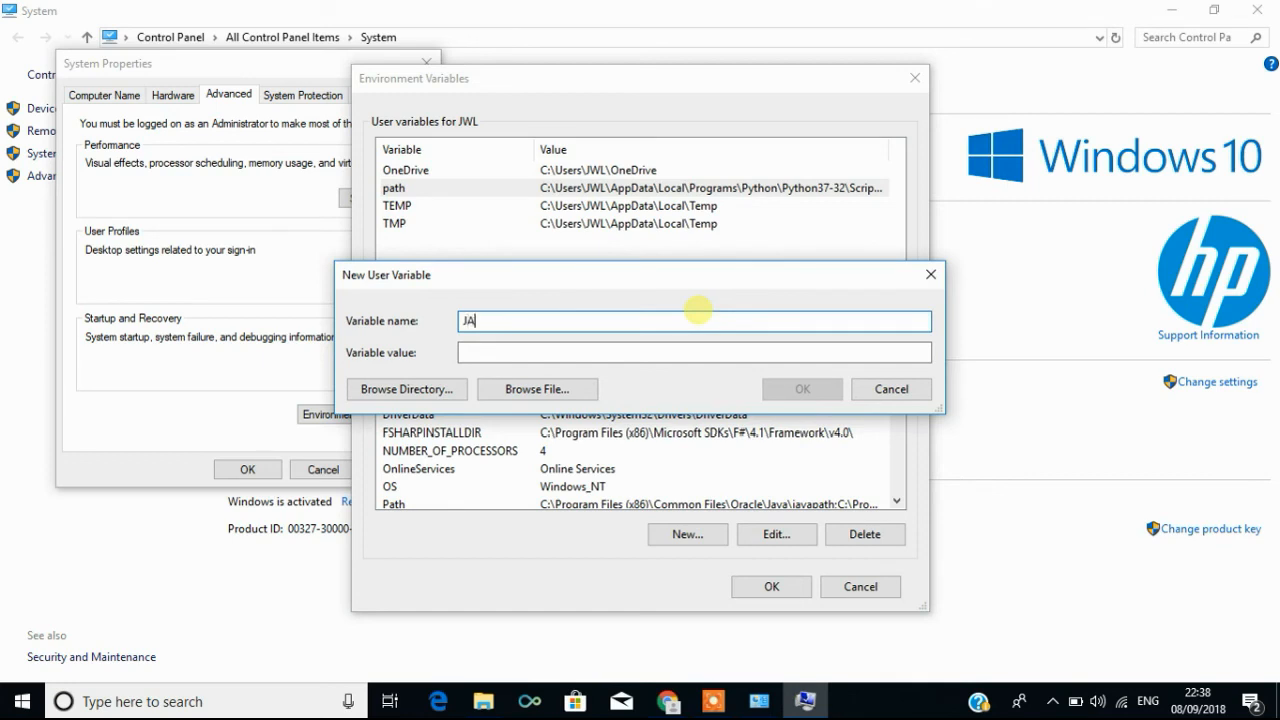
pyautogui.write('VA')
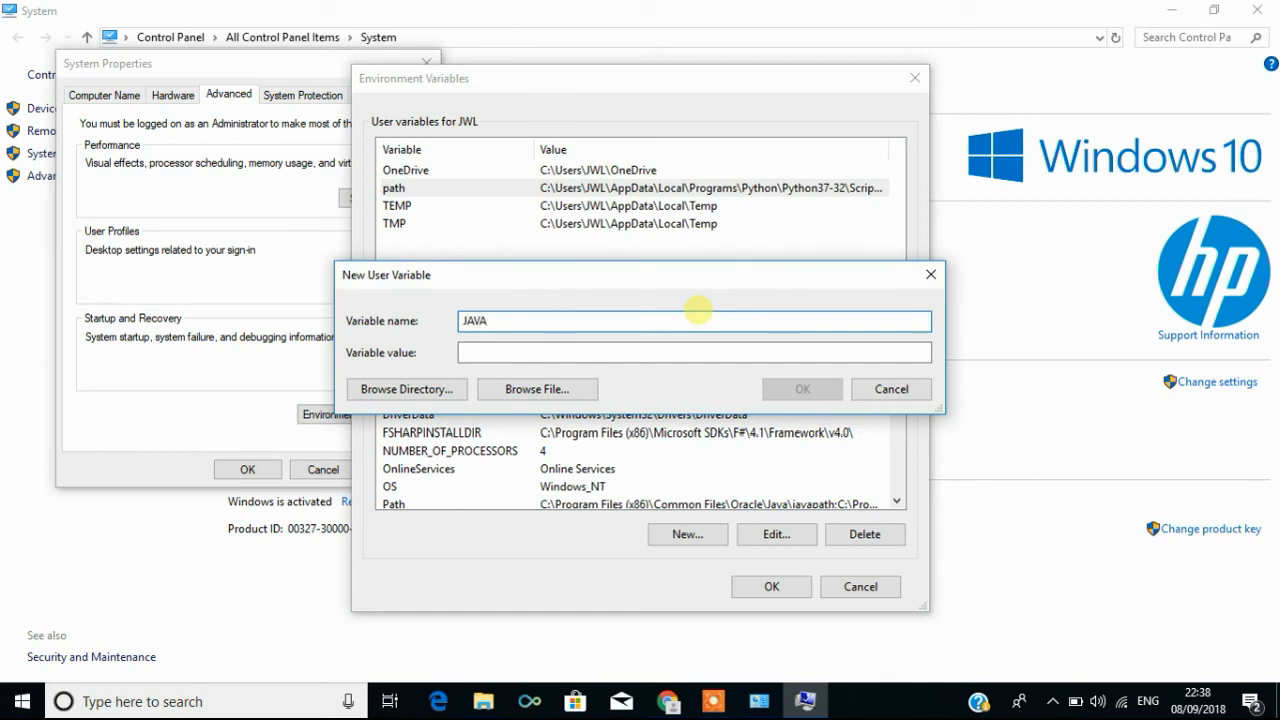
pyautogui.write('_HOME')
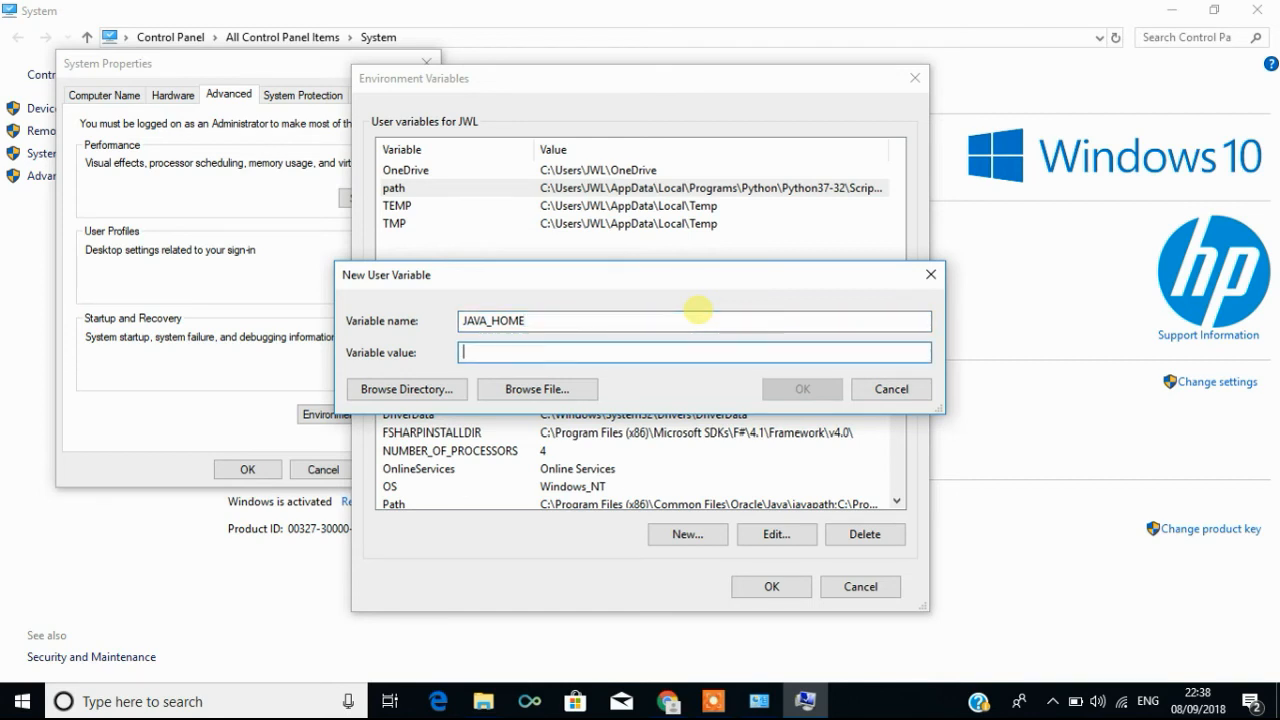
pyautogui.write('C:\\Program Files\\Java\\jdk1.8.0_171\\bin')
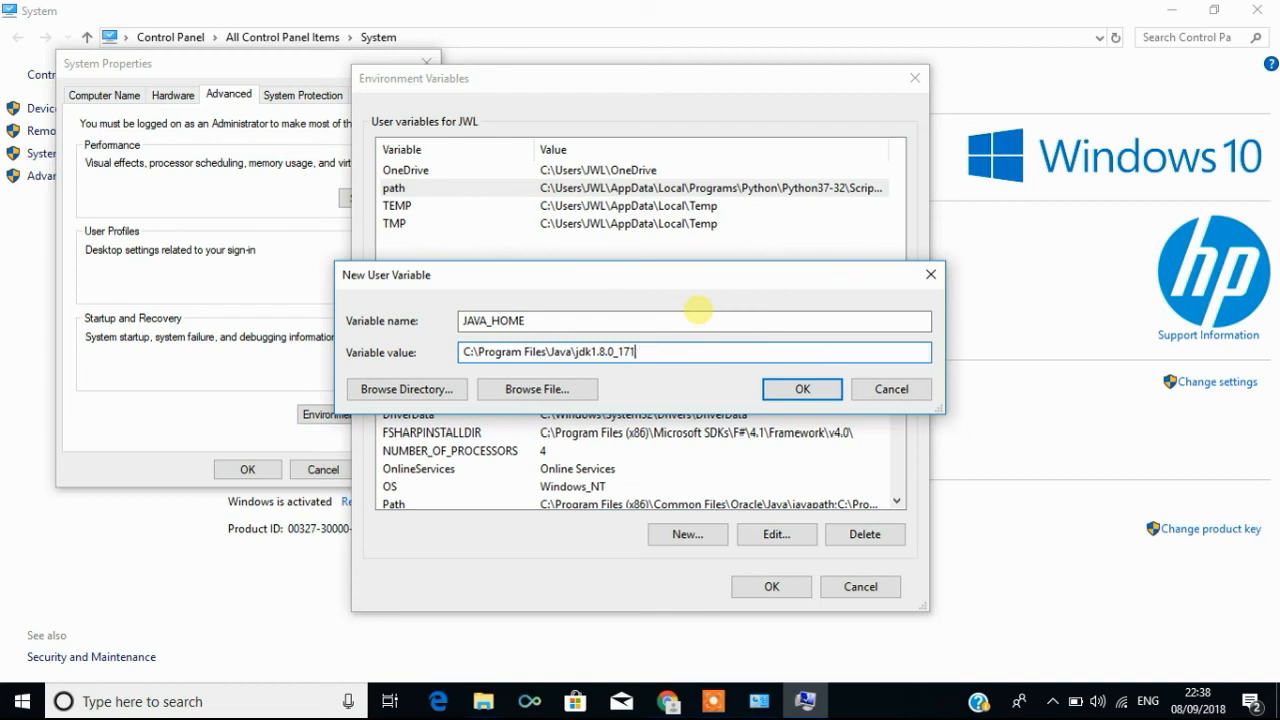
pyautogui.moveTo(420, 305)
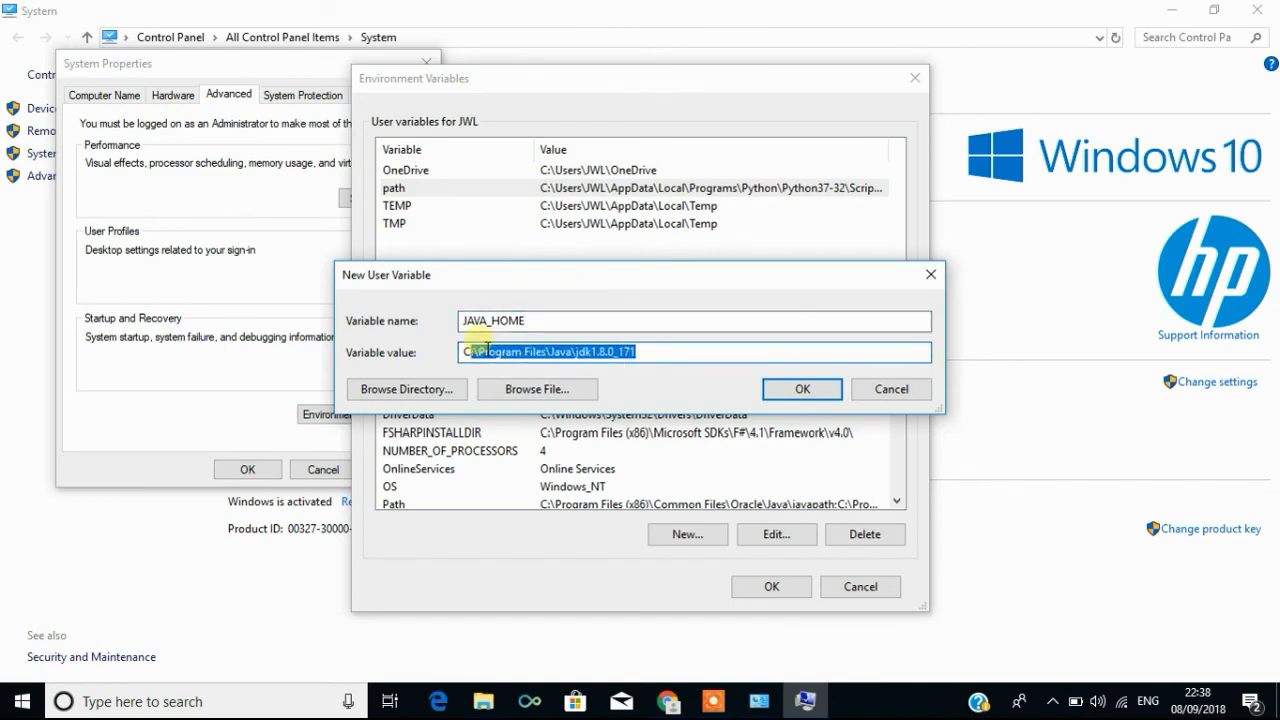
pyautogui.click(801, 389)
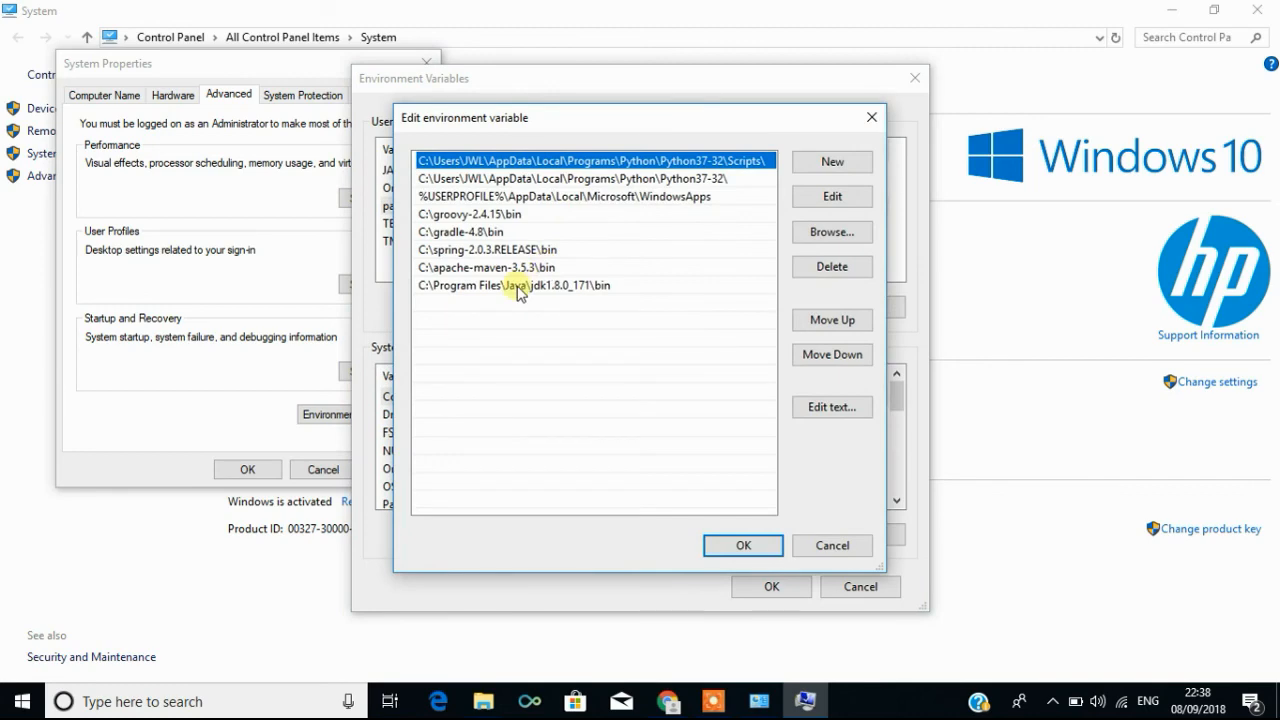
pyautogui.click(742, 545)
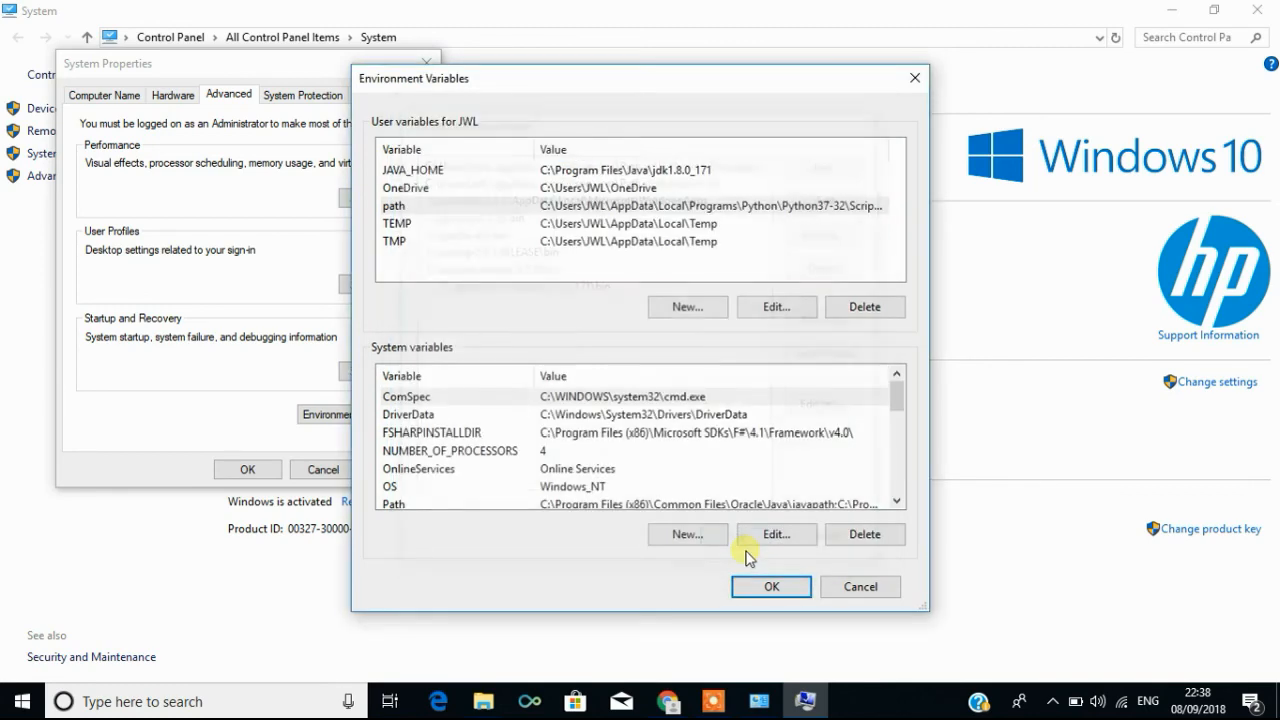
# Close Environment Variables and launch Command Prompt from a Start search for CMD
pyautogui.click(770, 586)
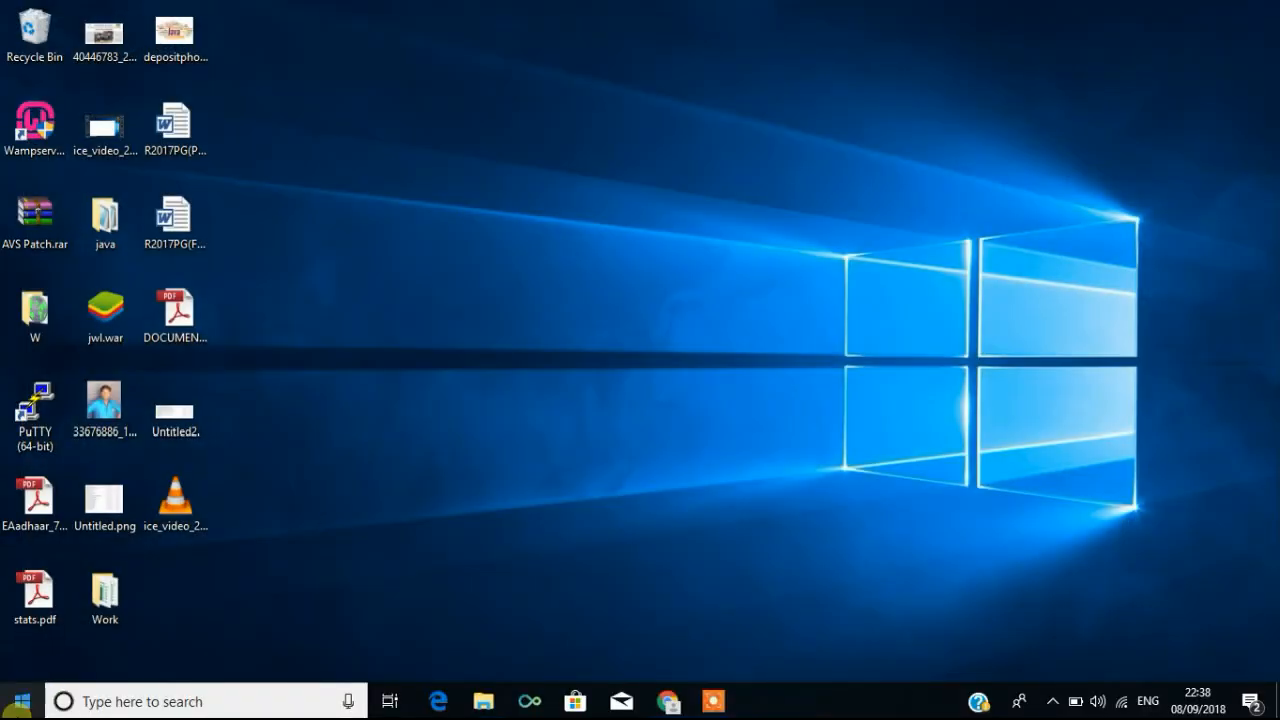
pyautogui.click(15, 700)
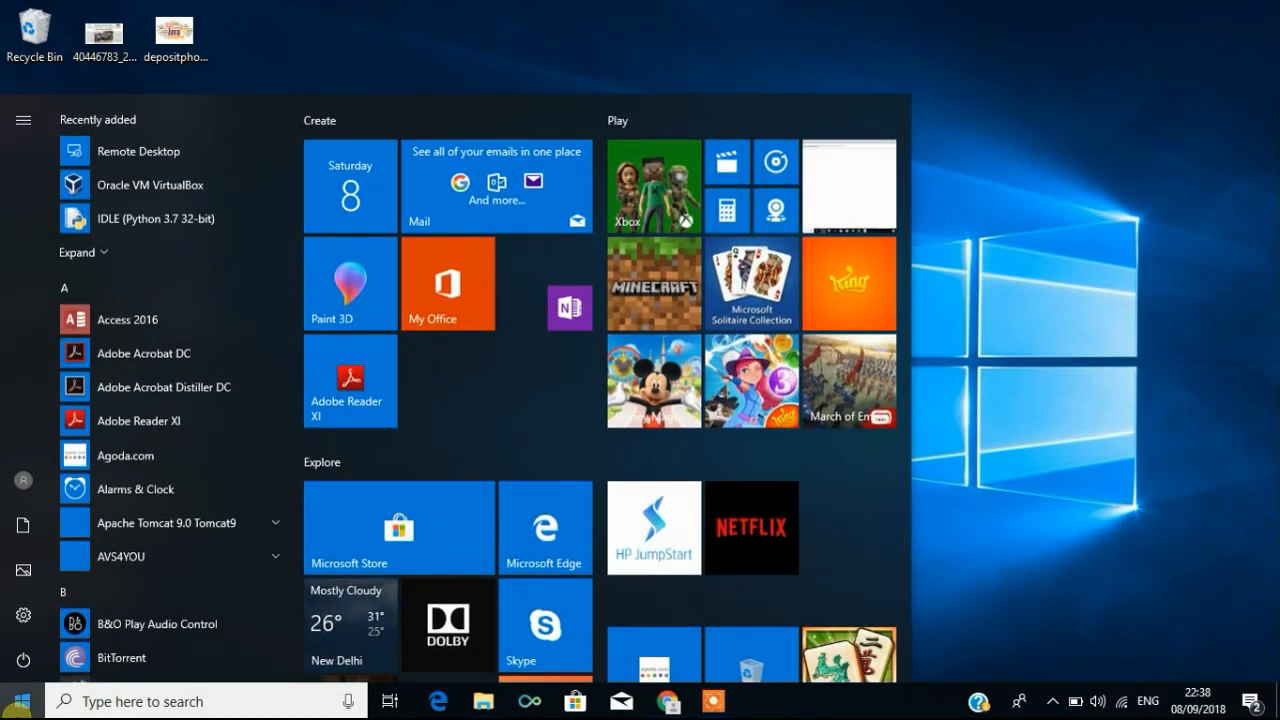
pyautogui.write('CMD')
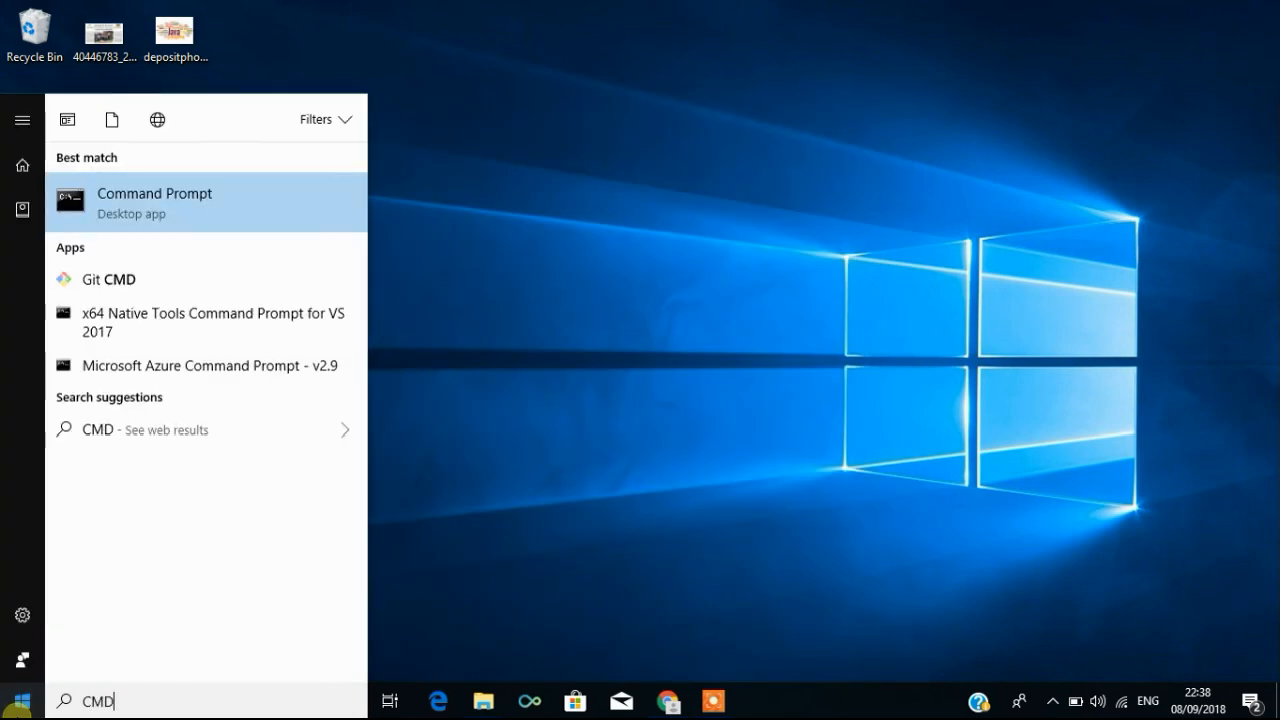
pyautogui.click(154, 202)
pyautogui.write('JAVAC')
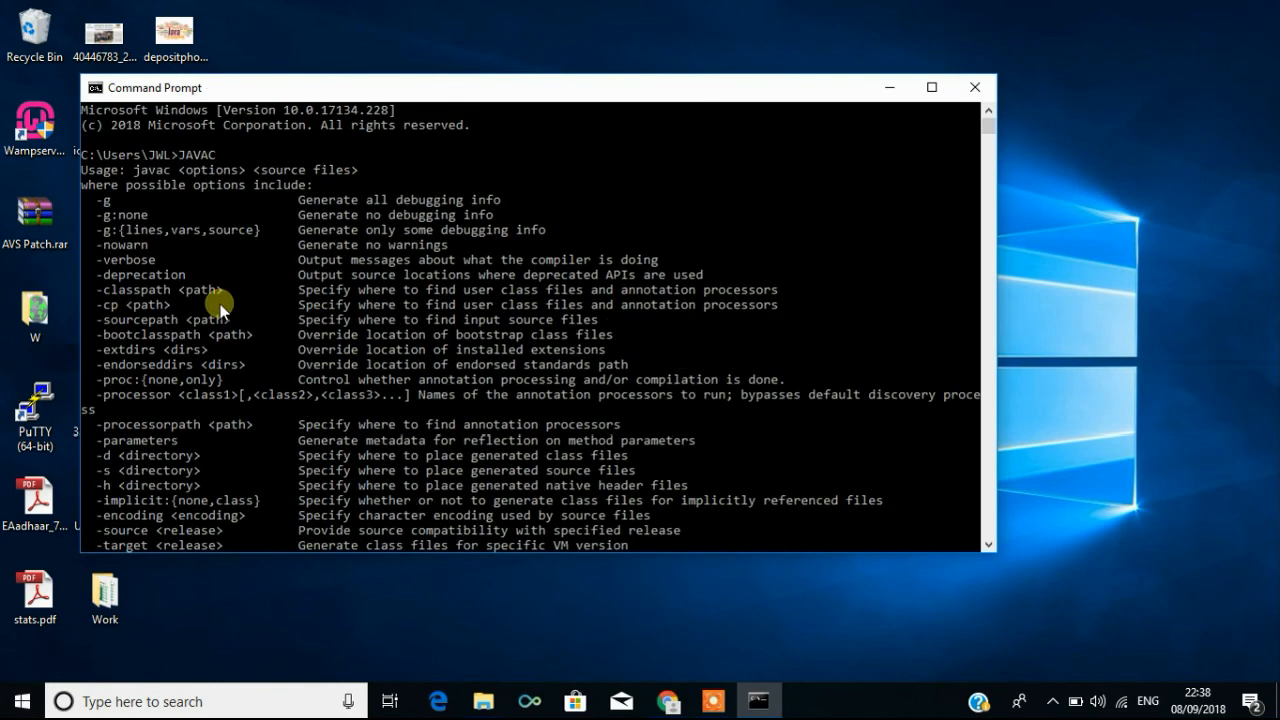
pyautogui.moveTo(238, 291)
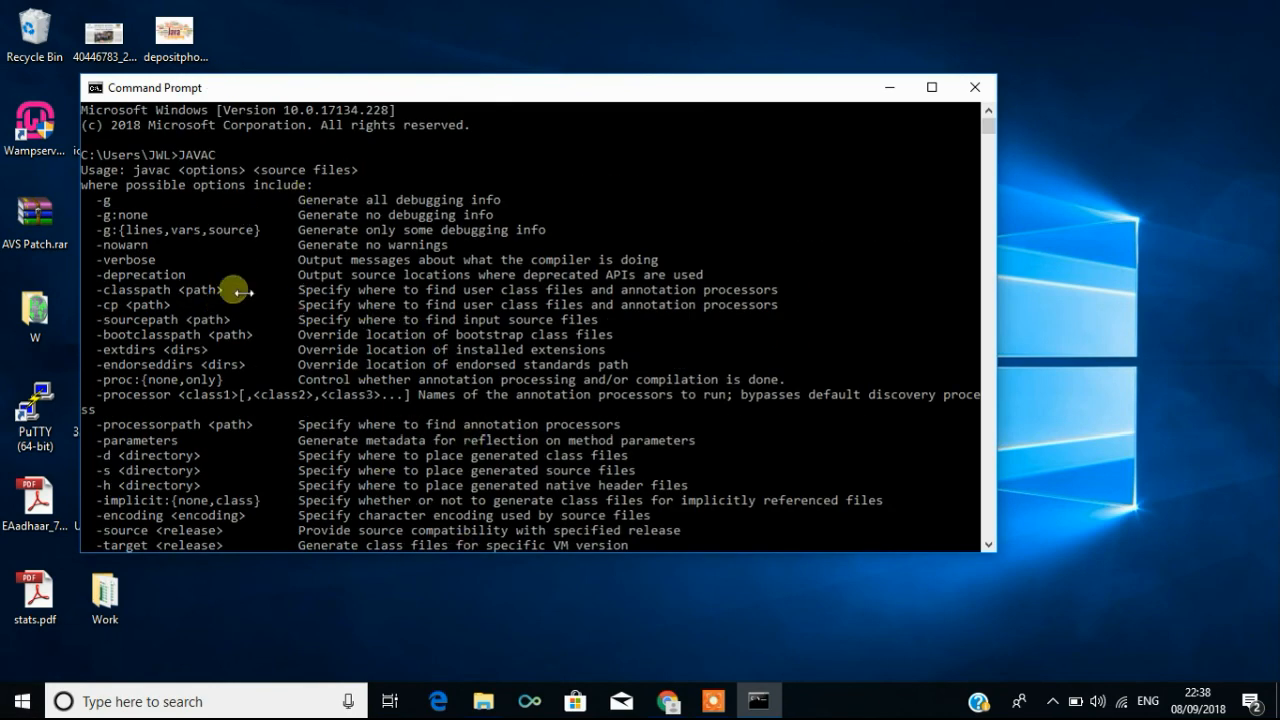
pyautogui.moveTo(465, 383)
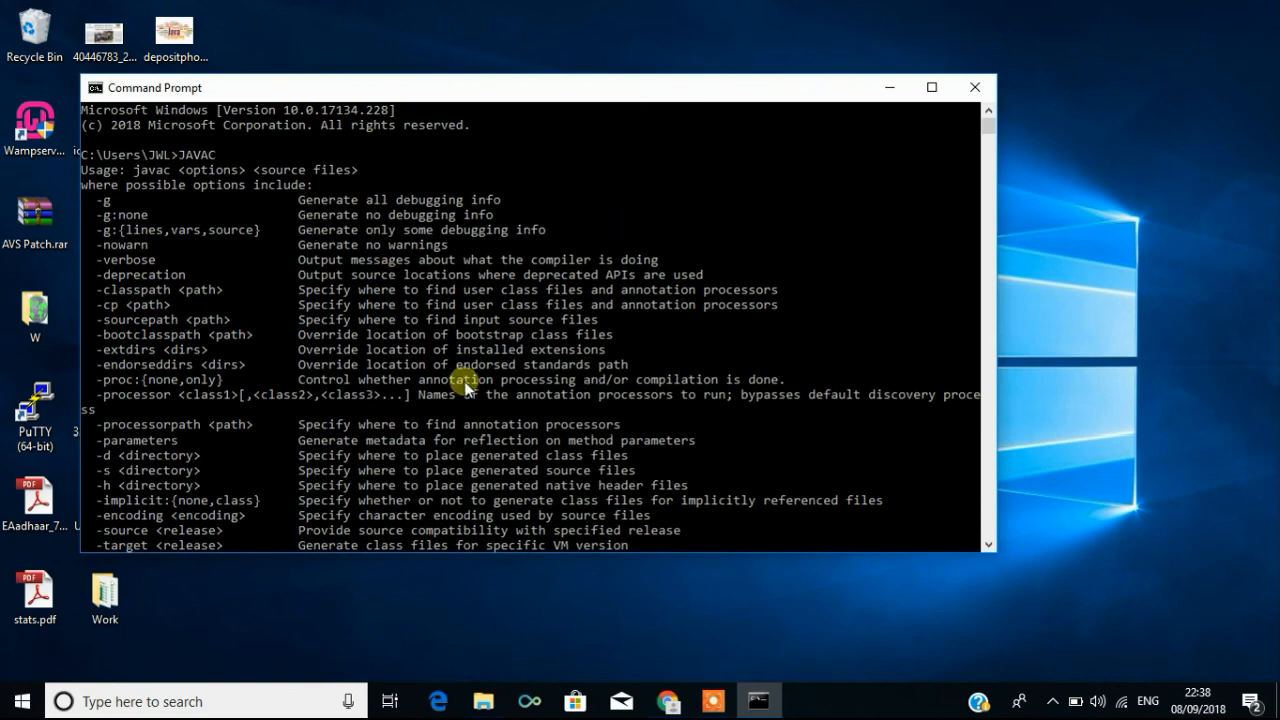
pyautogui.scroll(-3)
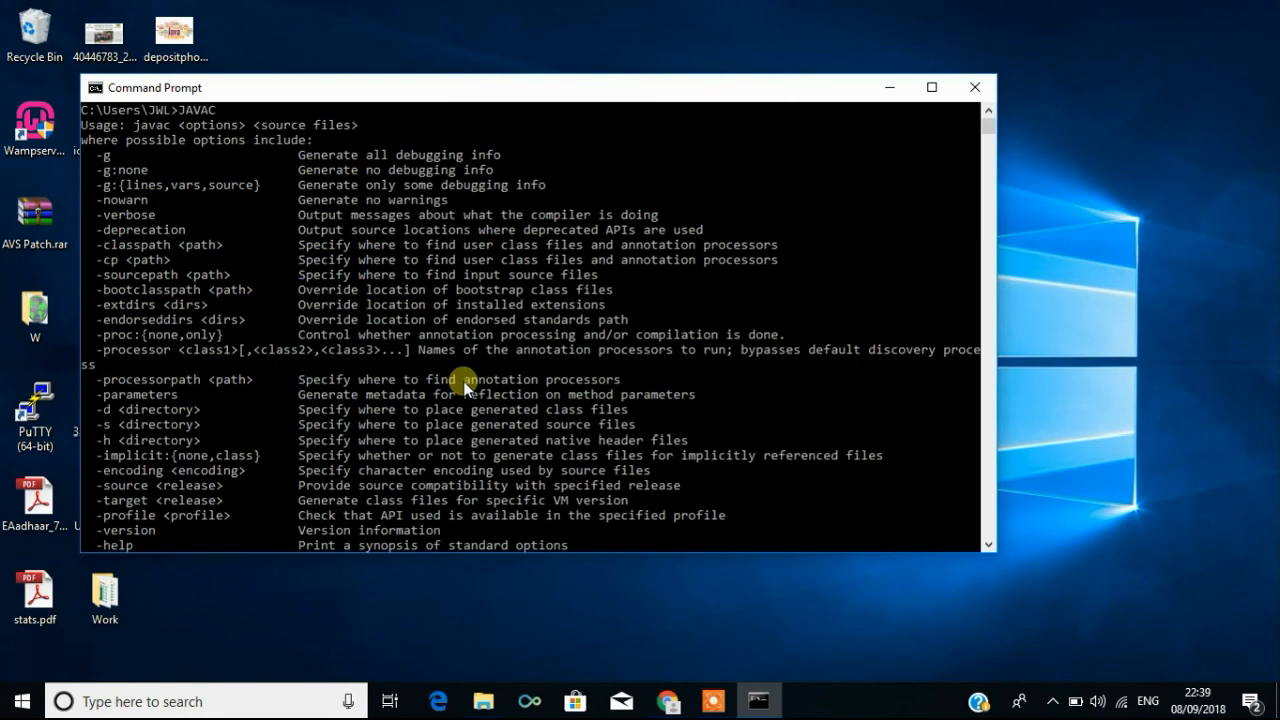
pyautogui.scroll(-3)
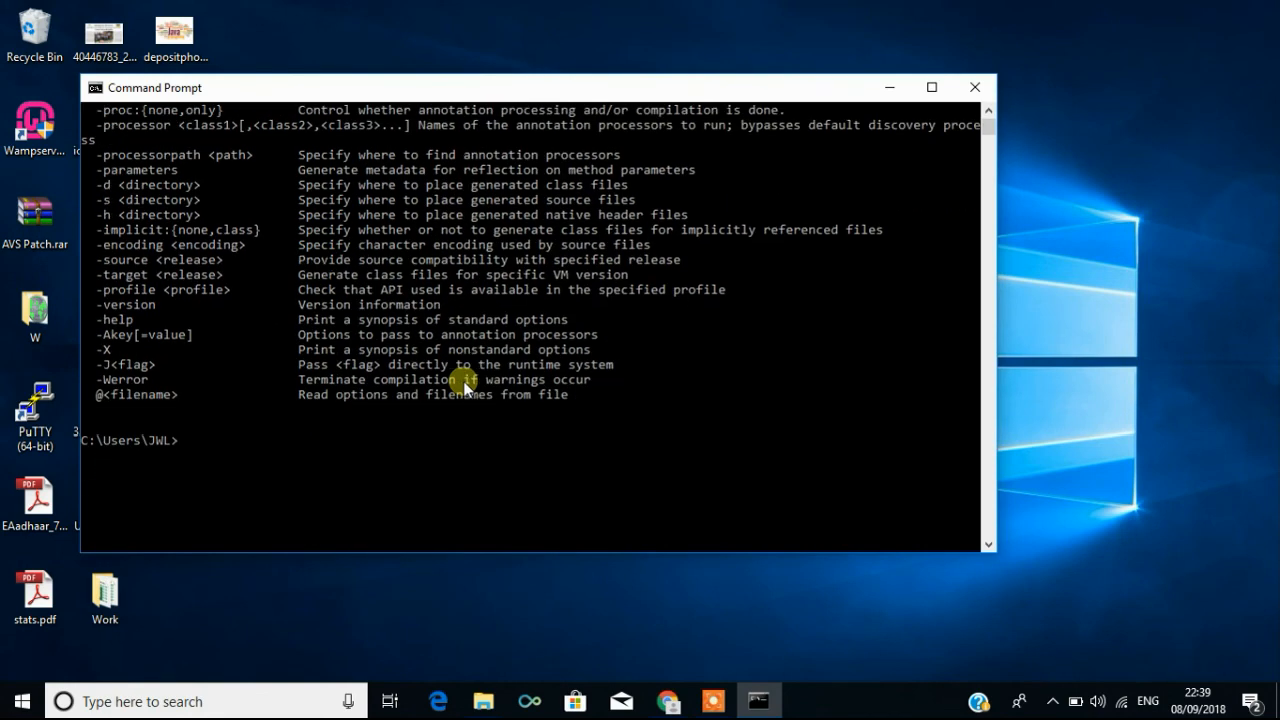
pyautogui.scroll(3)
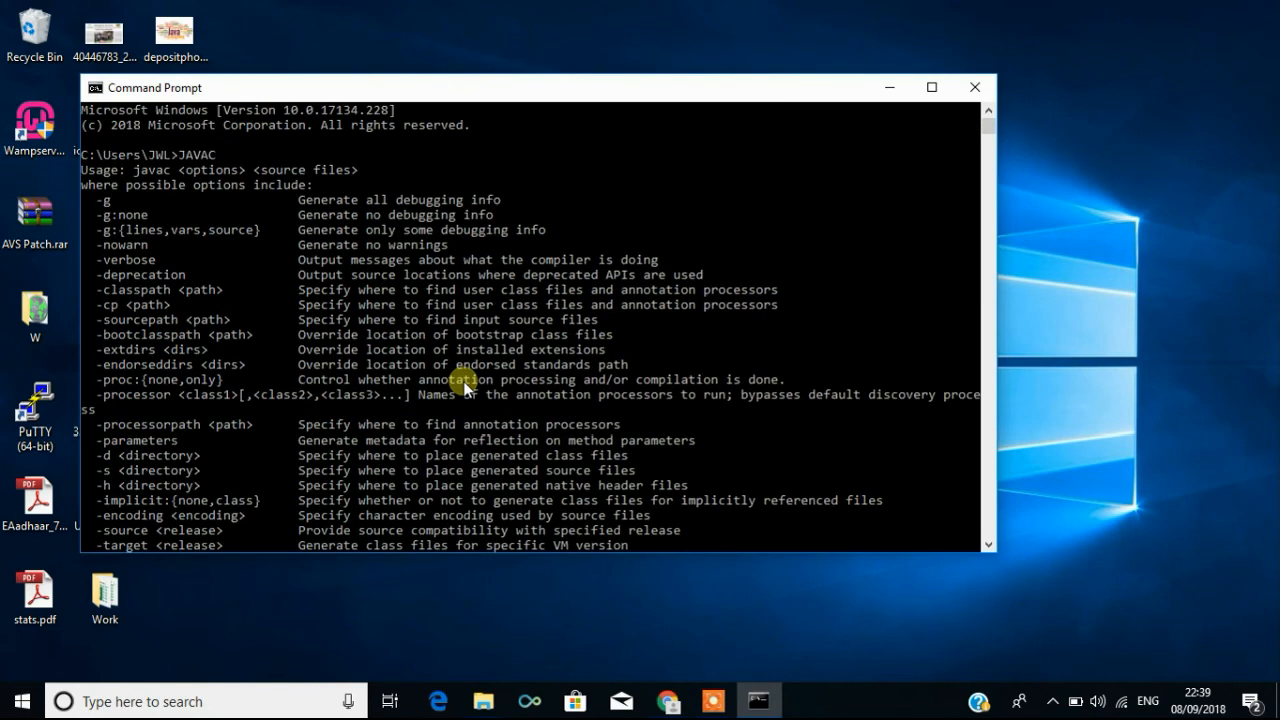
pyautogui.click(712, 700)
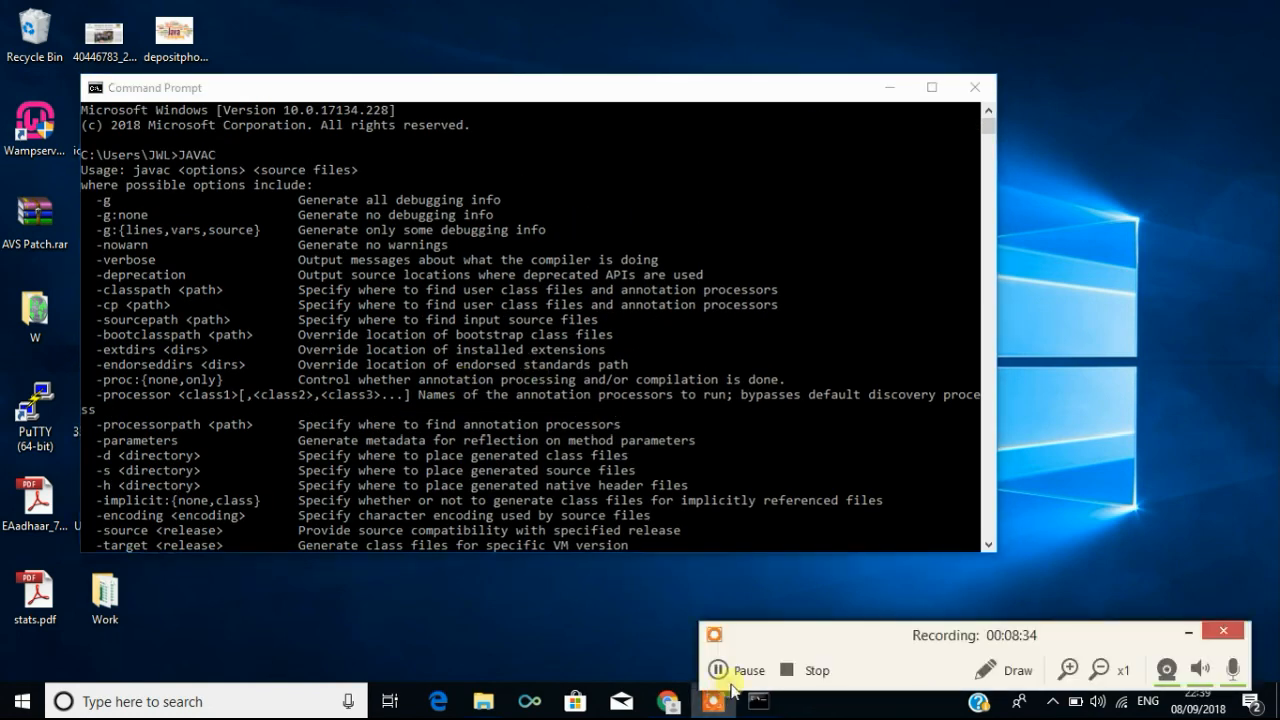